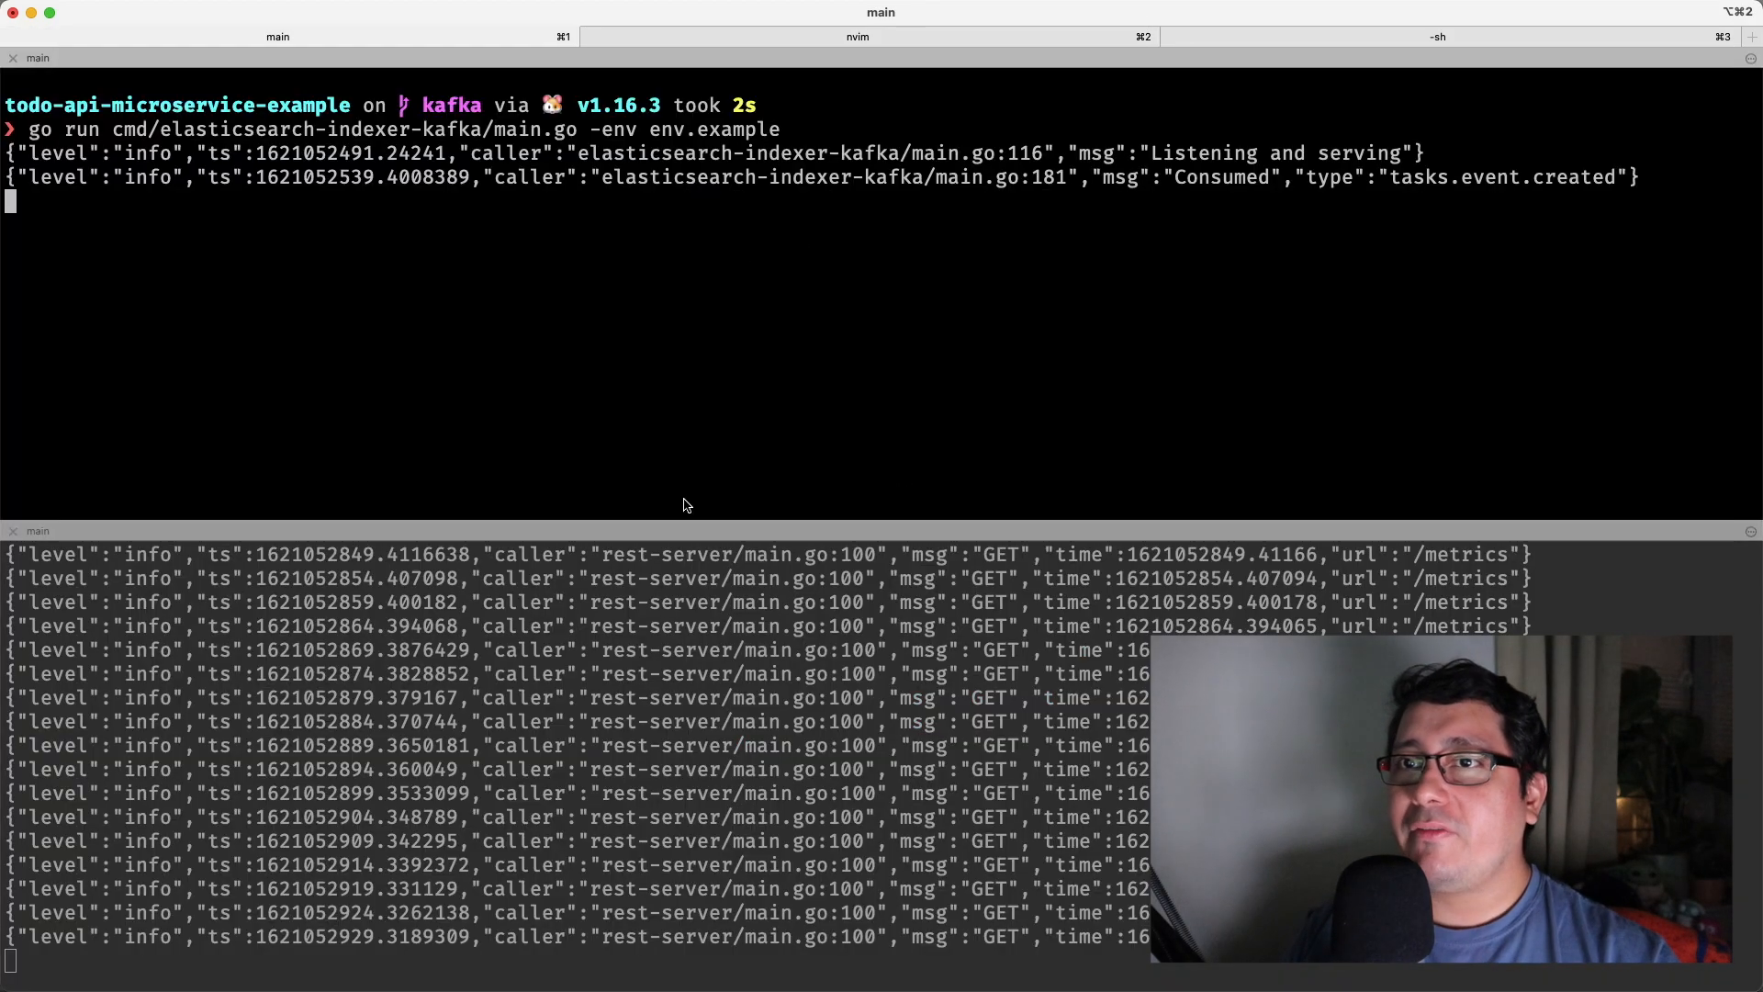
- Create a task described 'new task' with priority 'high' via POST /tasks, getting a 201
scroll("down", 3)
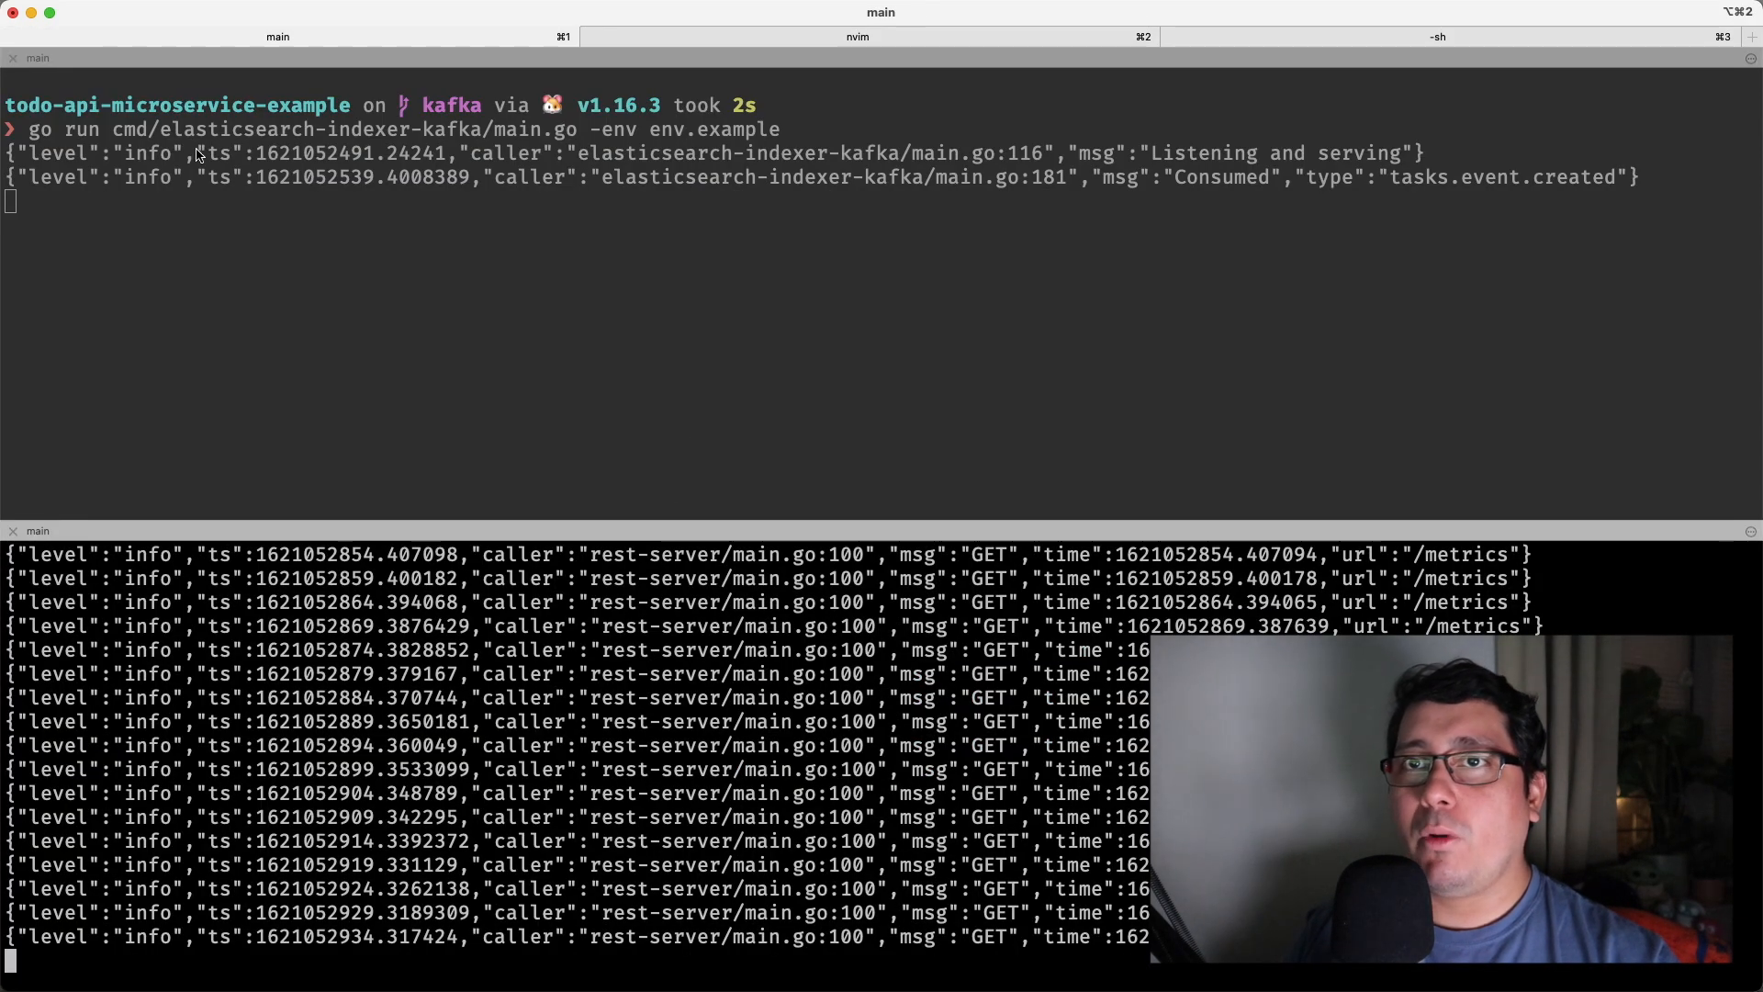
double_click(309, 128)
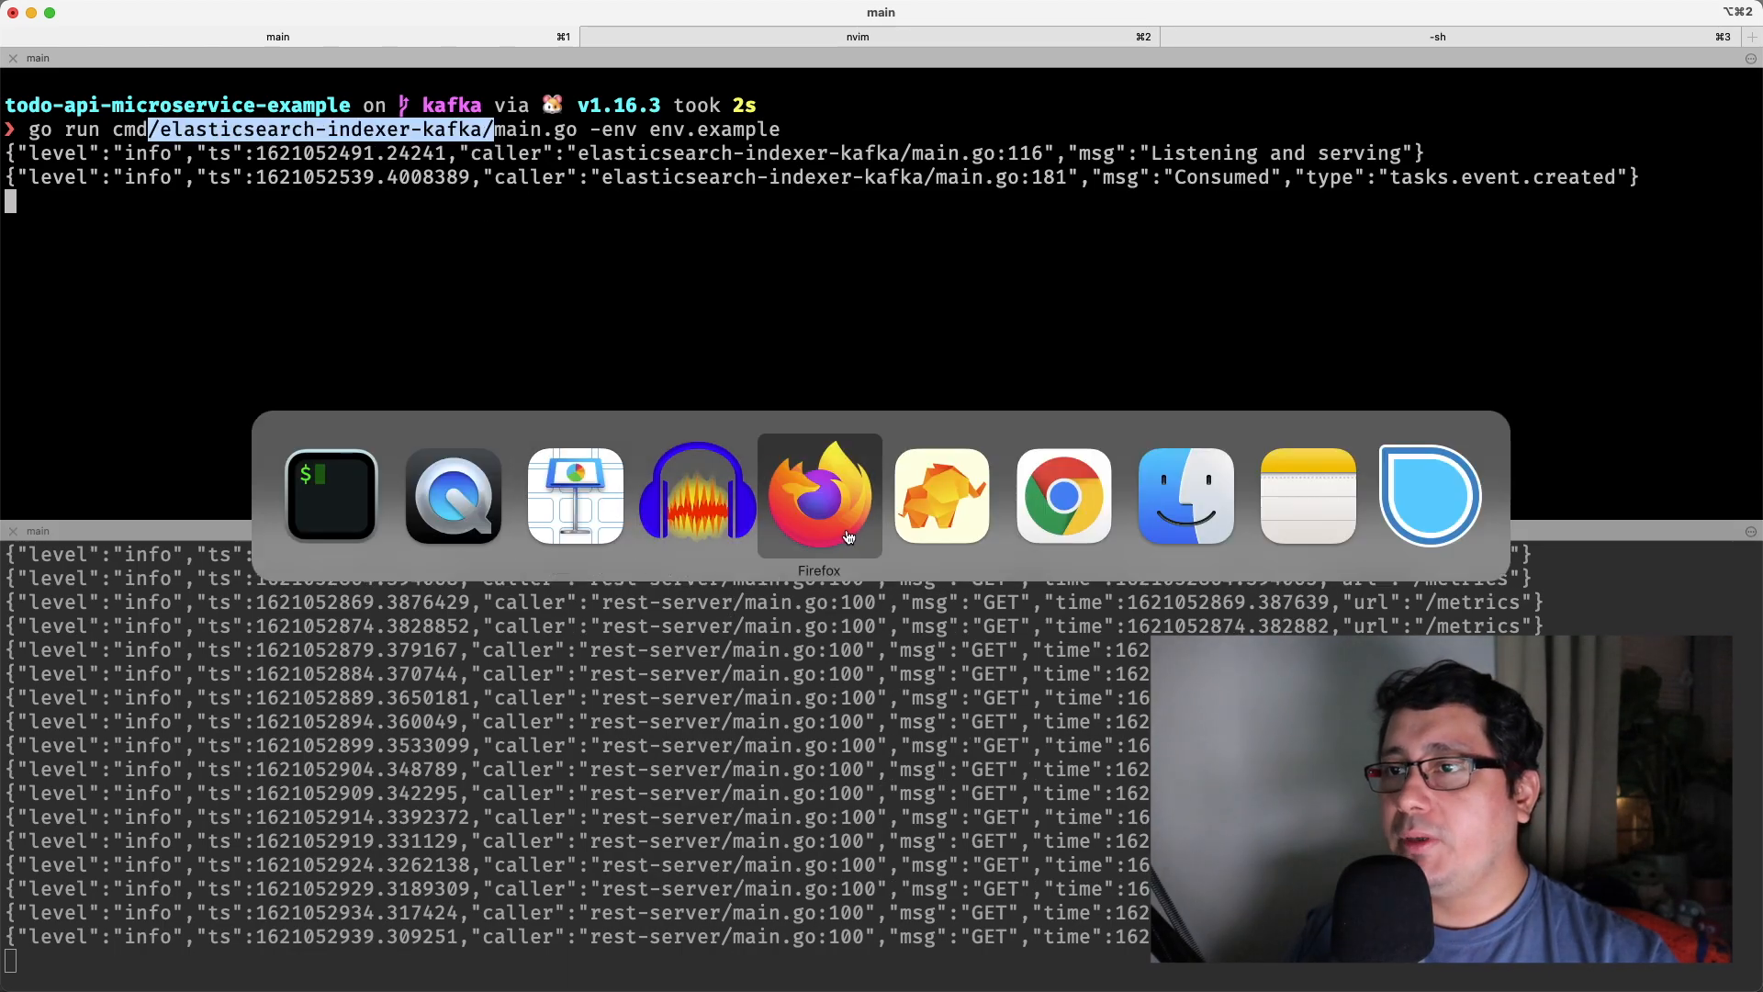
left_click(820, 495)
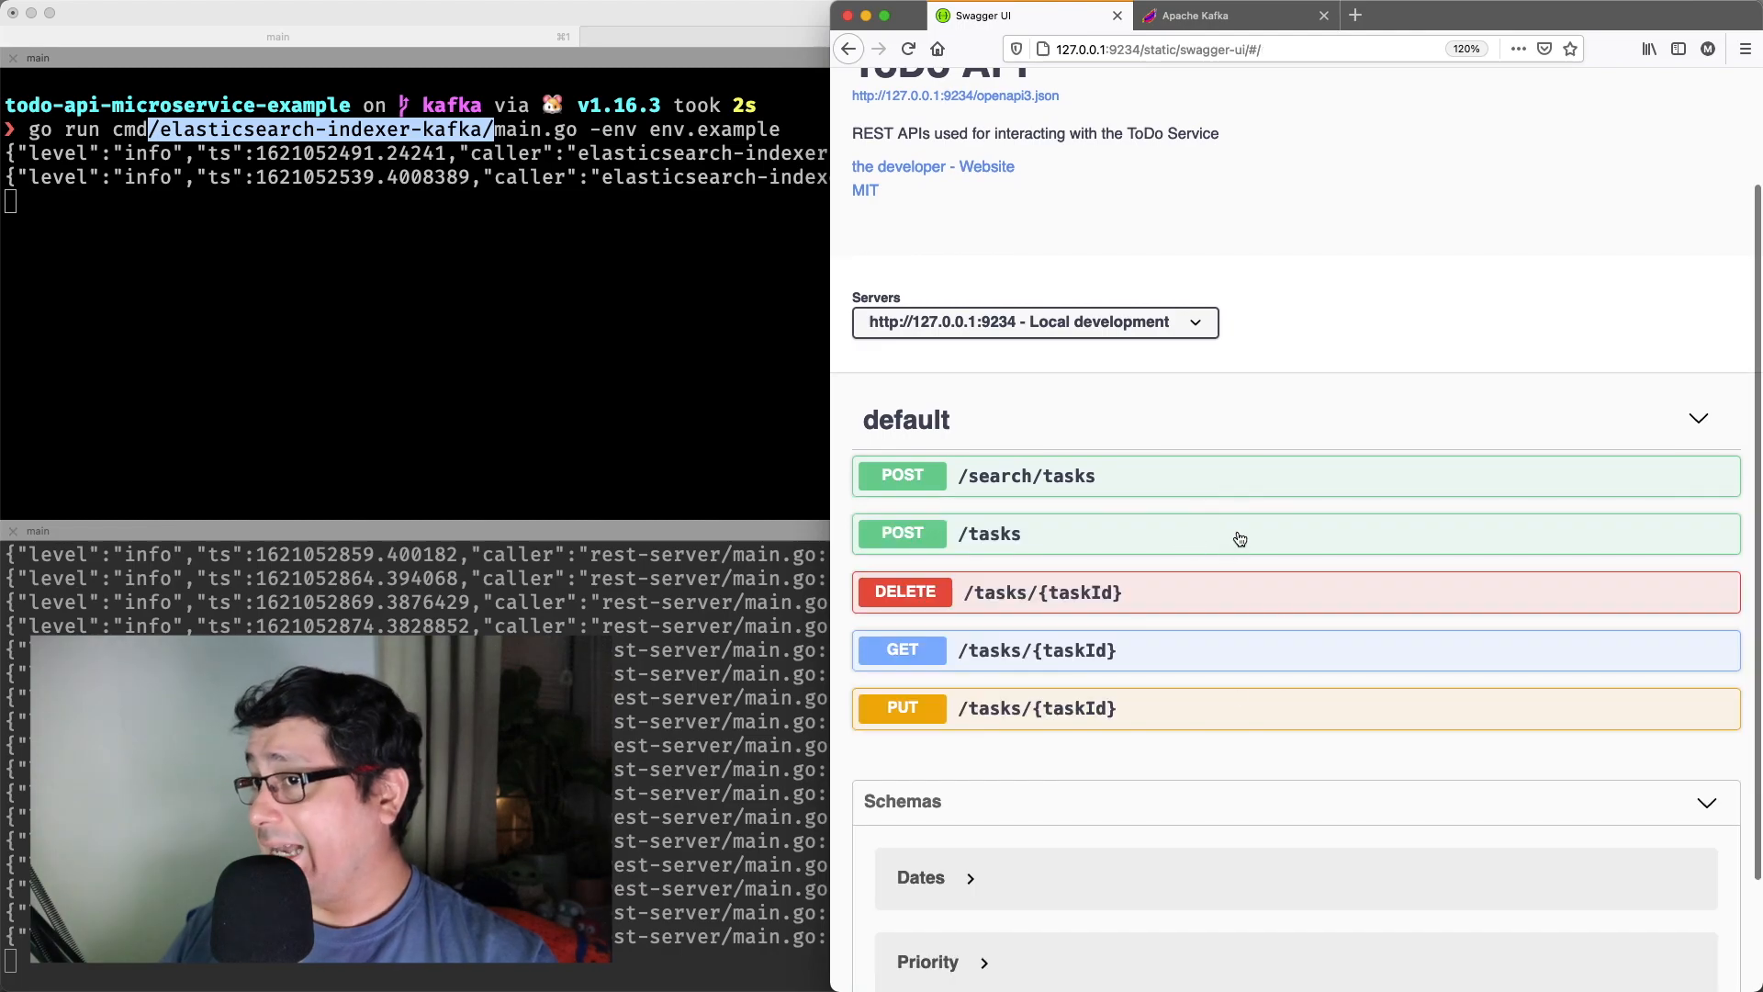
left_click(1241, 533)
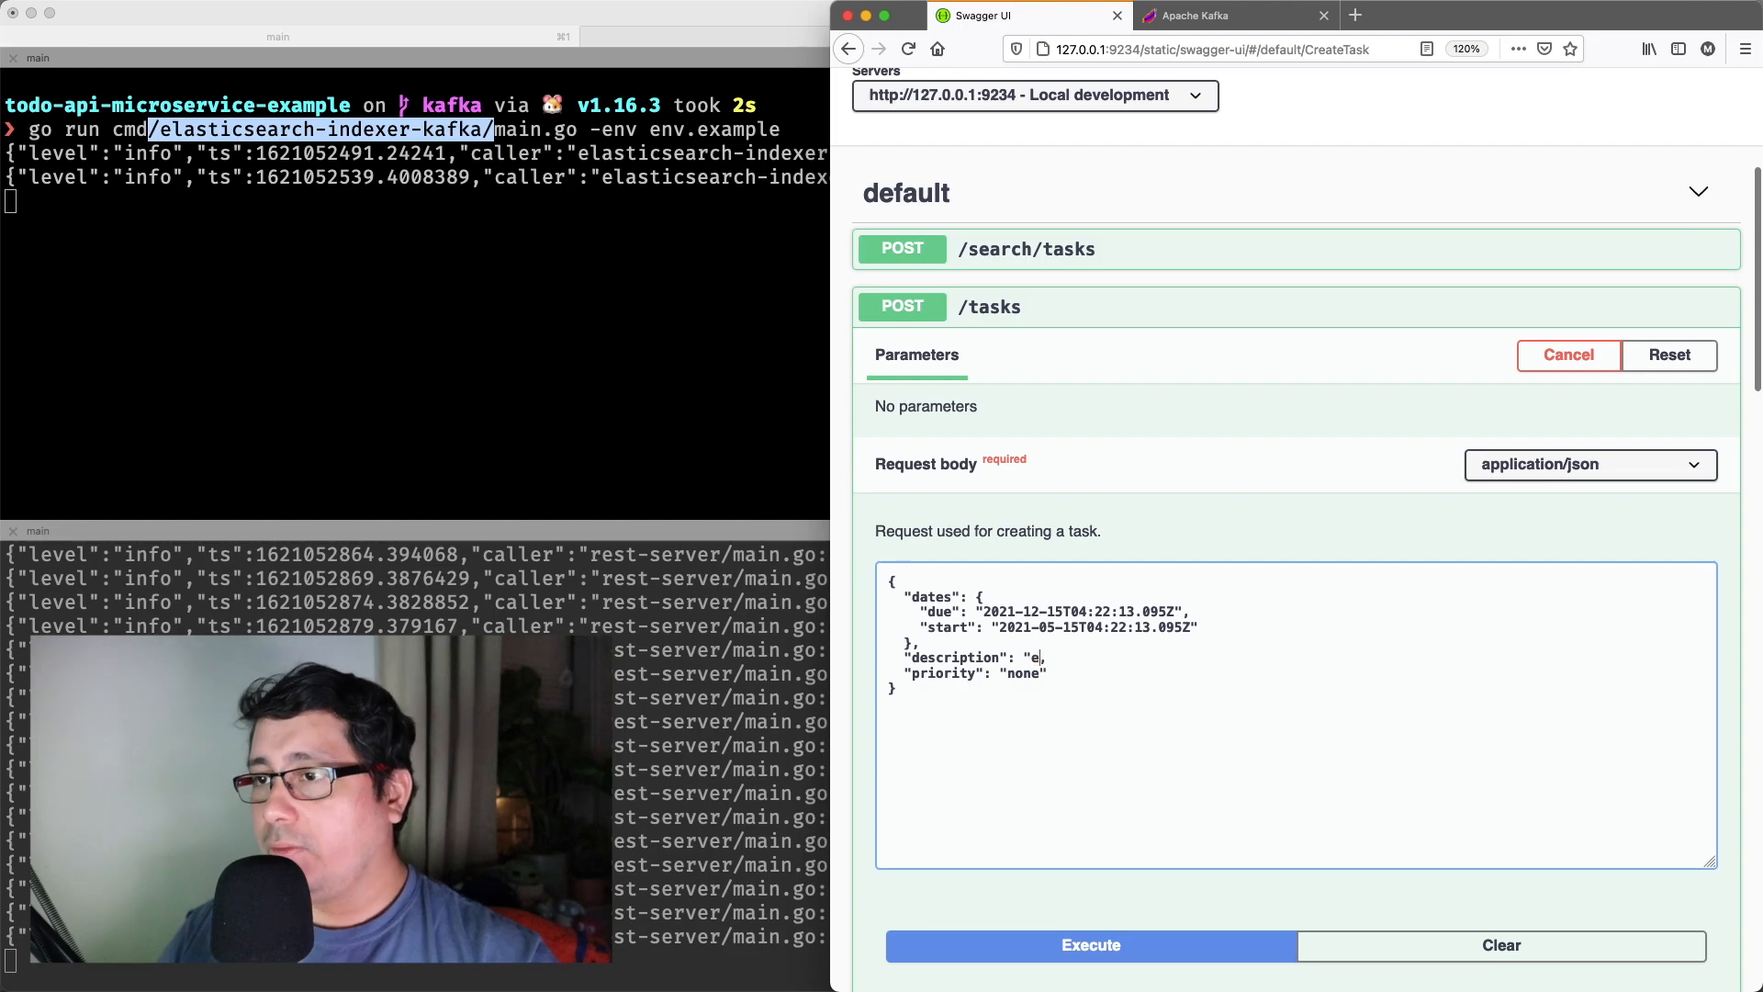
type("new task")
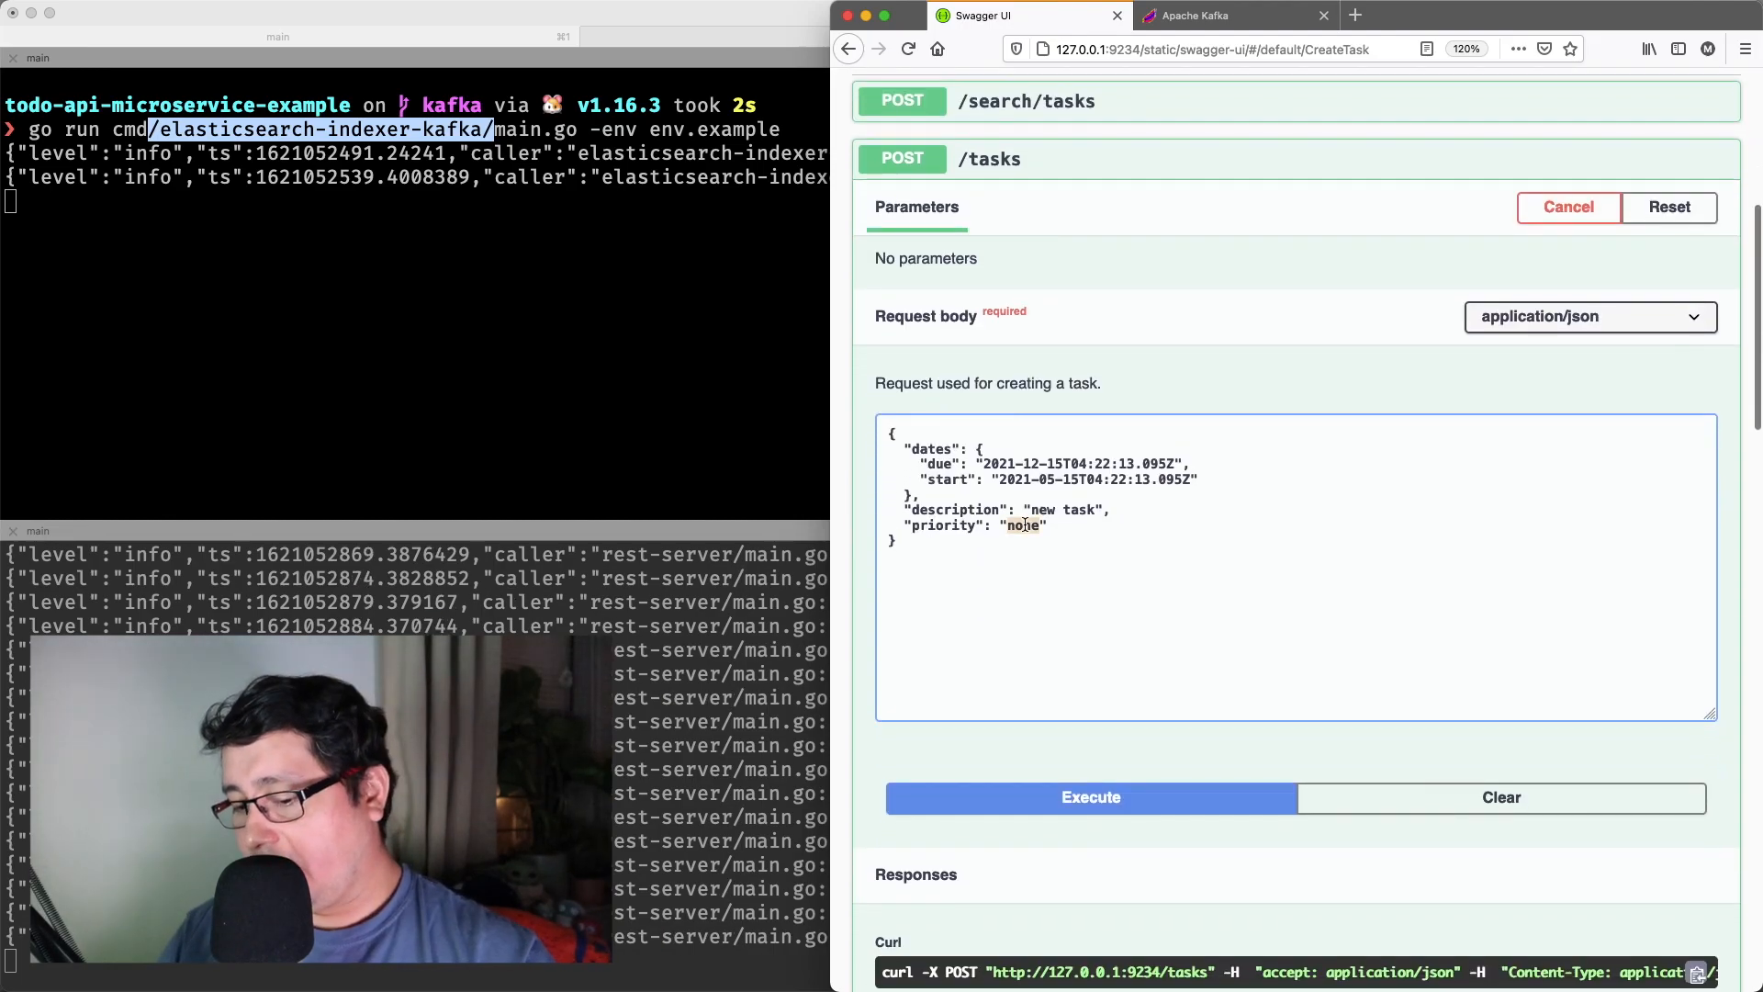
type("high")
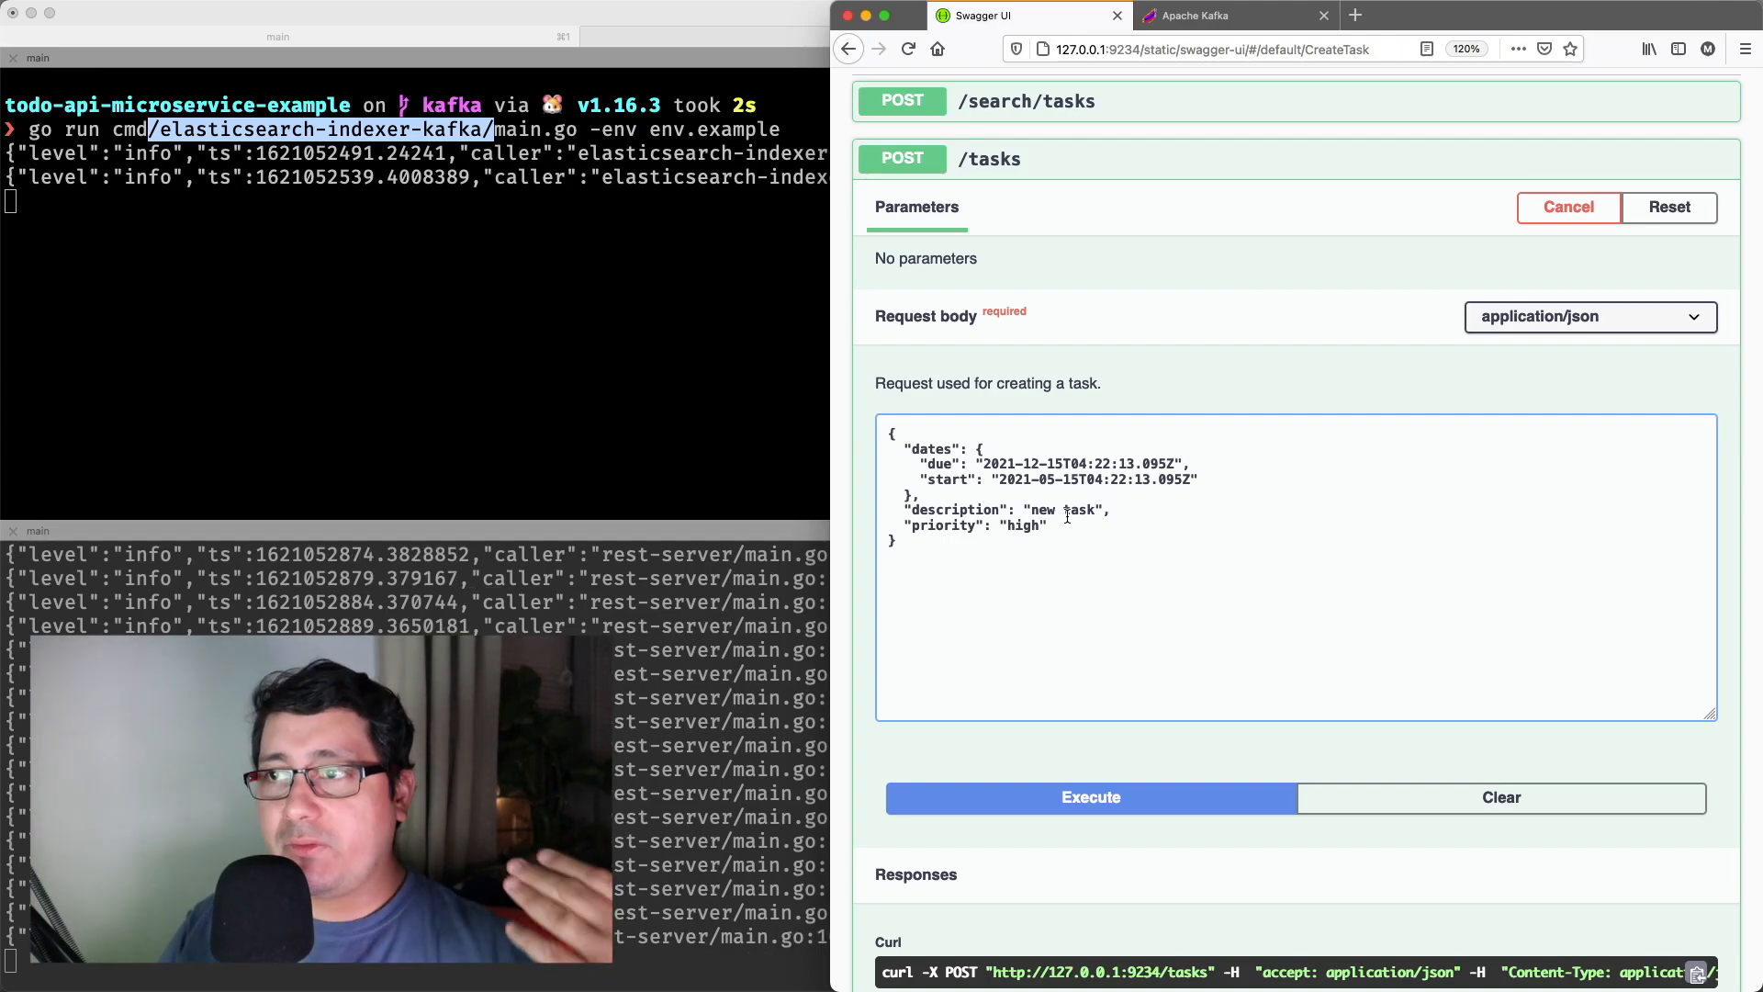
scroll("down", 3)
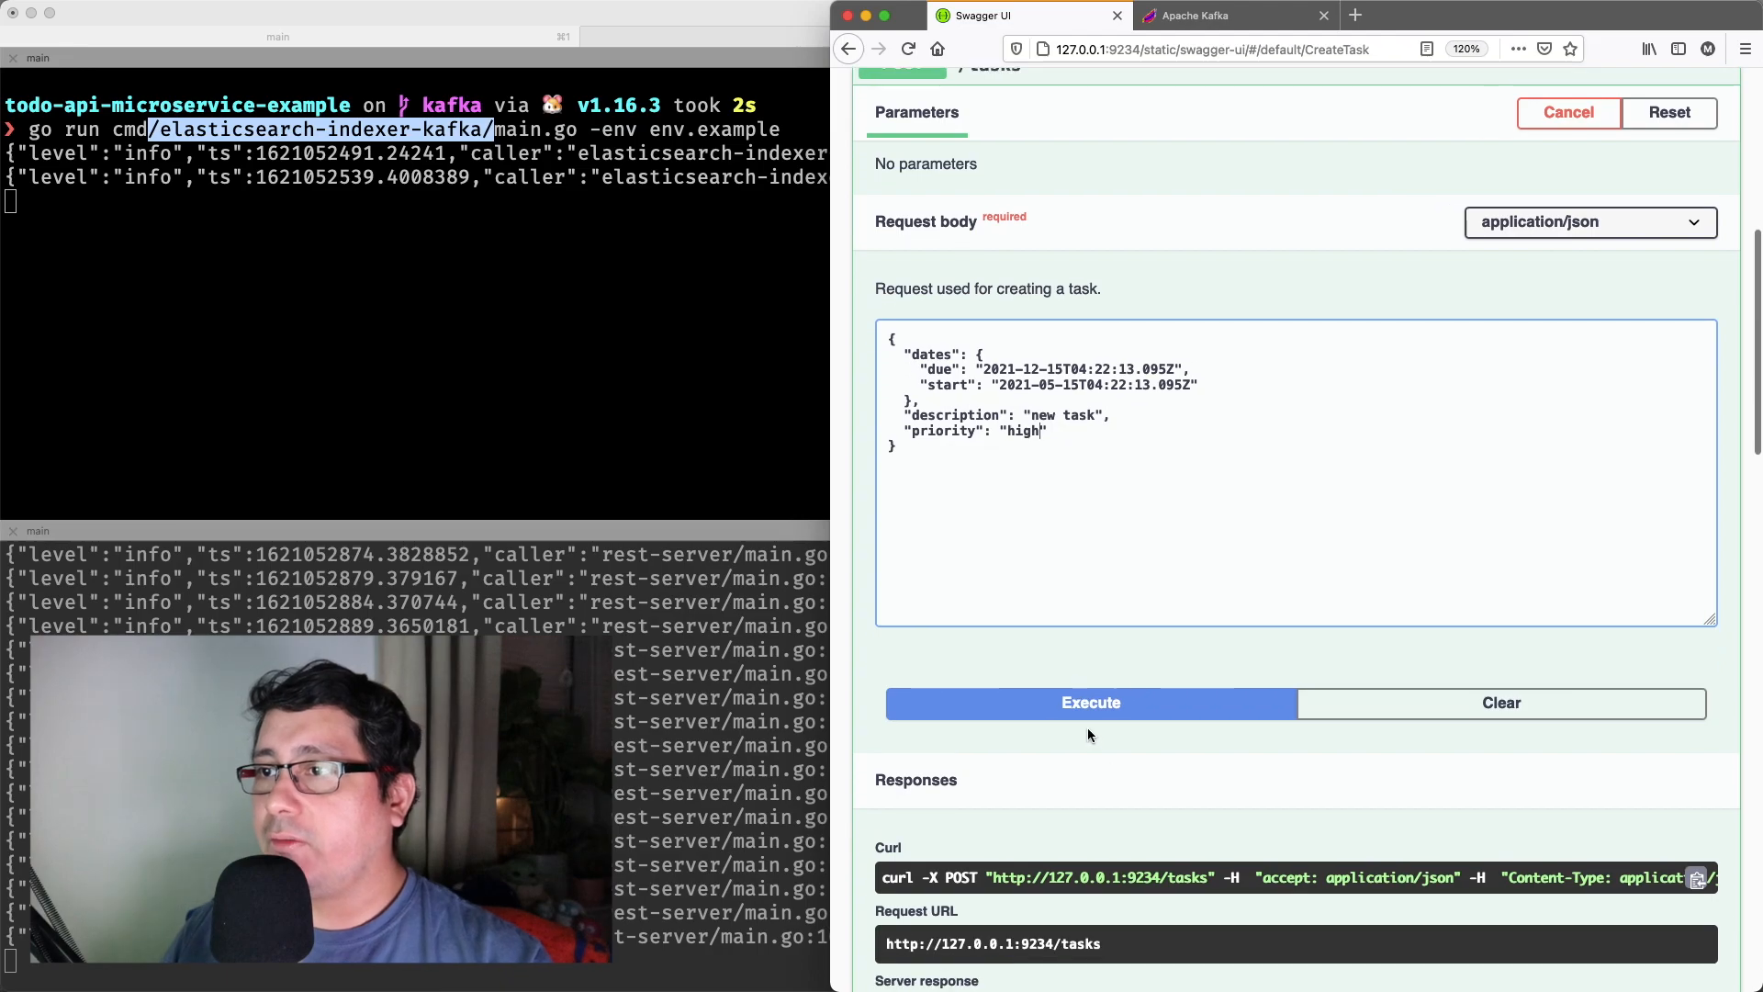
mouse_move(546, 330)
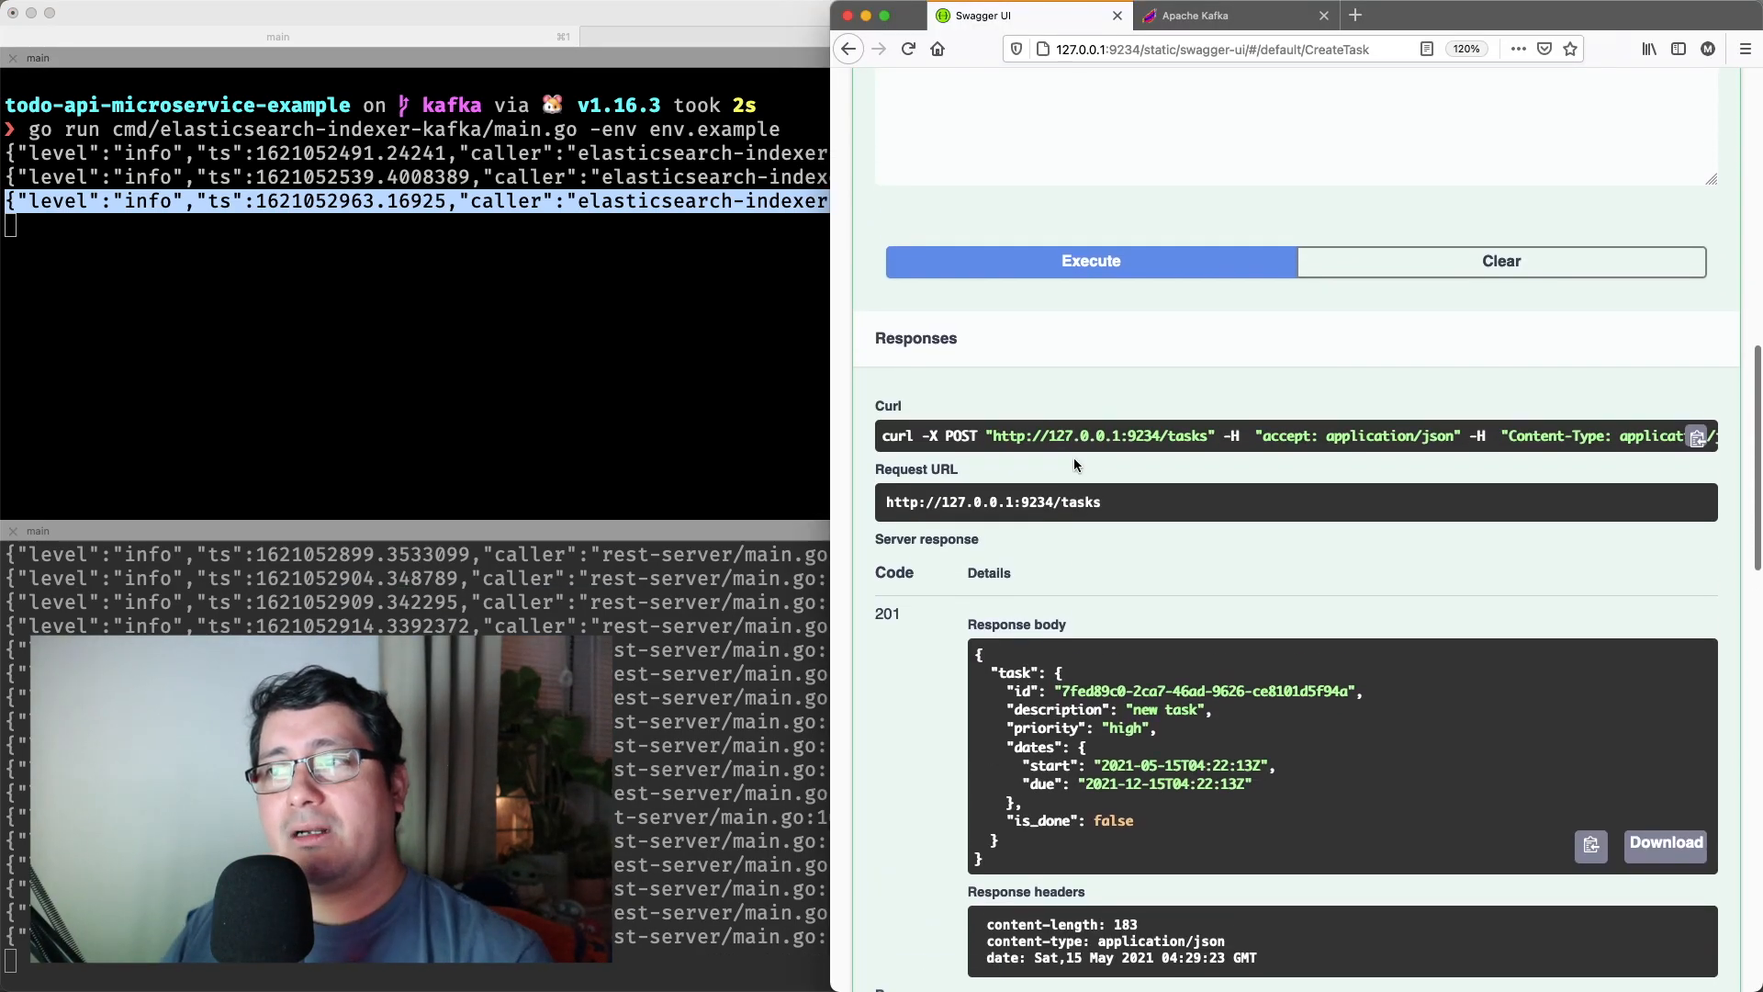
scroll("up", 3)
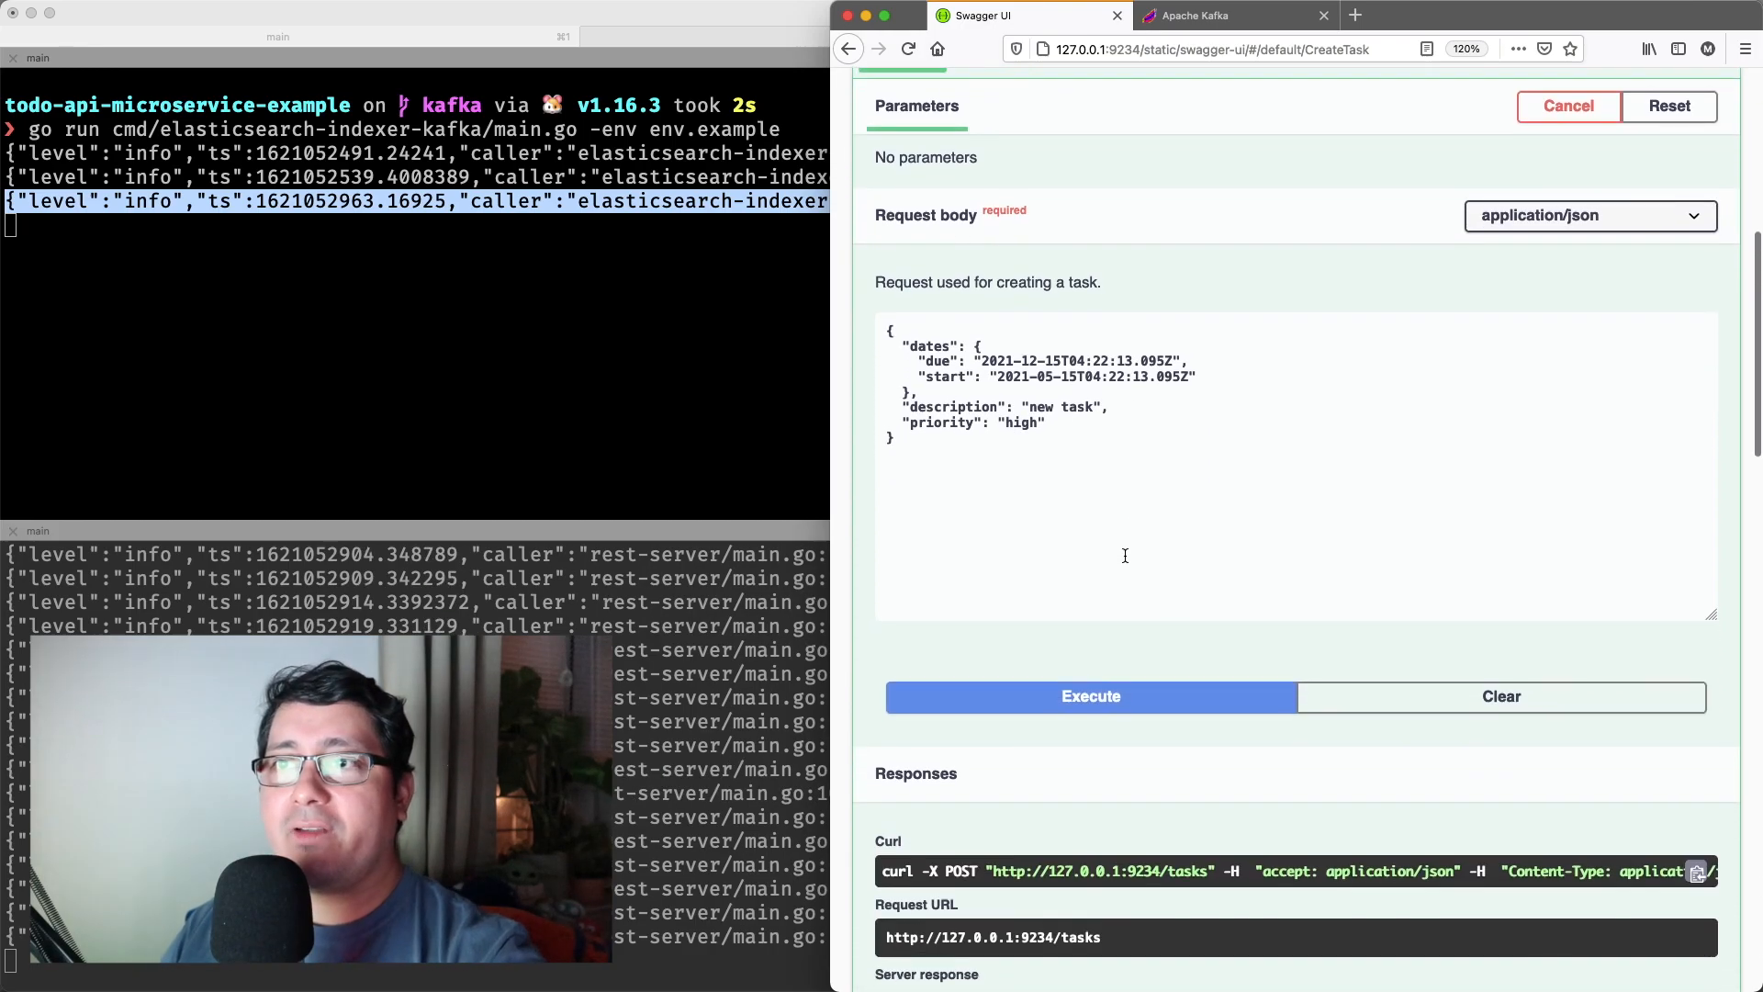
scroll("up", 3)
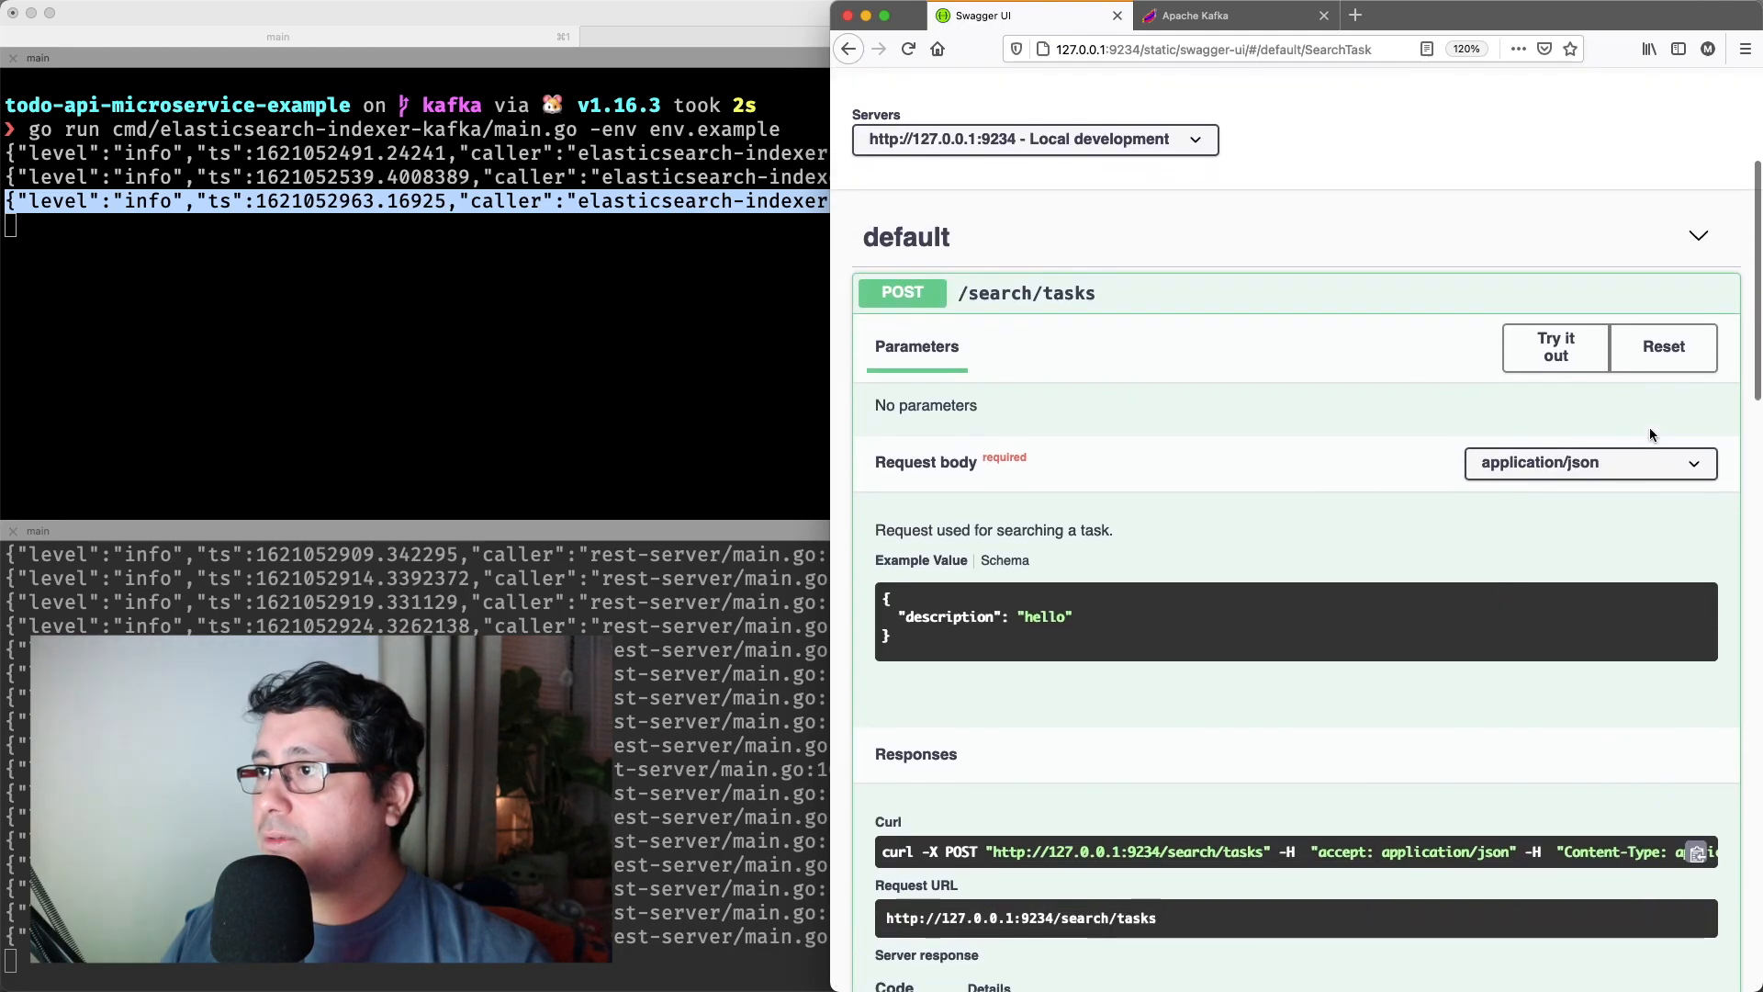
- Run POST /search/tasks and scroll the 200 response listing 'new task'
left_click(1554, 346)
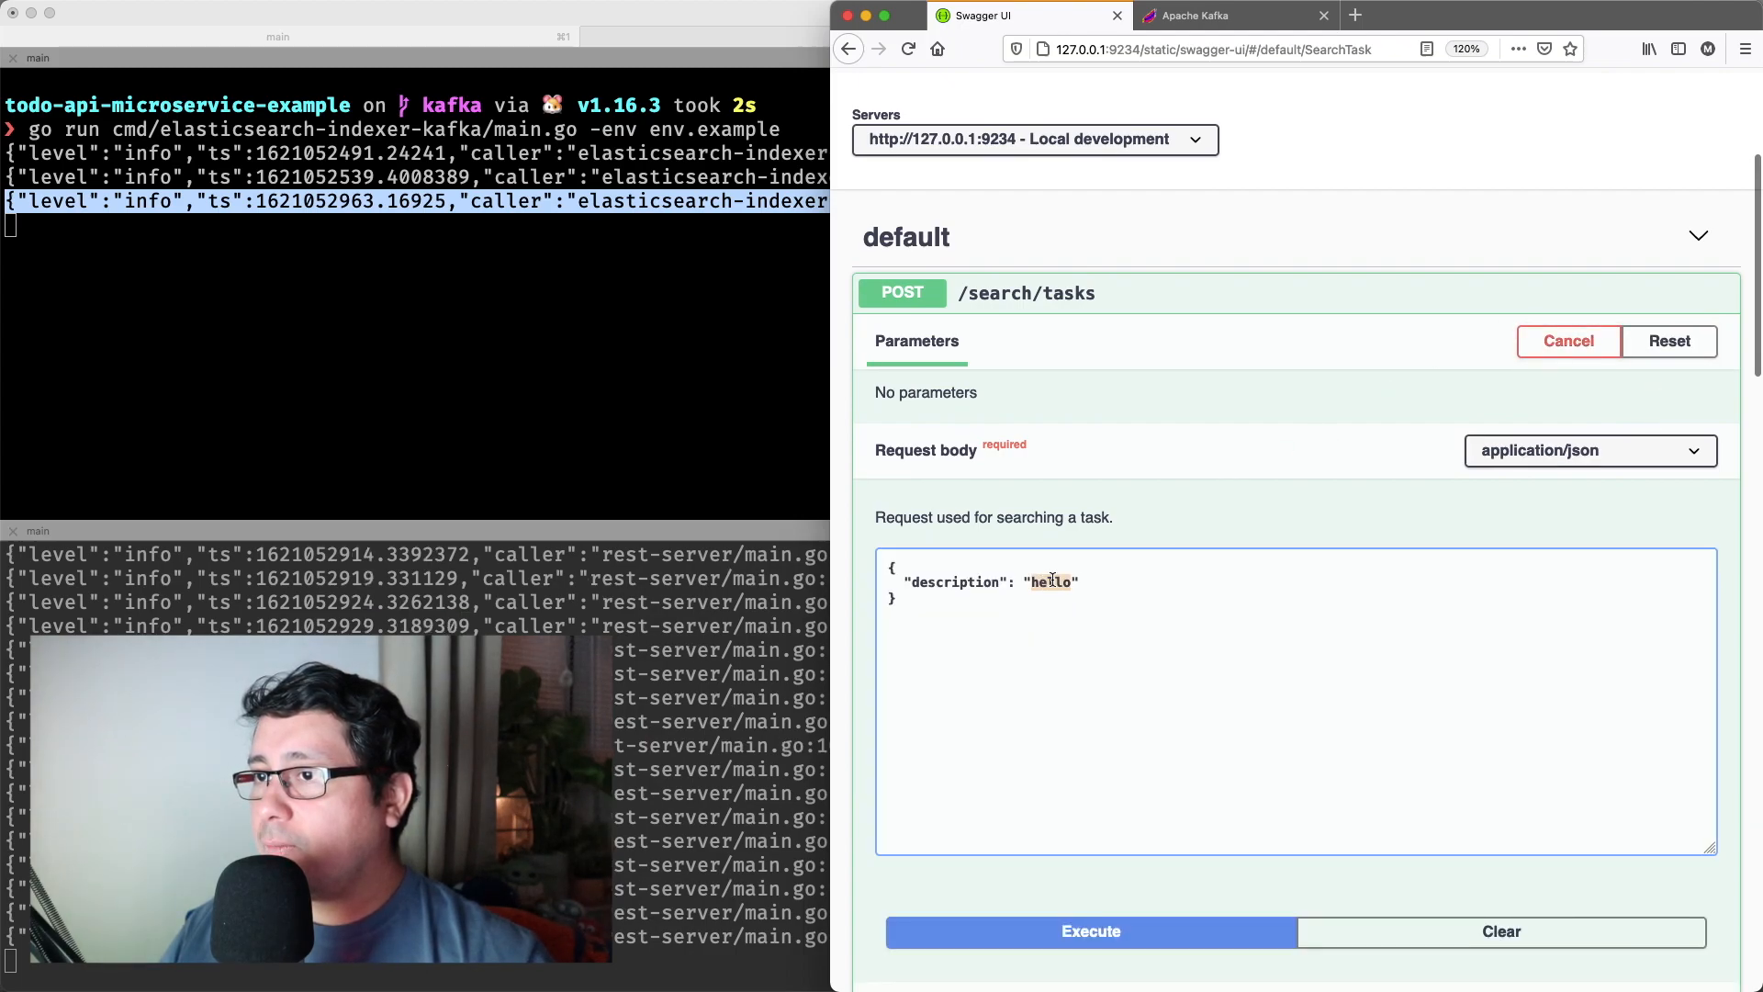
left_click(1090, 931)
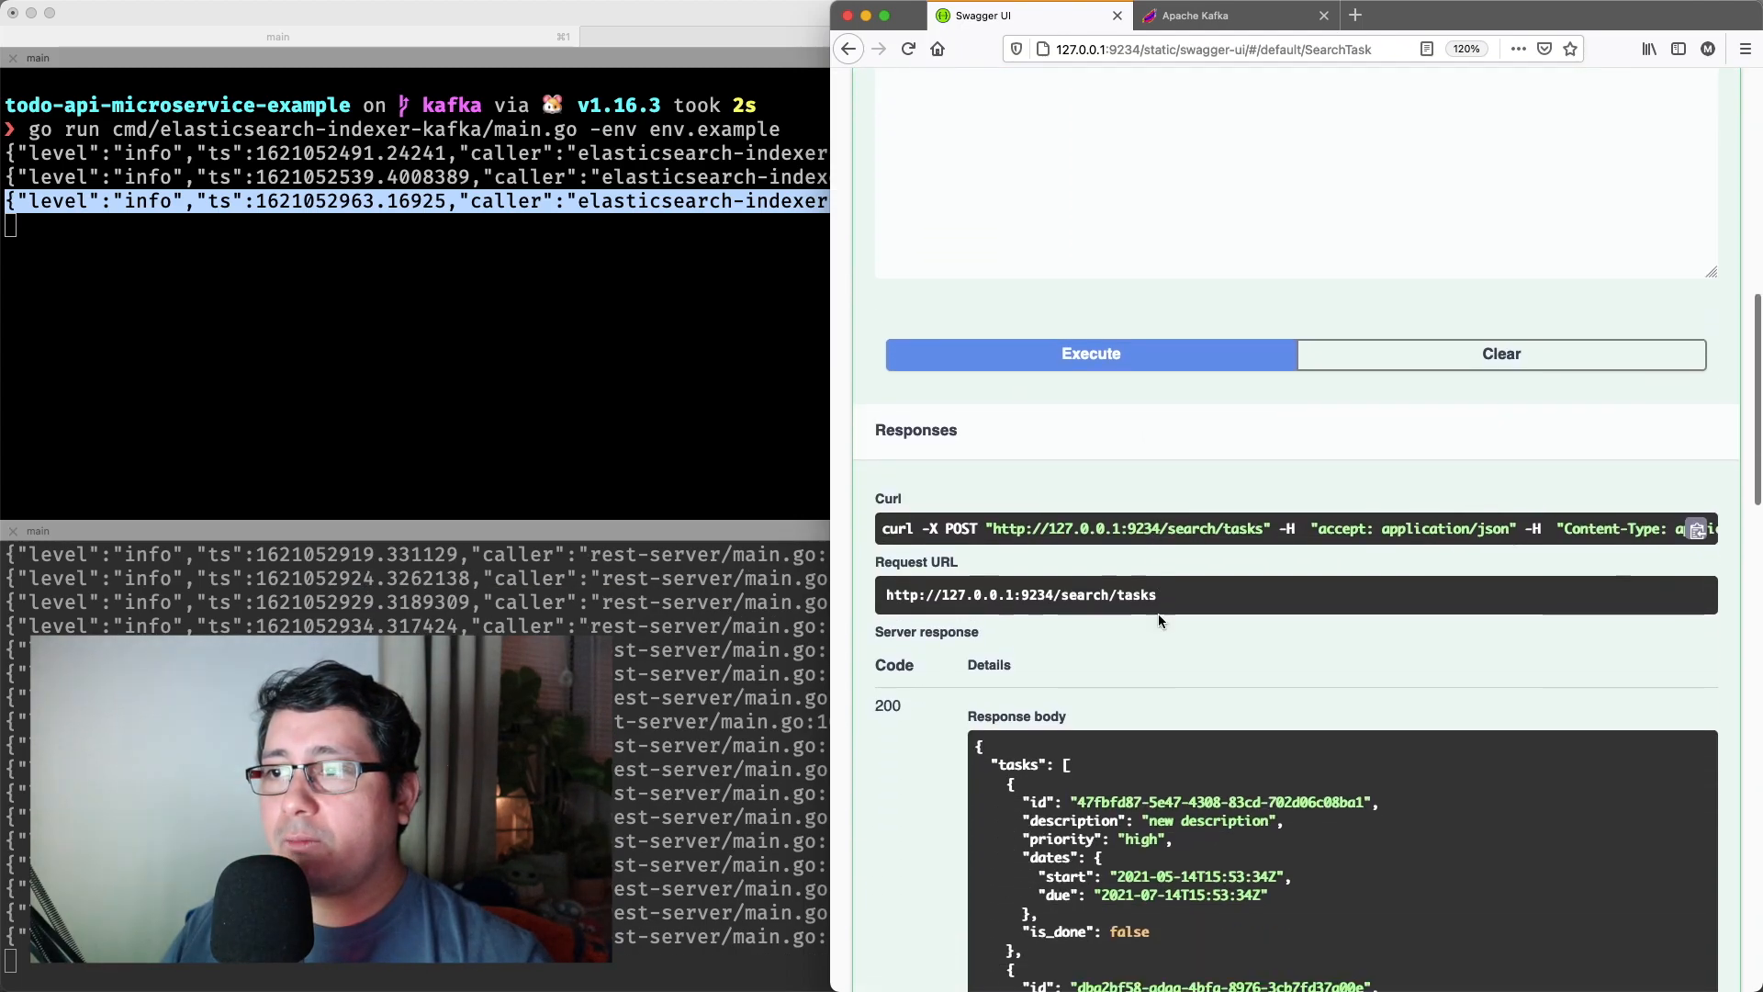
scroll("down", 3)
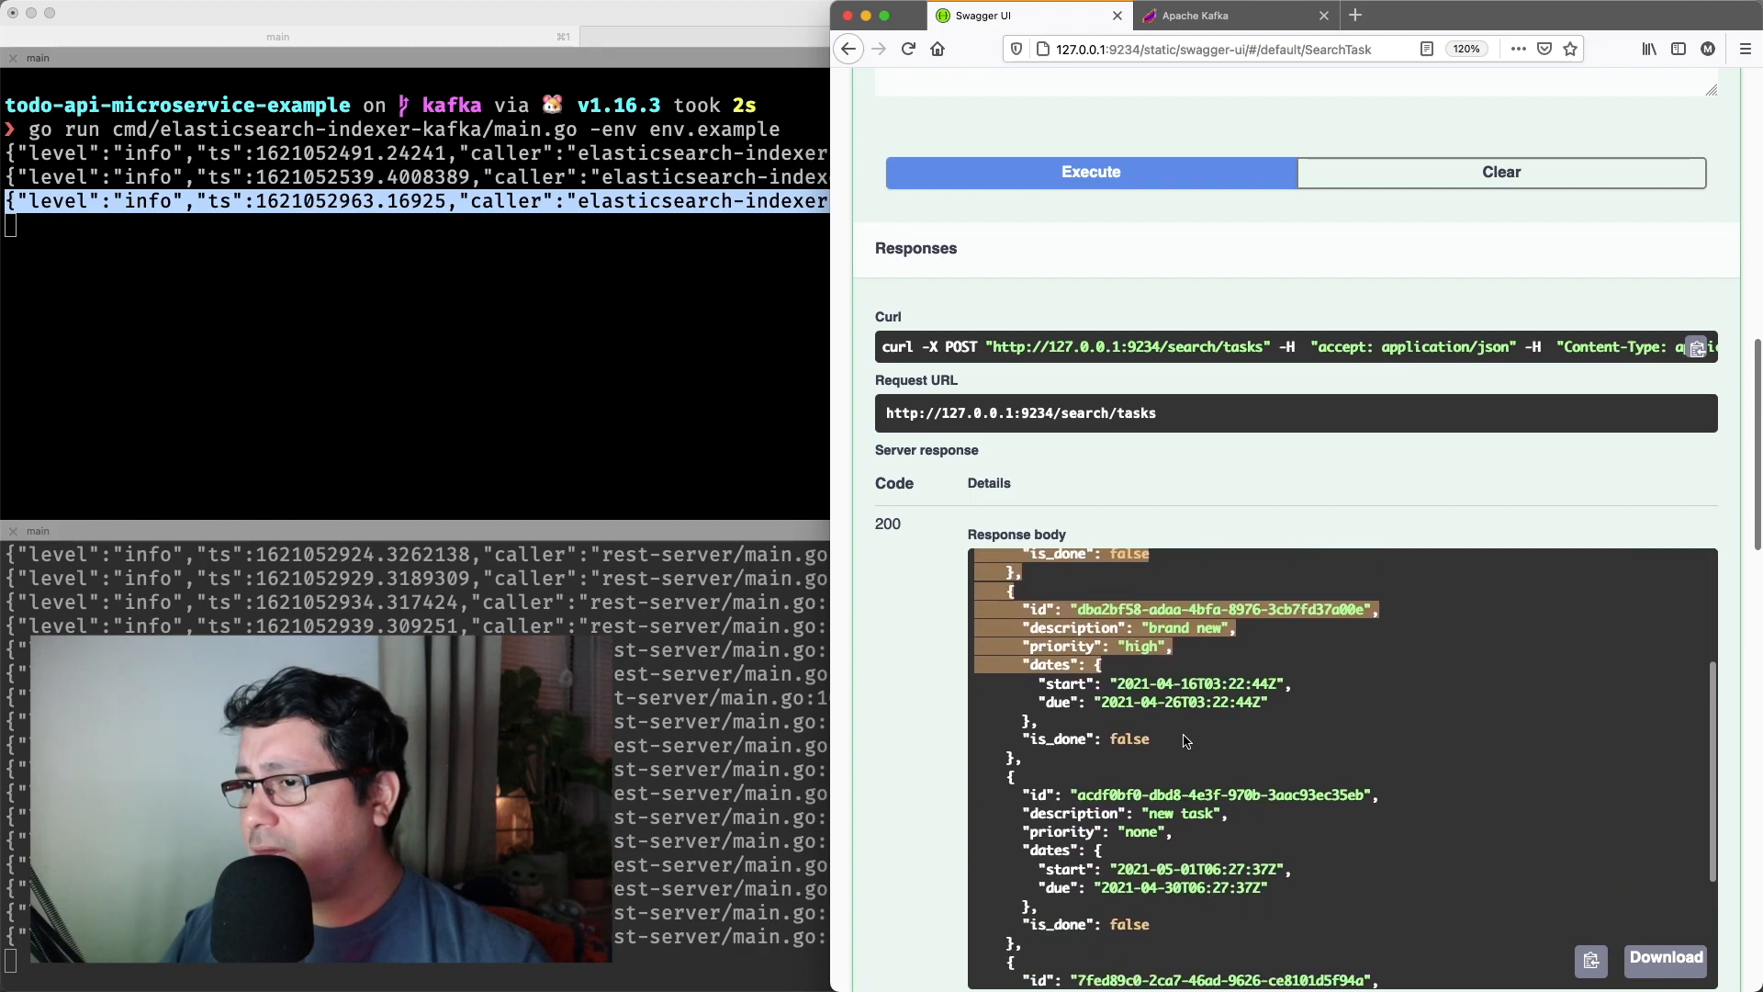
scroll("down", 3)
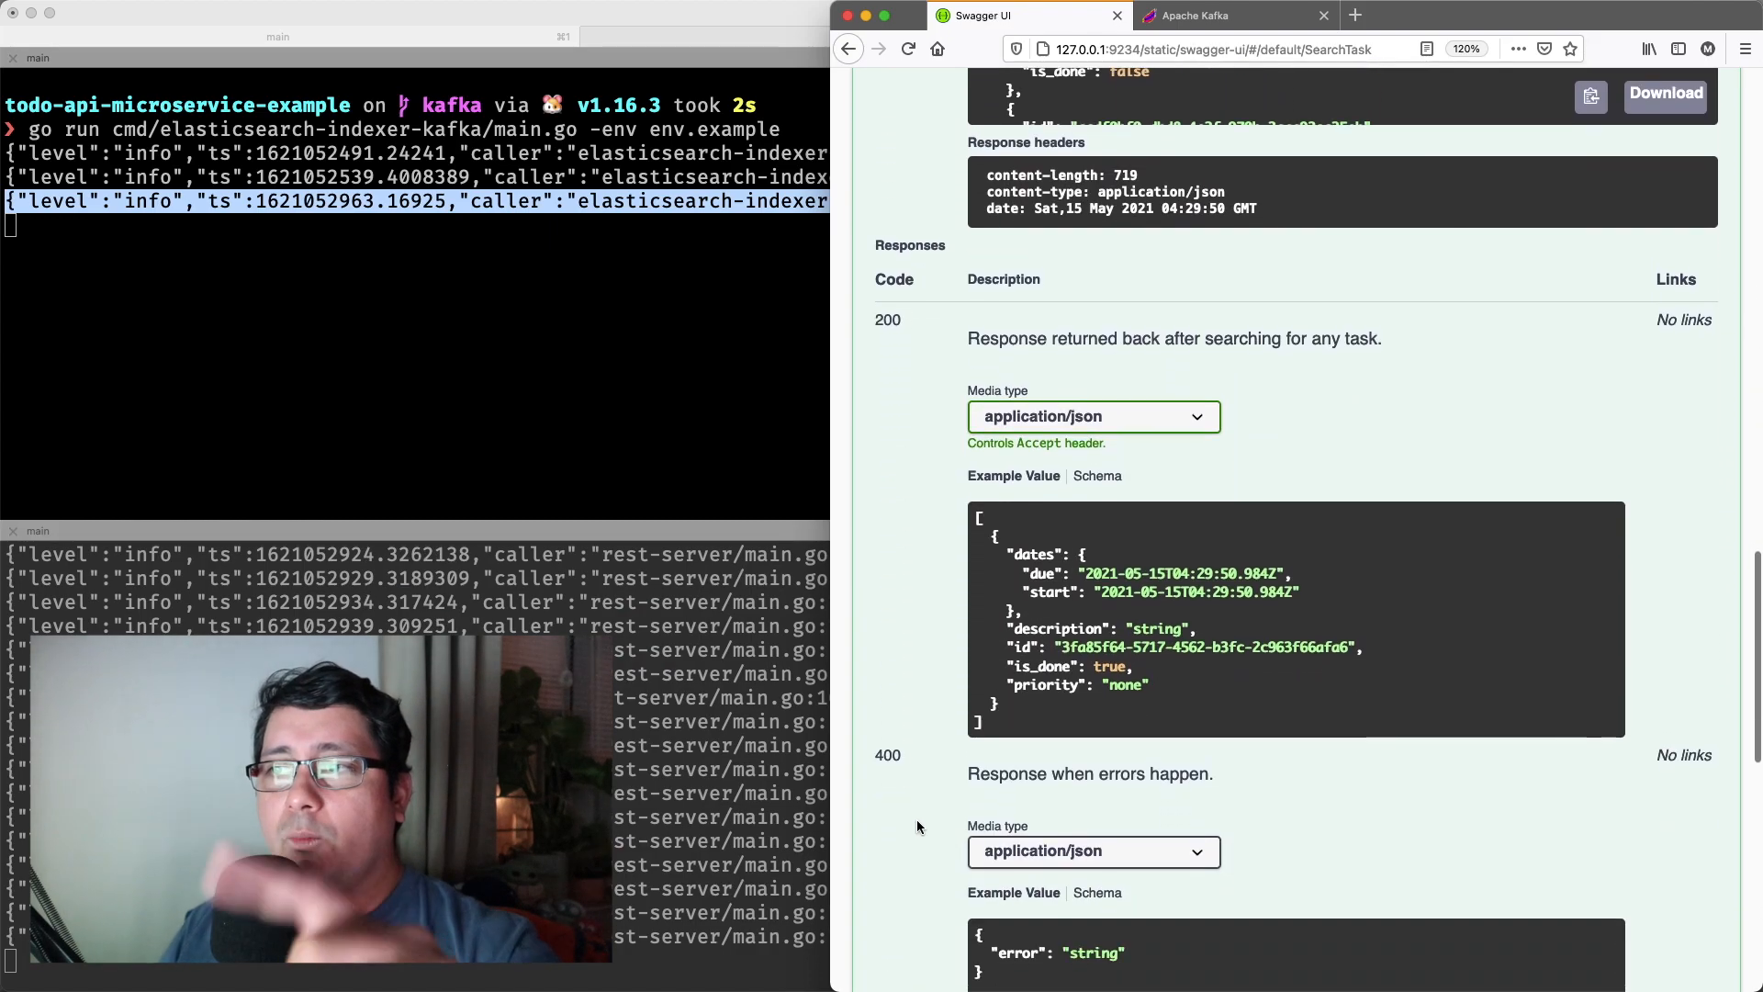
scroll("down", 3)
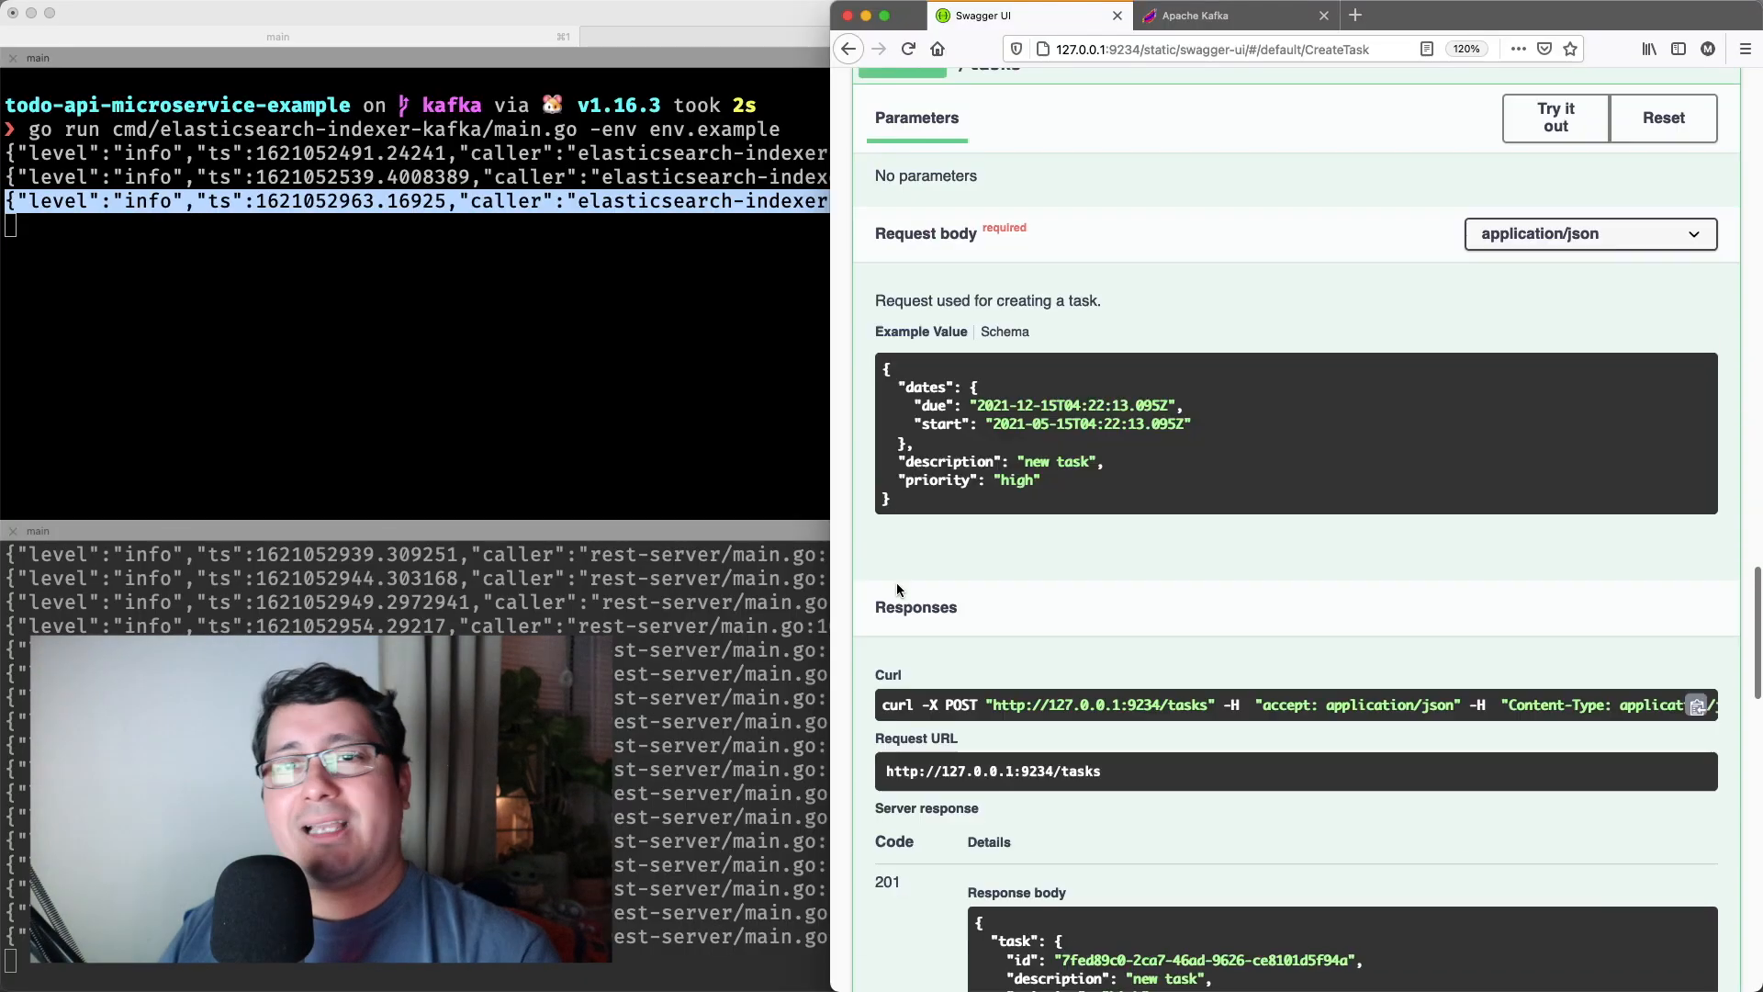
- Fill a task update for id 7fed89c0-2ca7-46ad-9626-ce8101d5f94a with text 'change again'
scroll("down", 3)
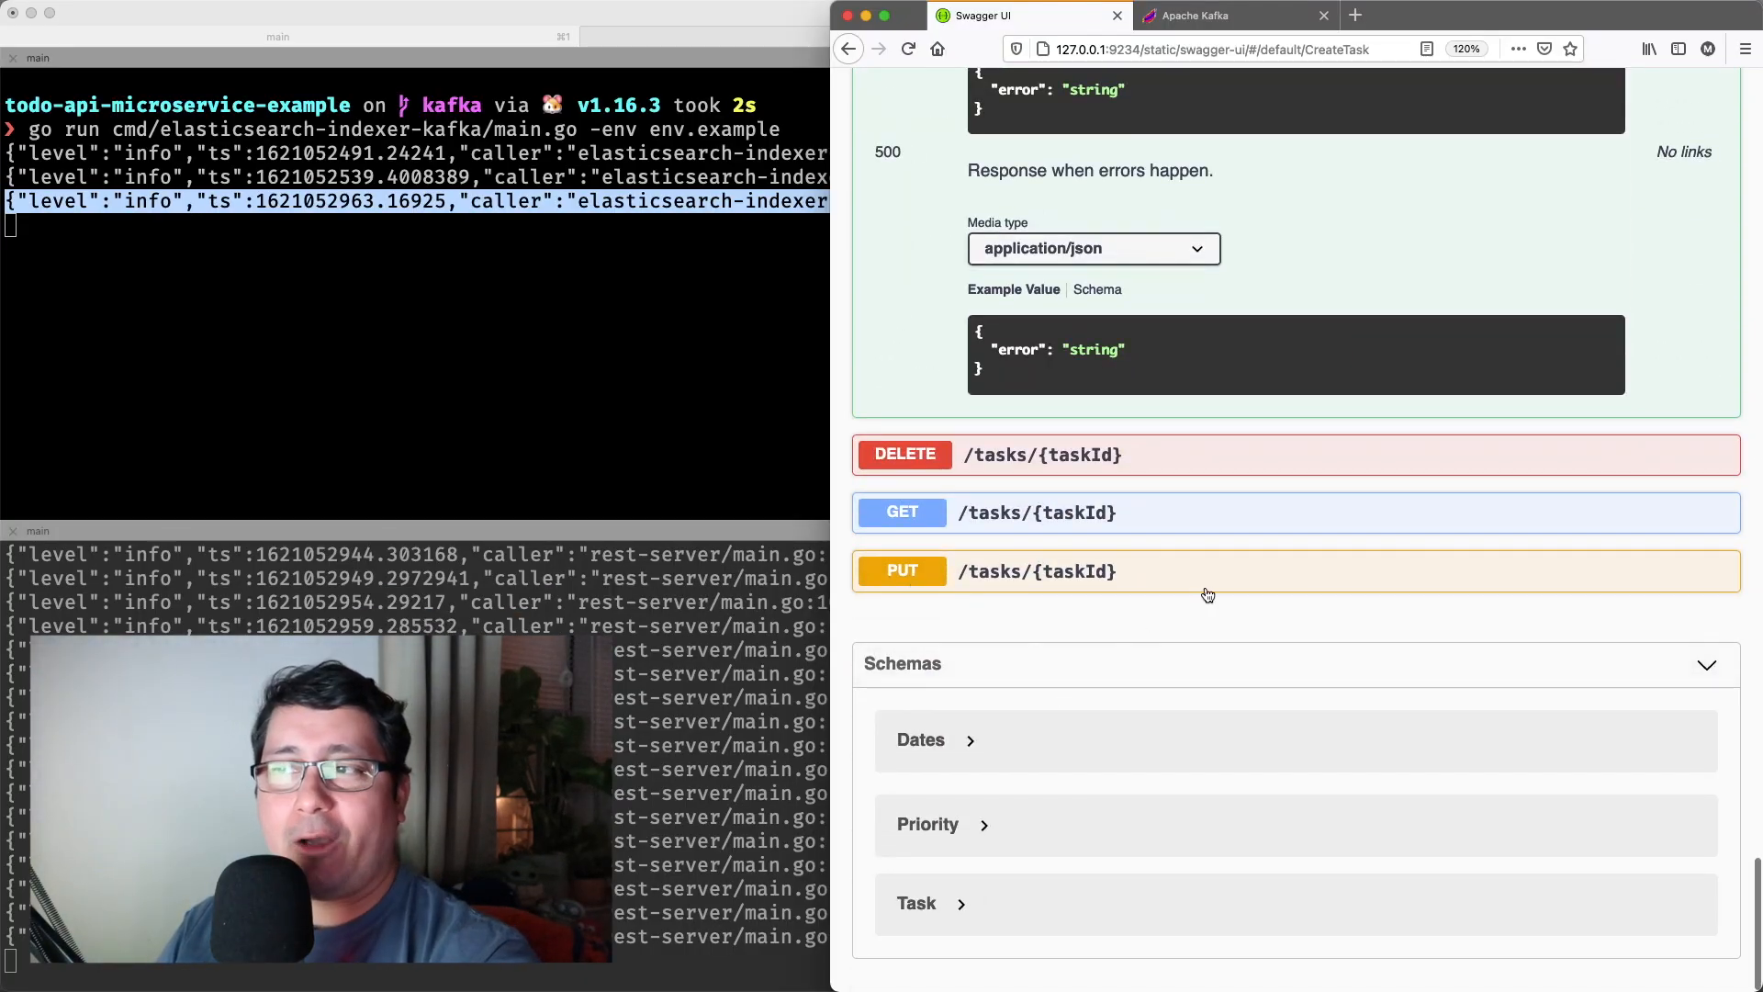
left_click(1035, 570)
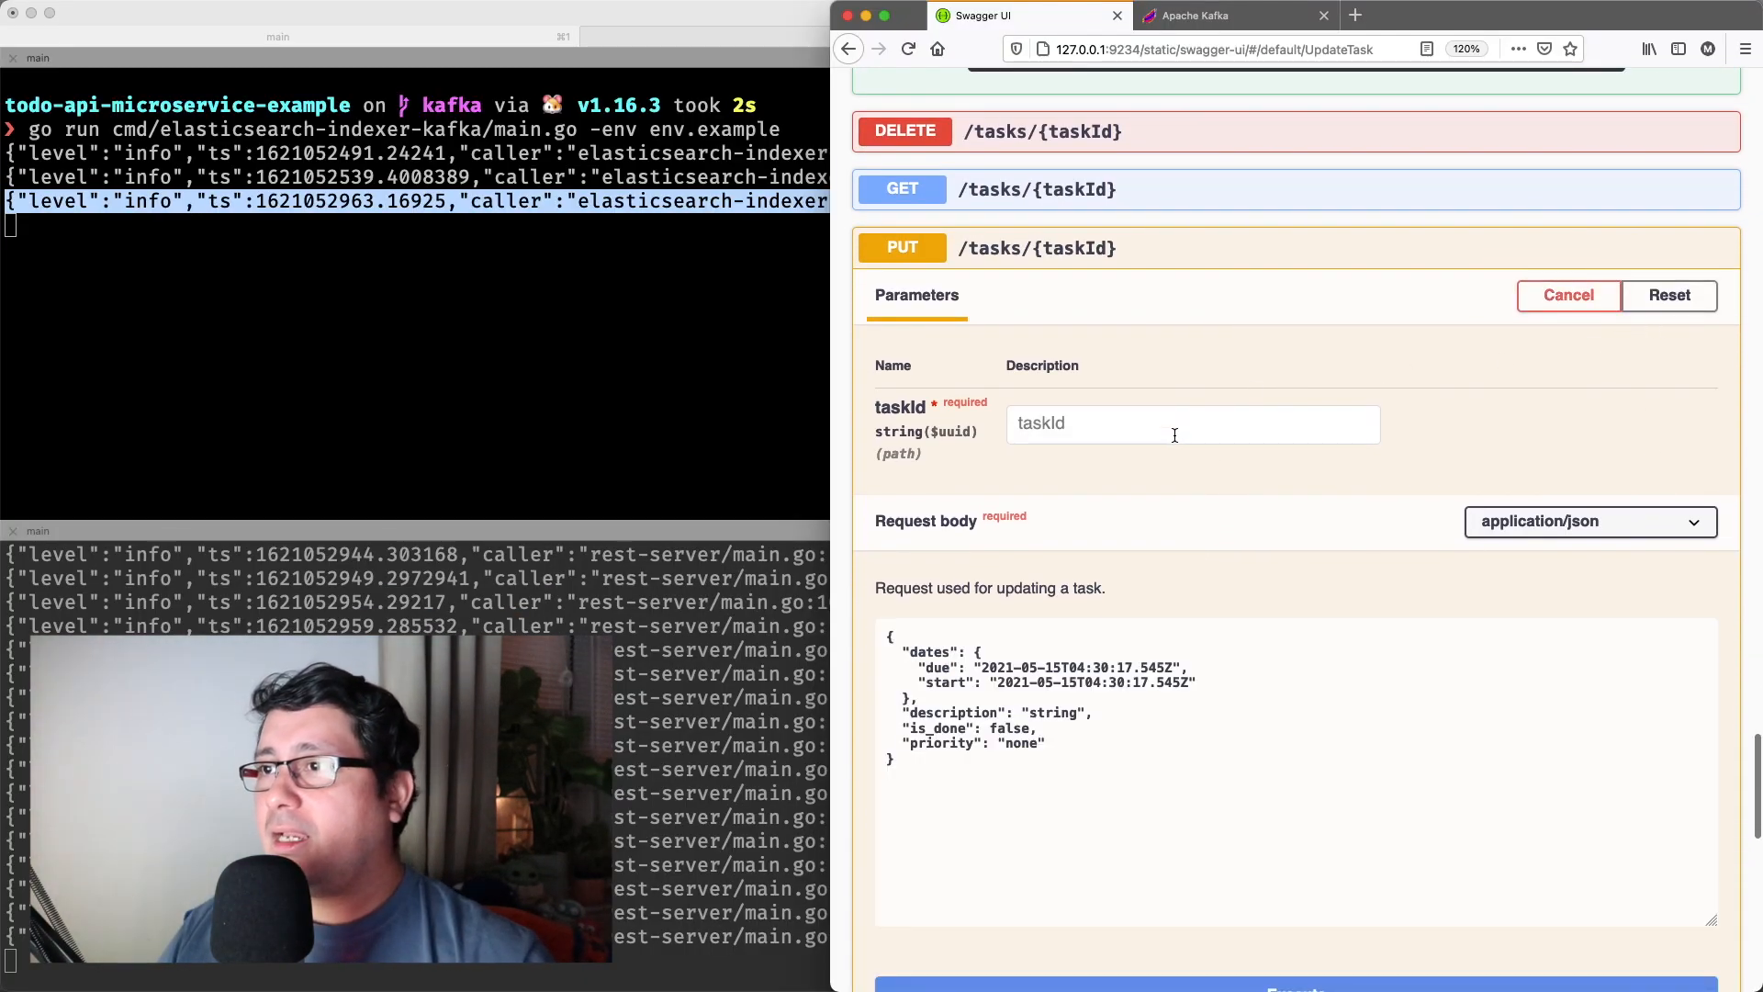
type("7fed89c0-2ca7-46ad-9626-ce8101d5f94a\"")
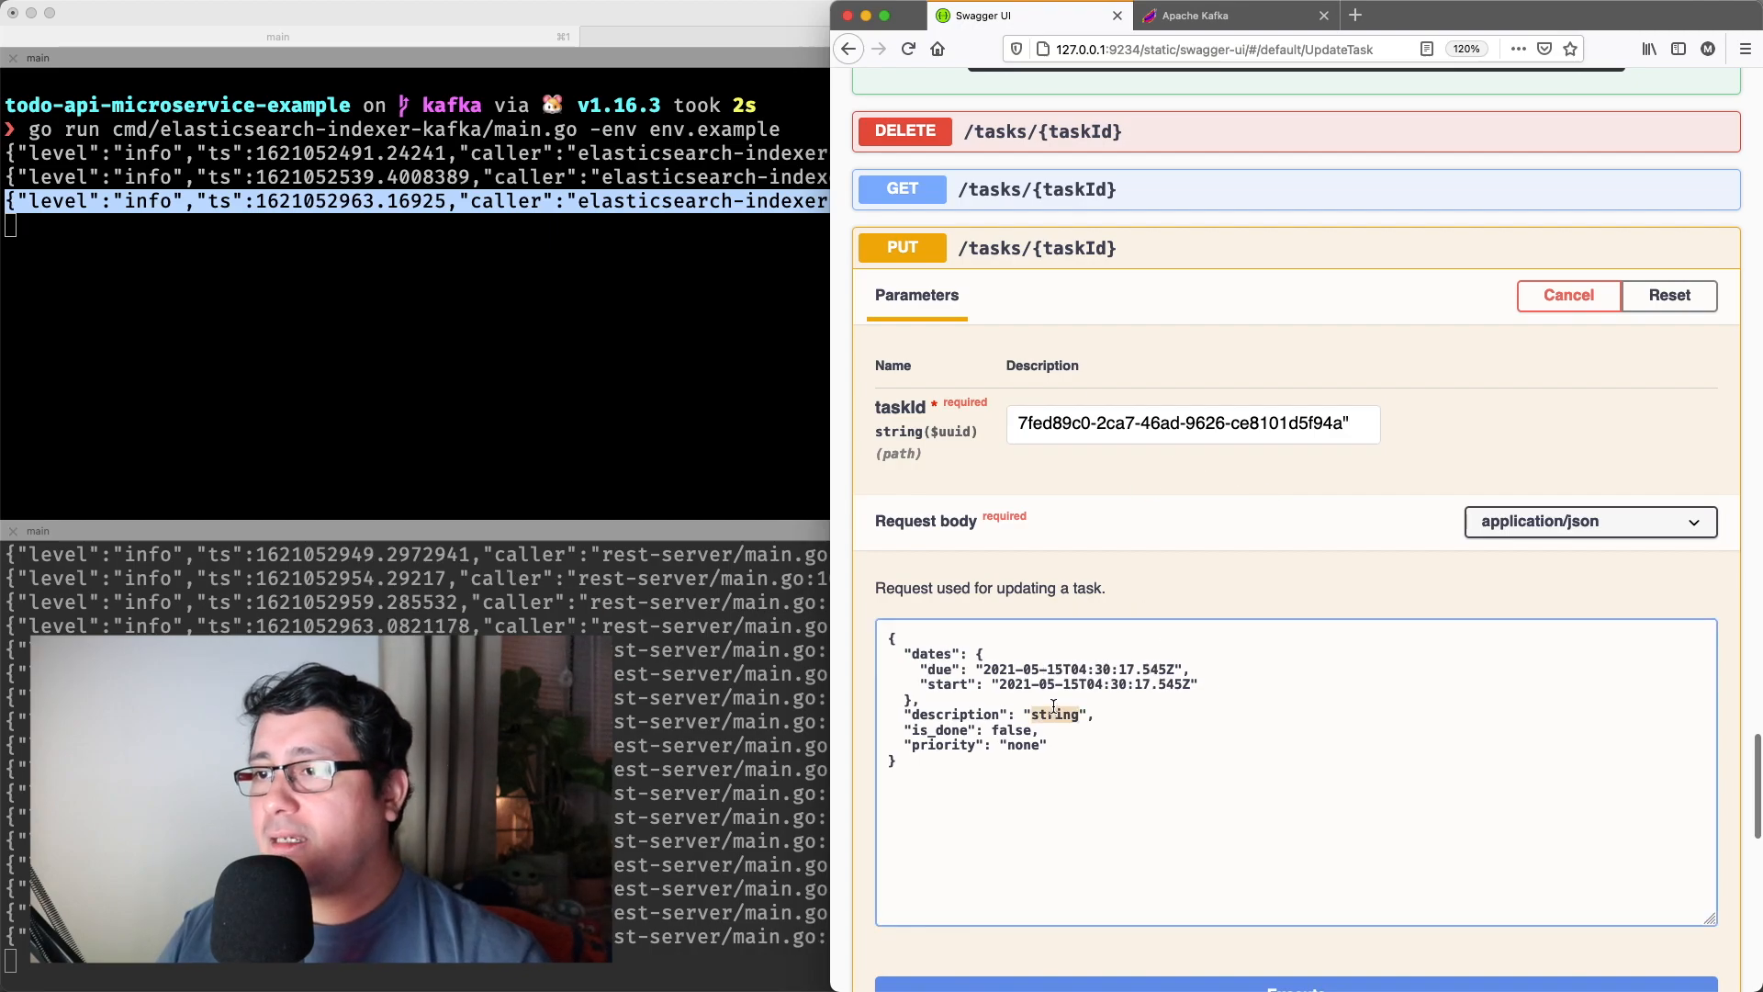
type("cjamged")
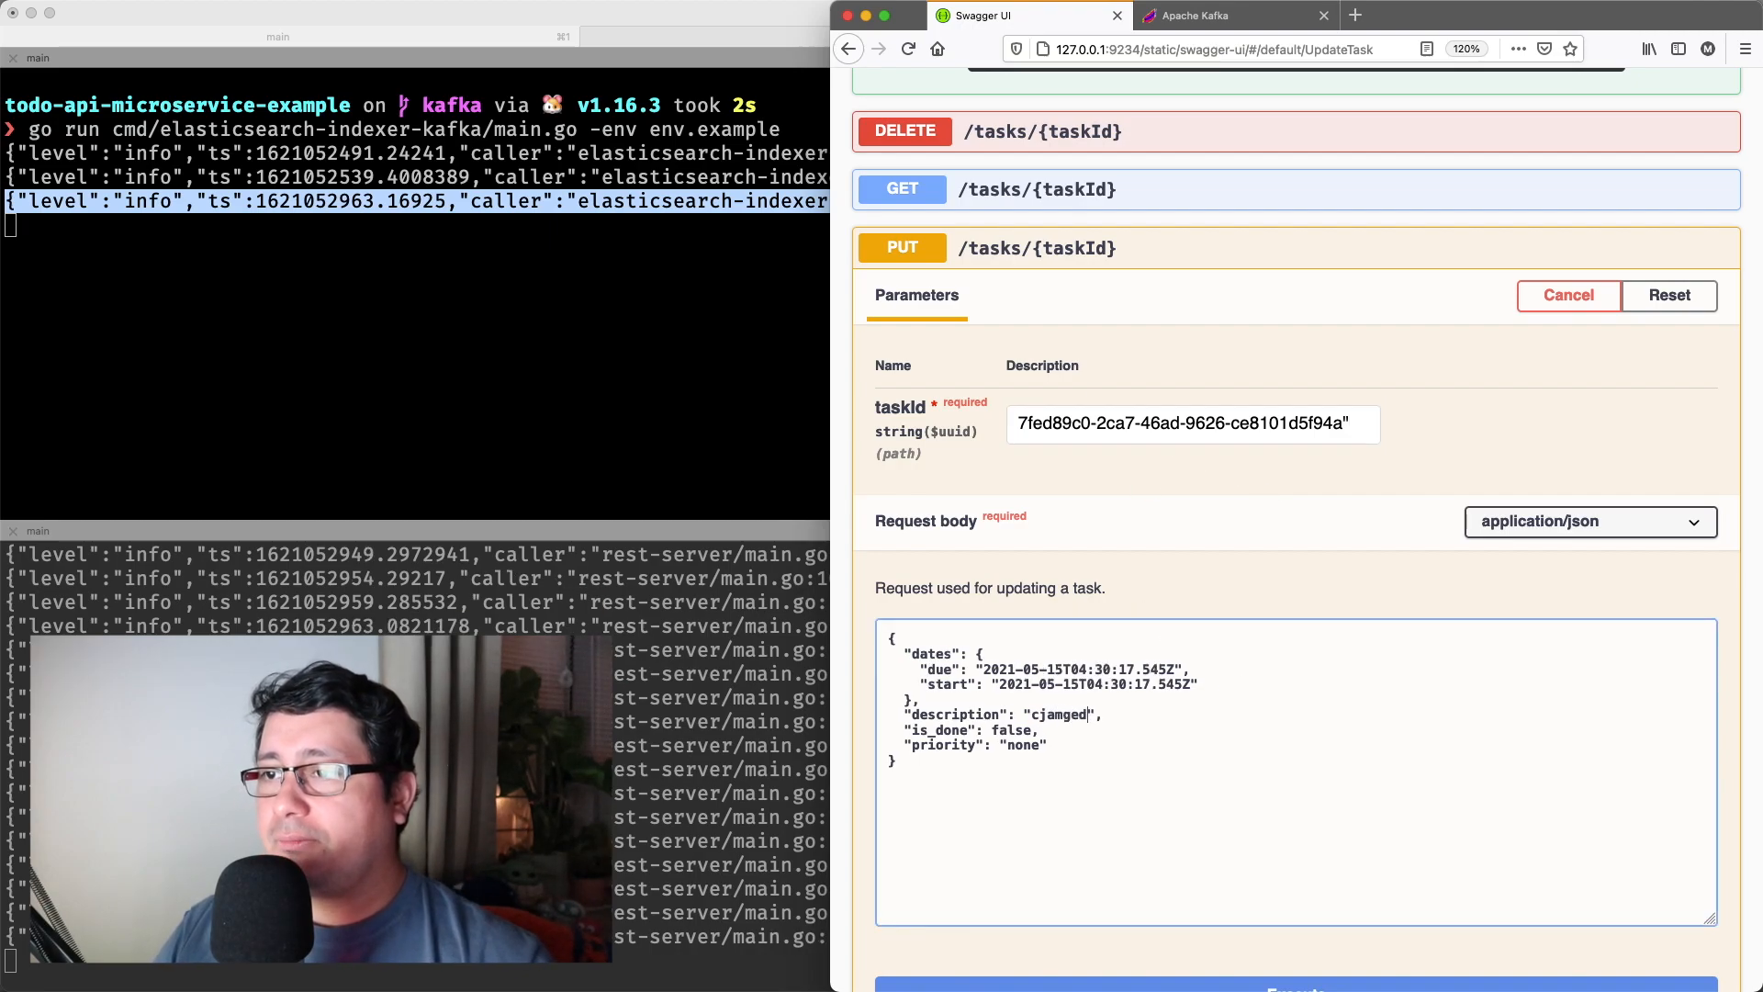
type("change again")
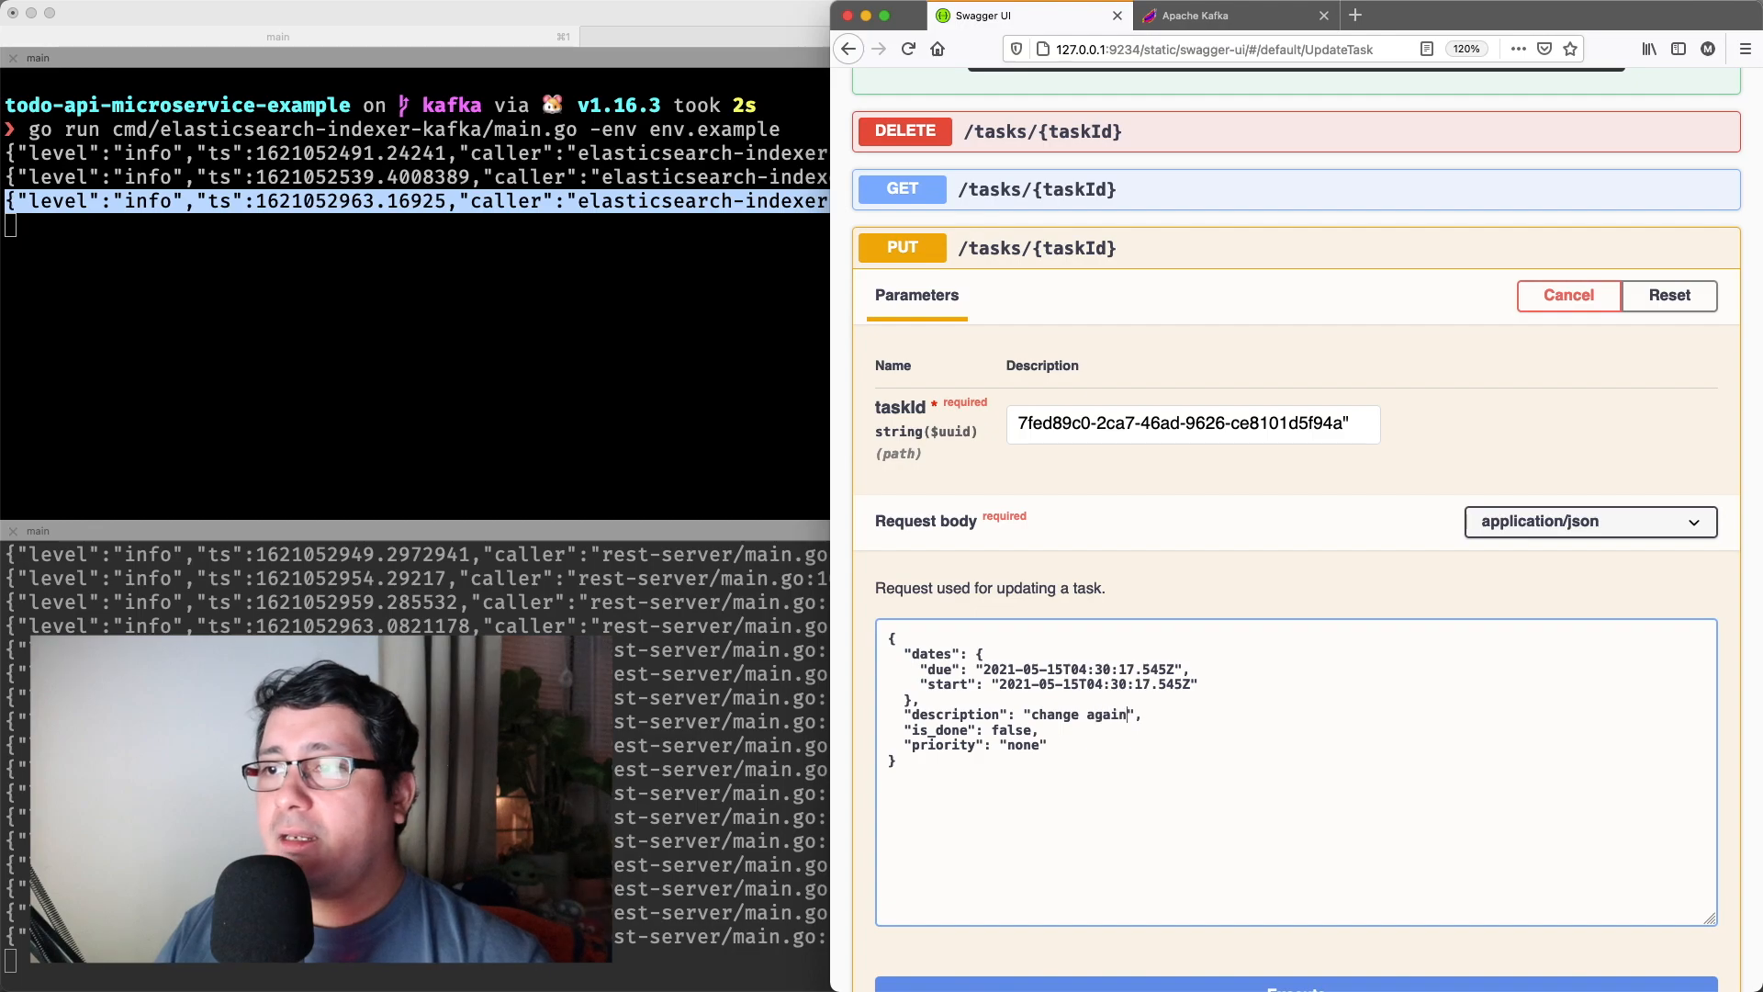
scroll("down", 3)
type("tru")
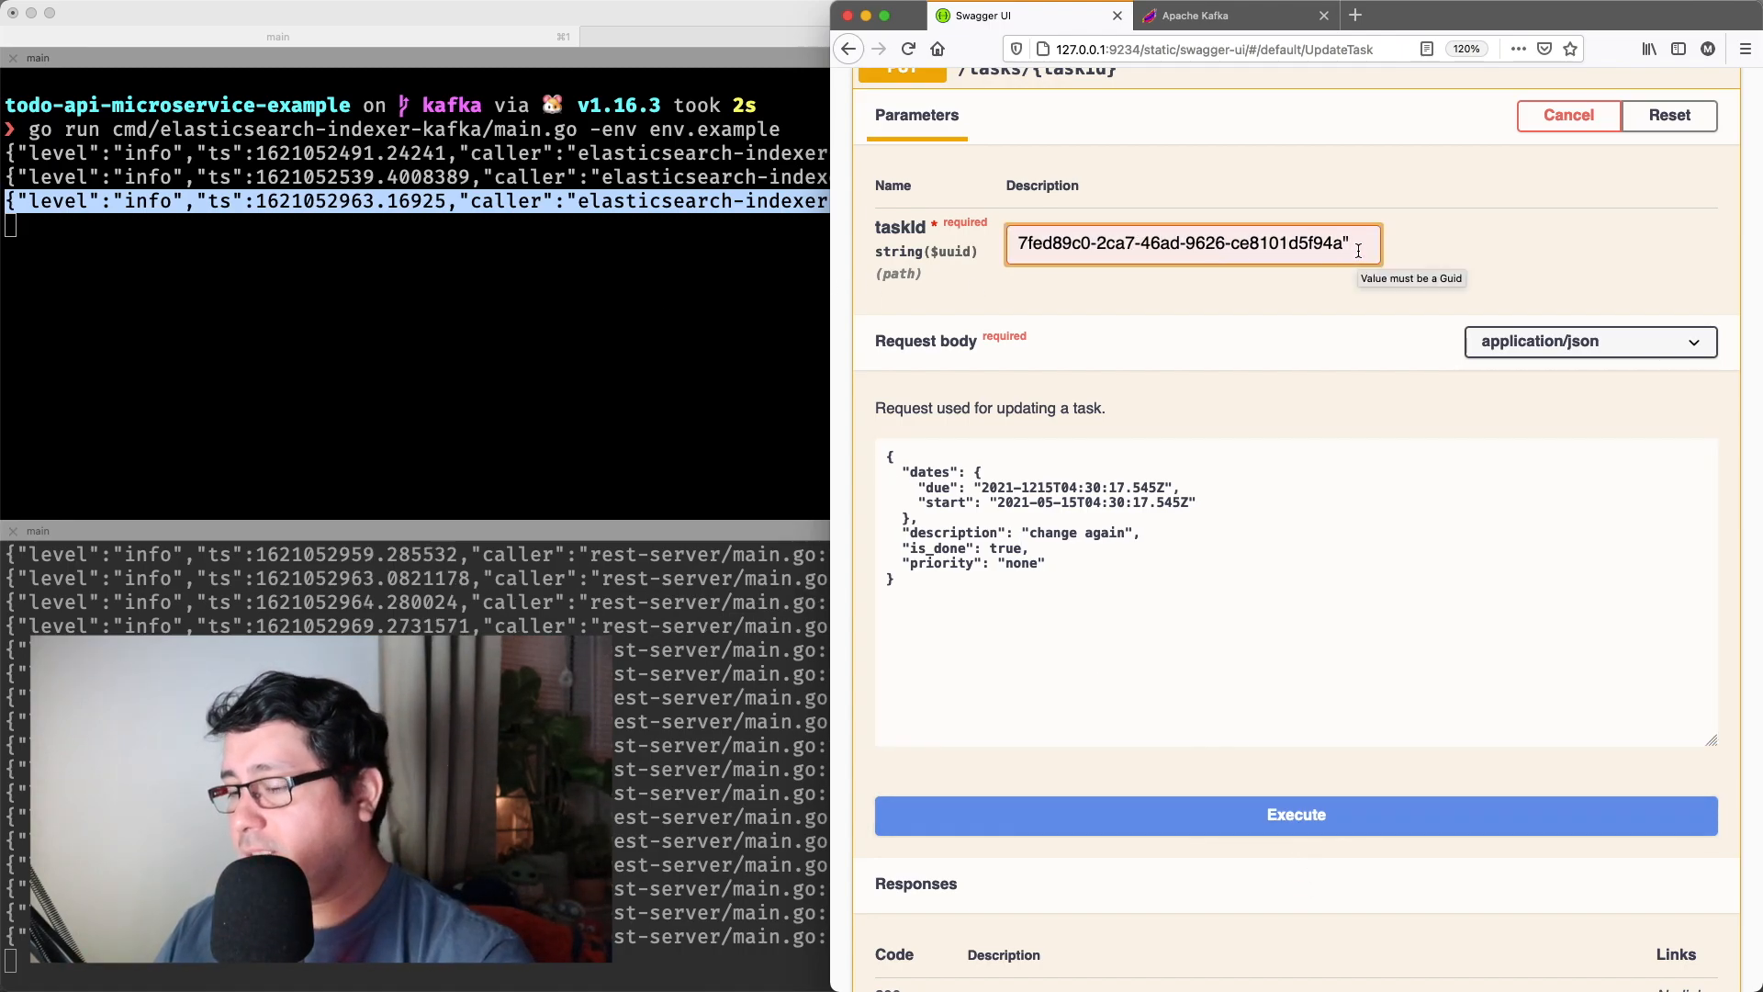
- Correct the task id and due date, resending until the update returns 200
left_click(1296, 815)
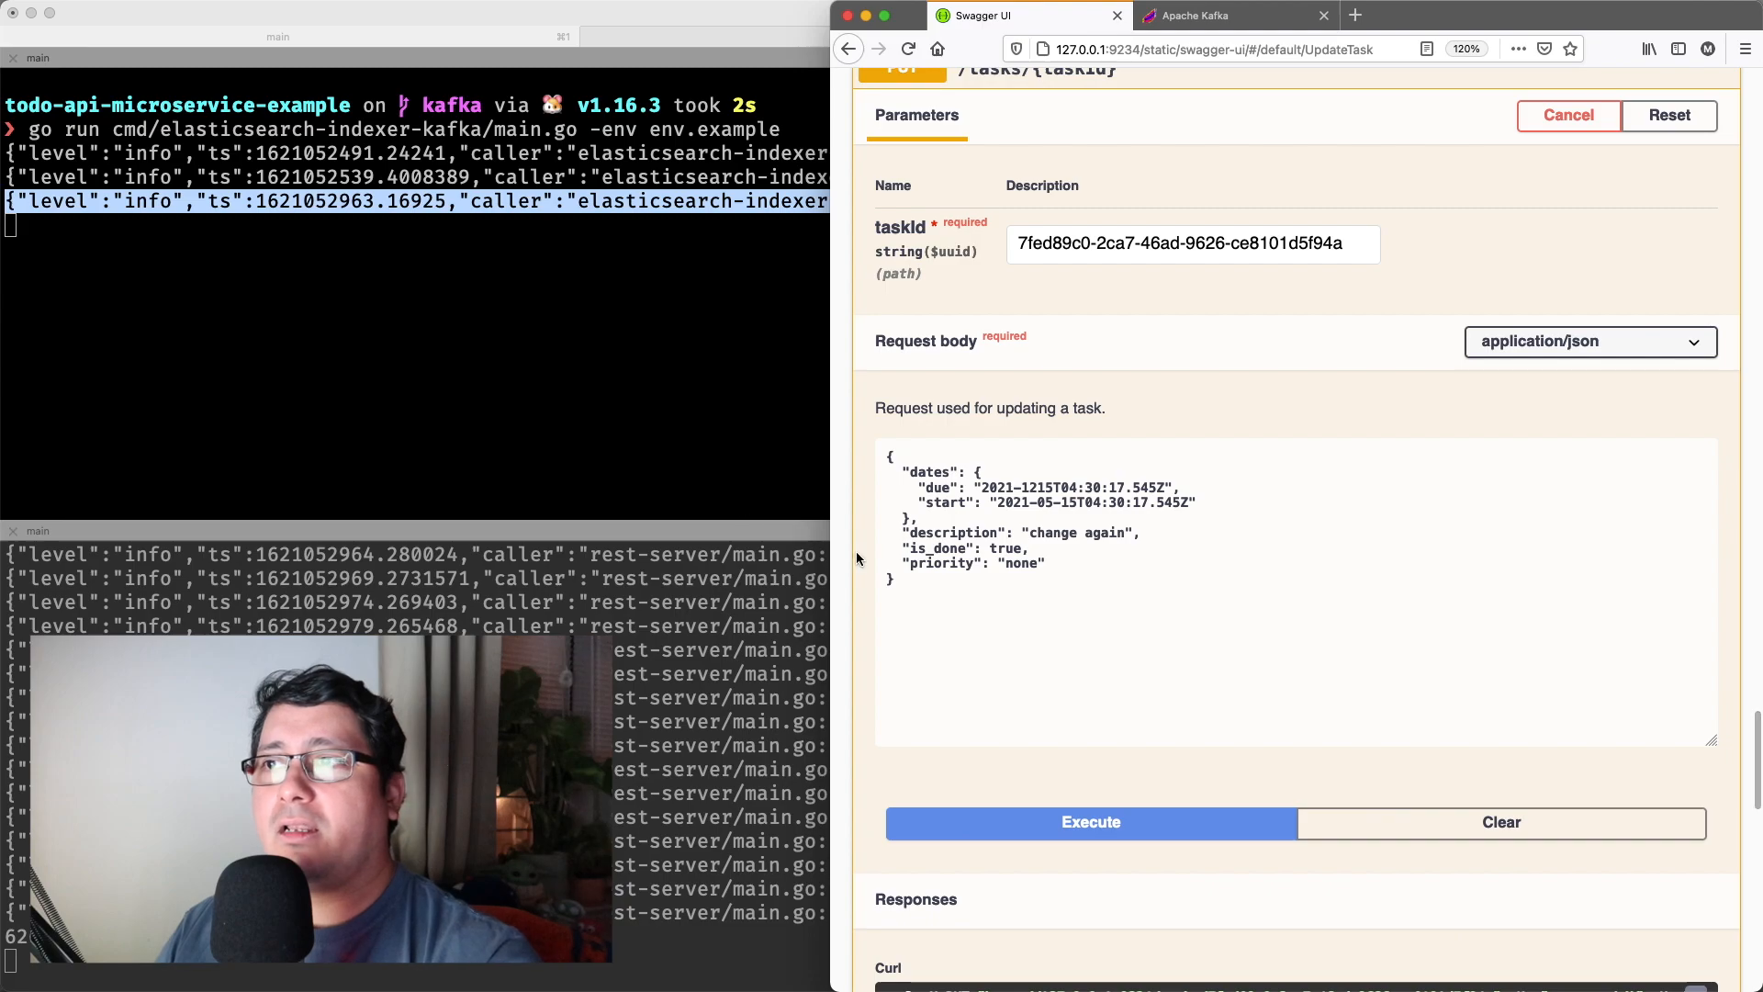
left_click(1088, 822)
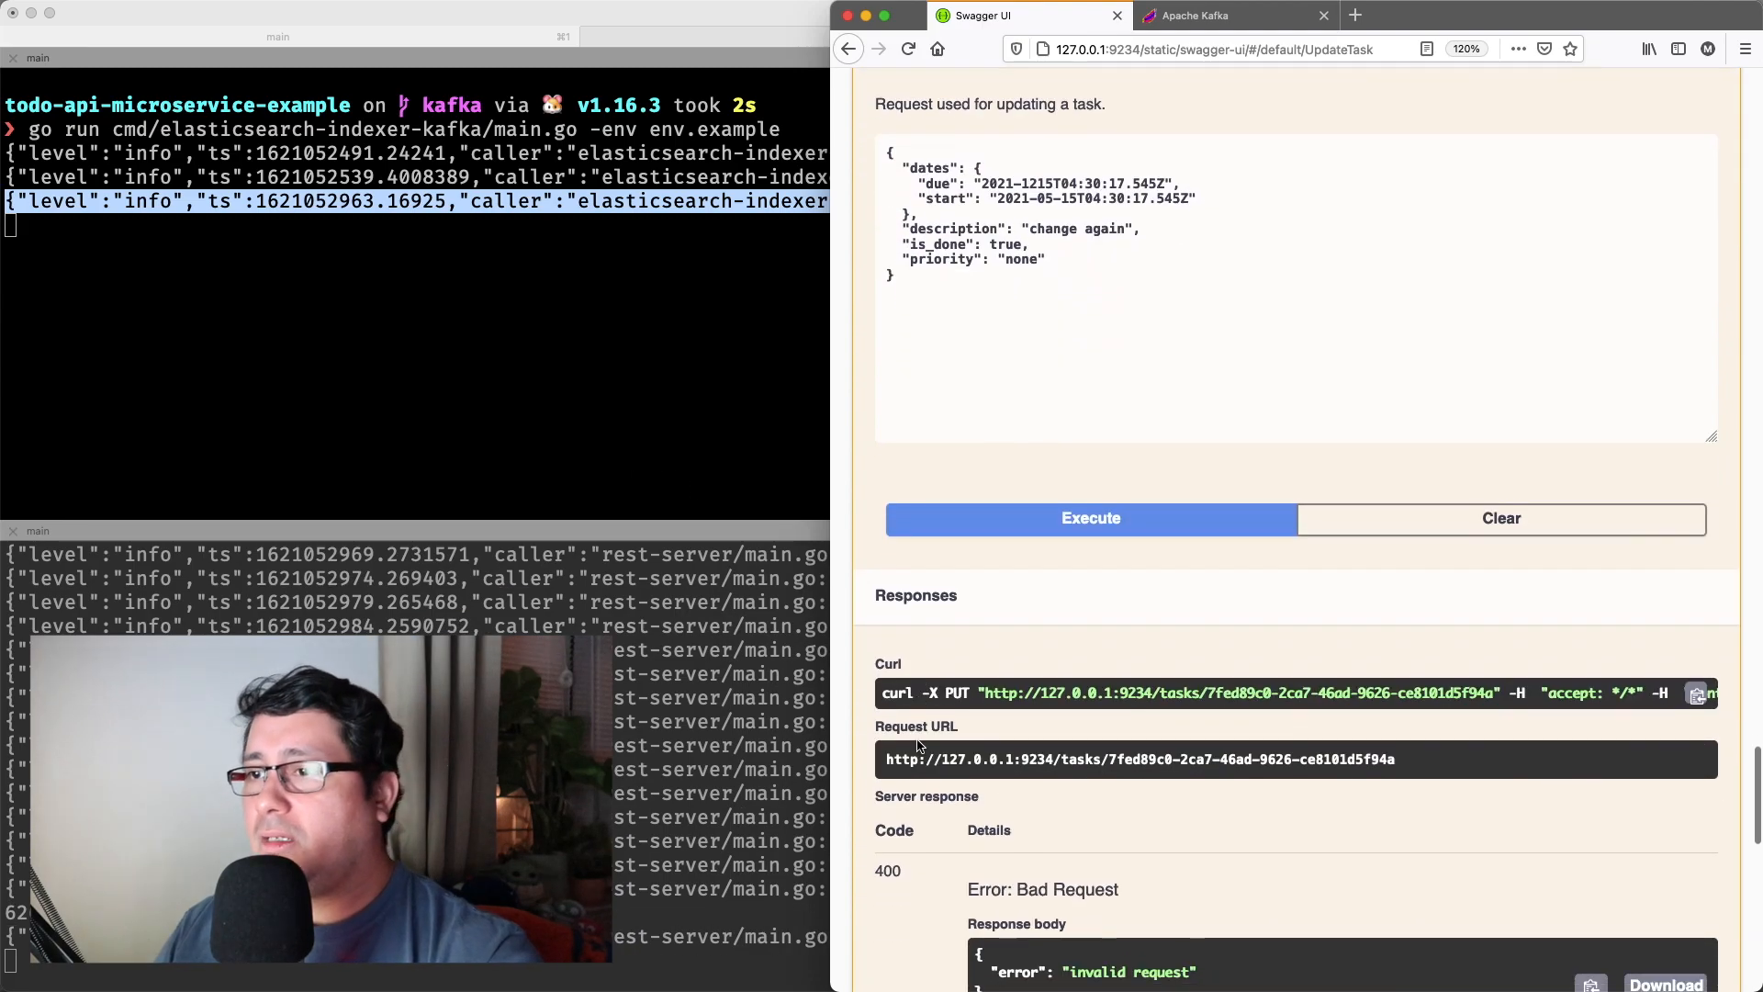
scroll("up", 3)
type("-")
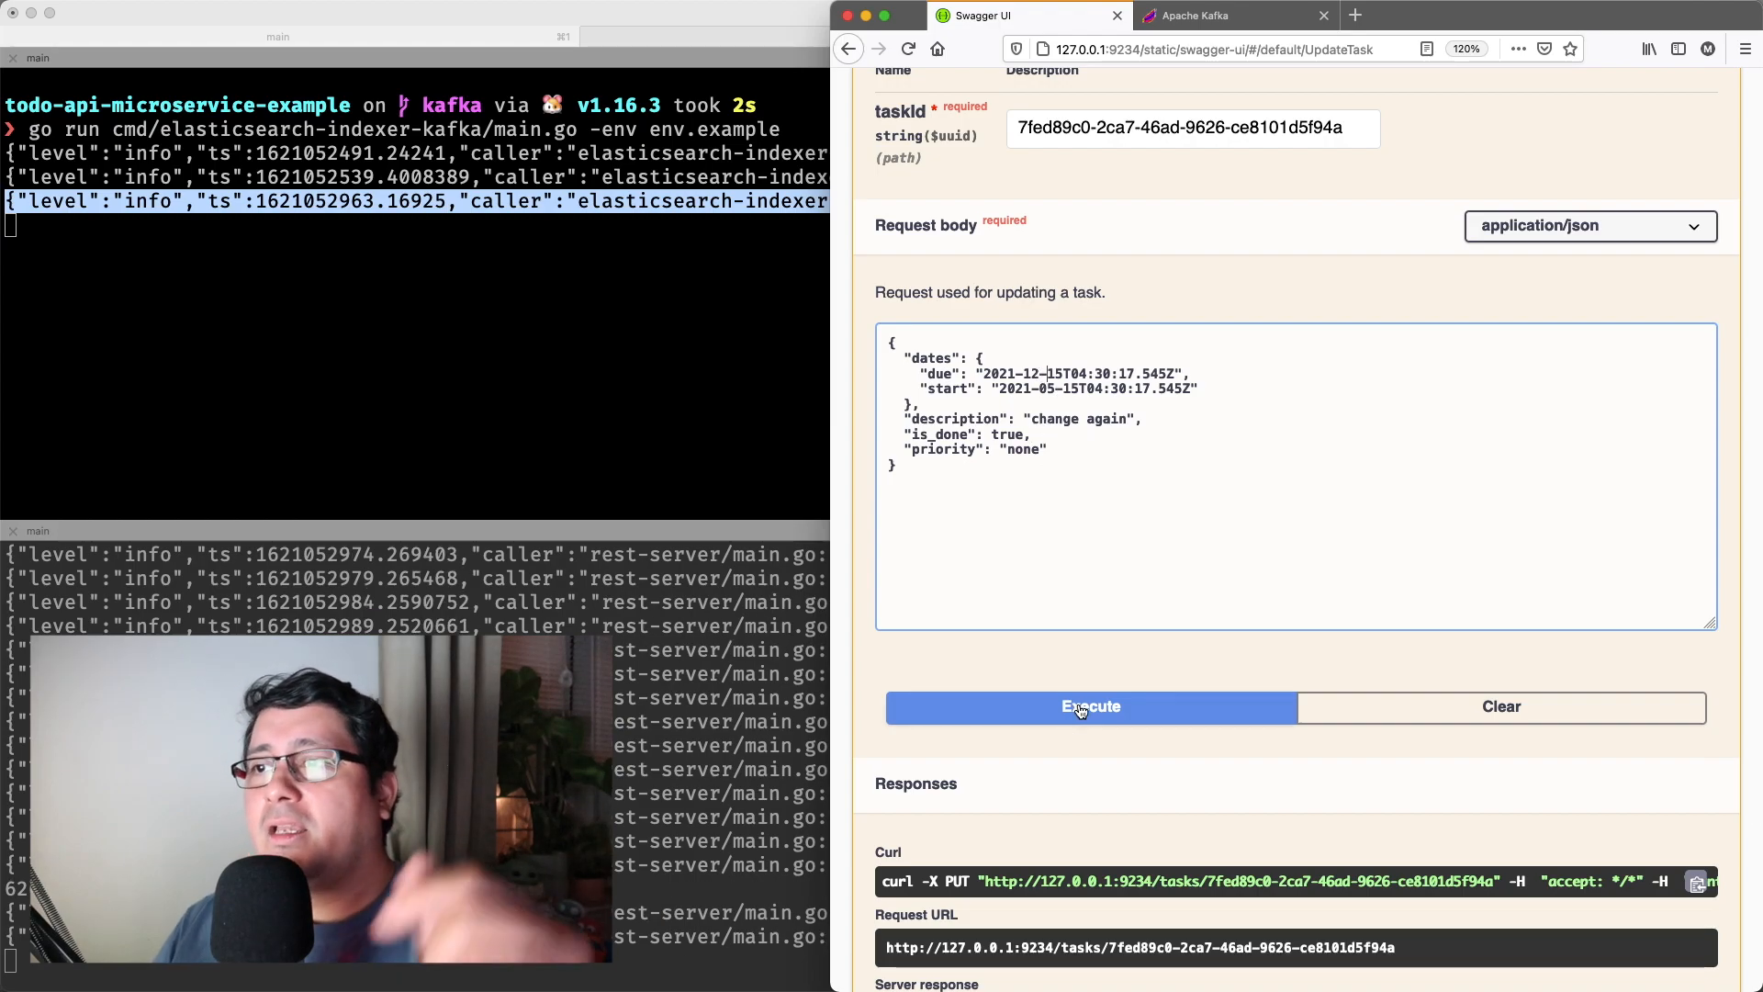
left_click(1090, 706)
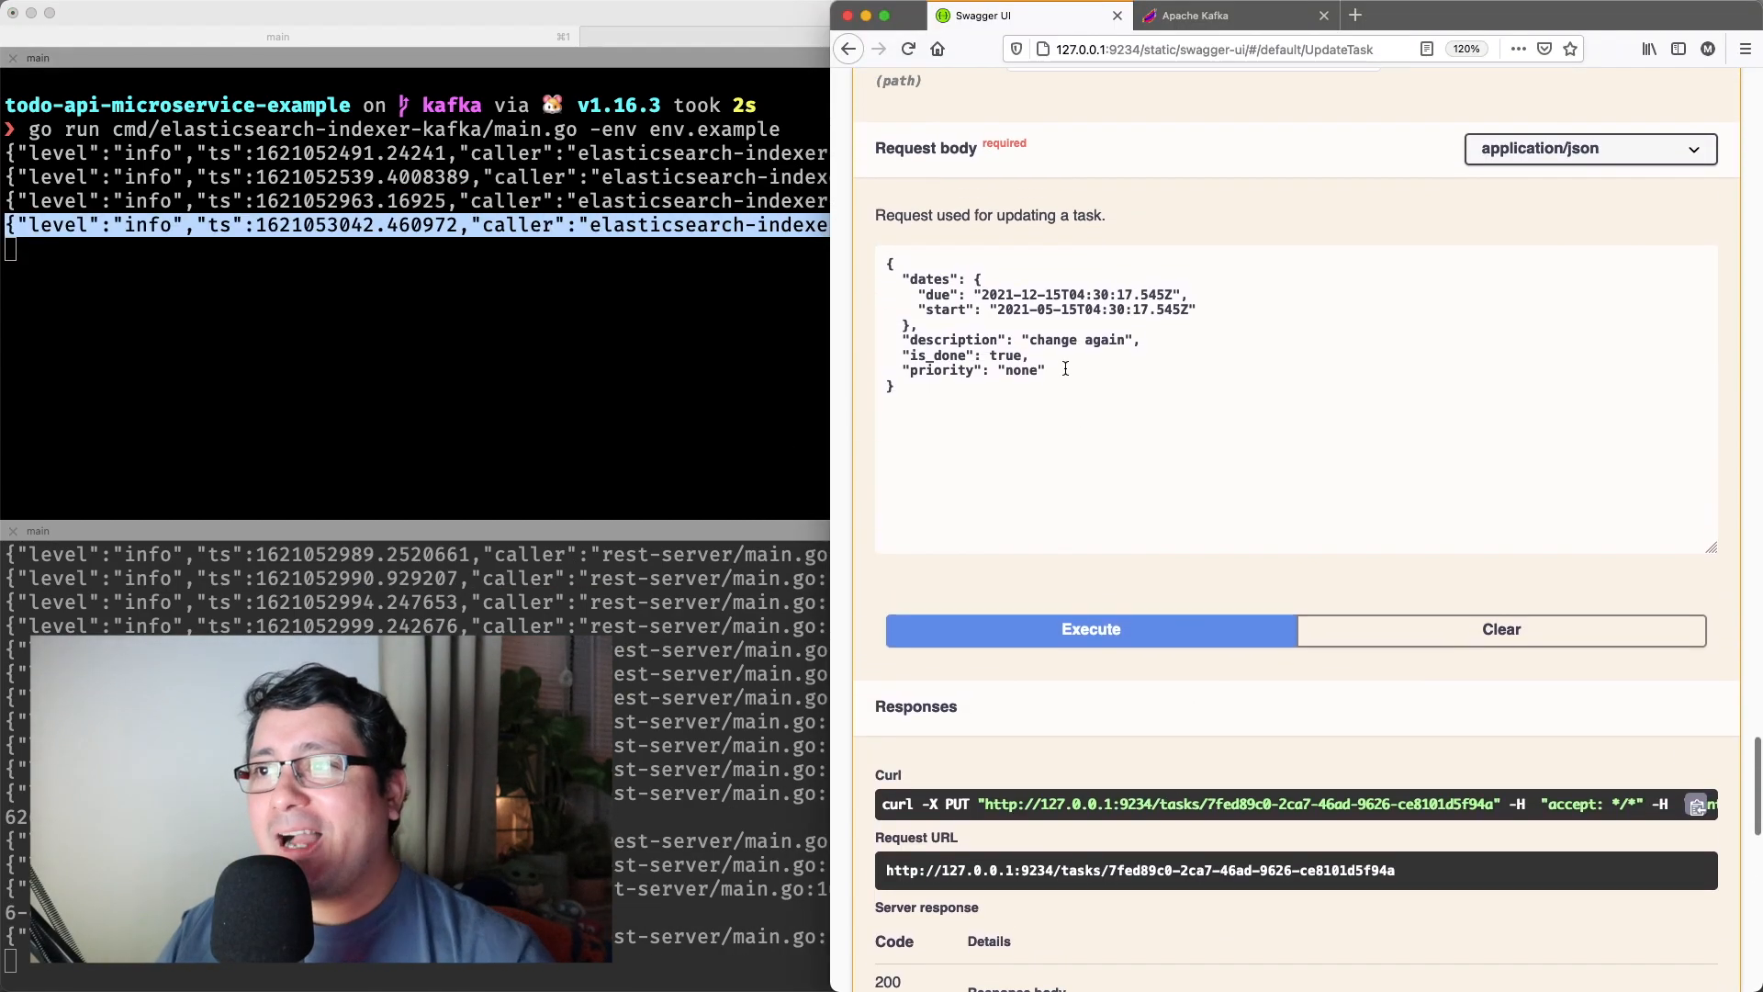
scroll("down", 3)
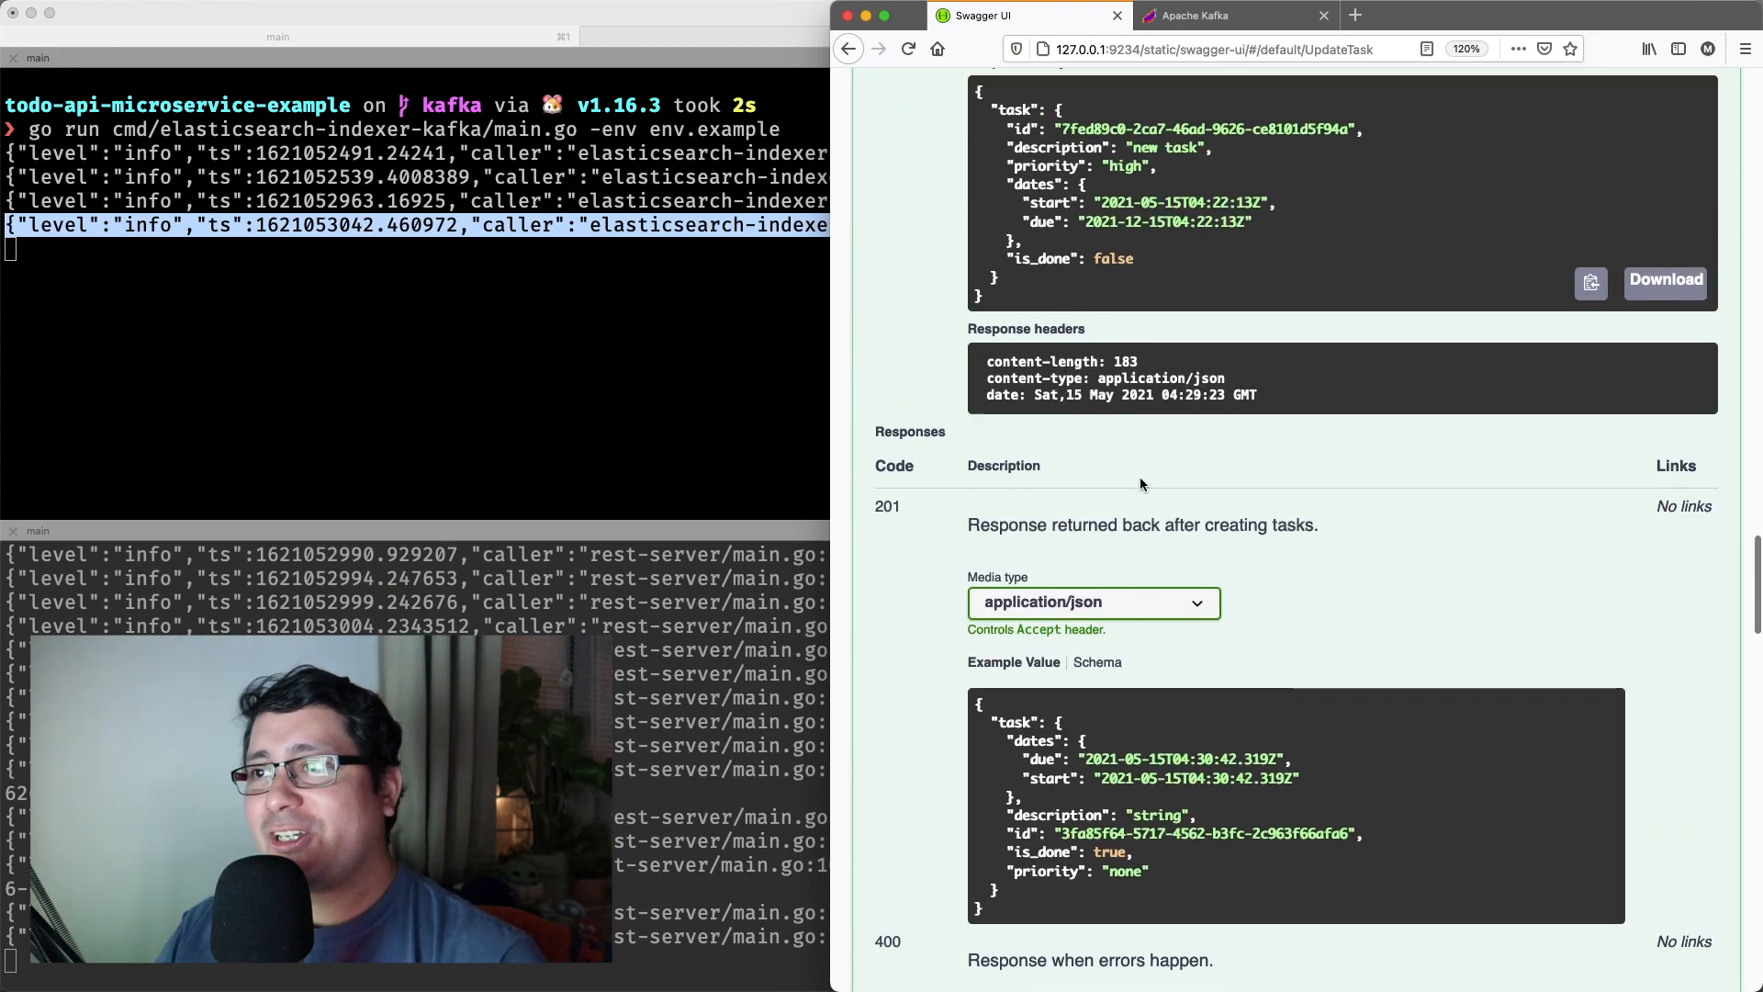
scroll("down", 3)
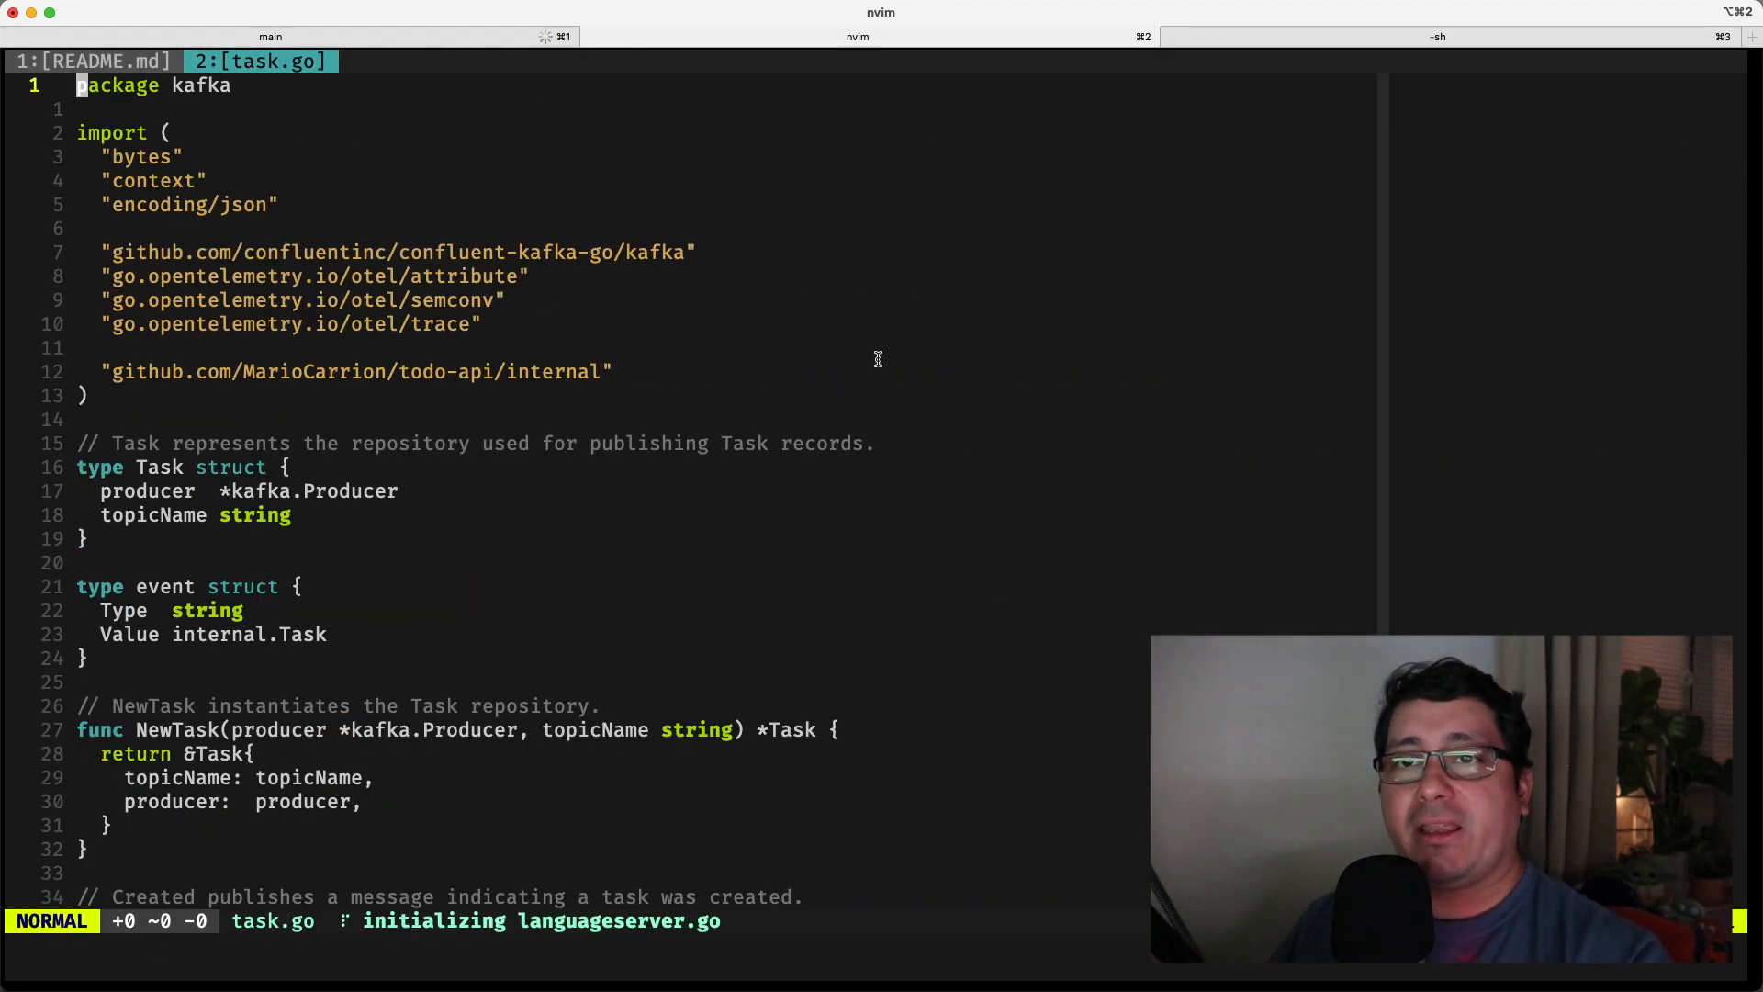
- Scroll Kafka task.go down to the NewTask constructor and briefly highlight it
scroll("down", 3)
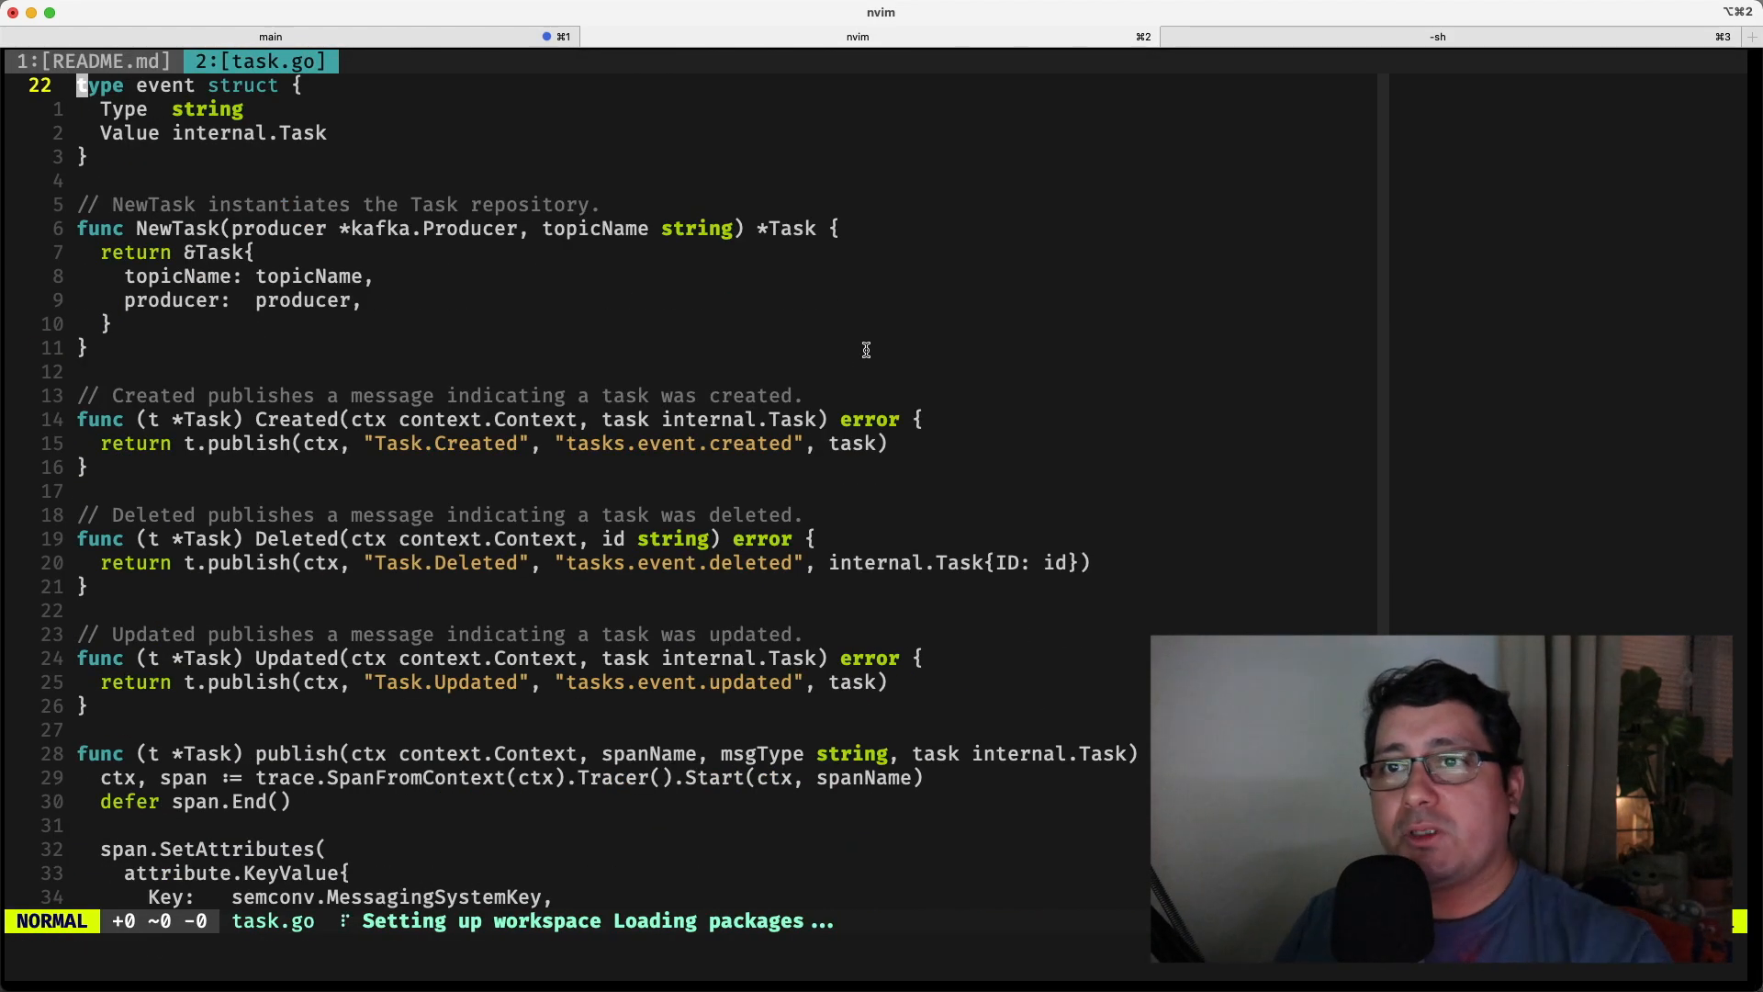
key("V")
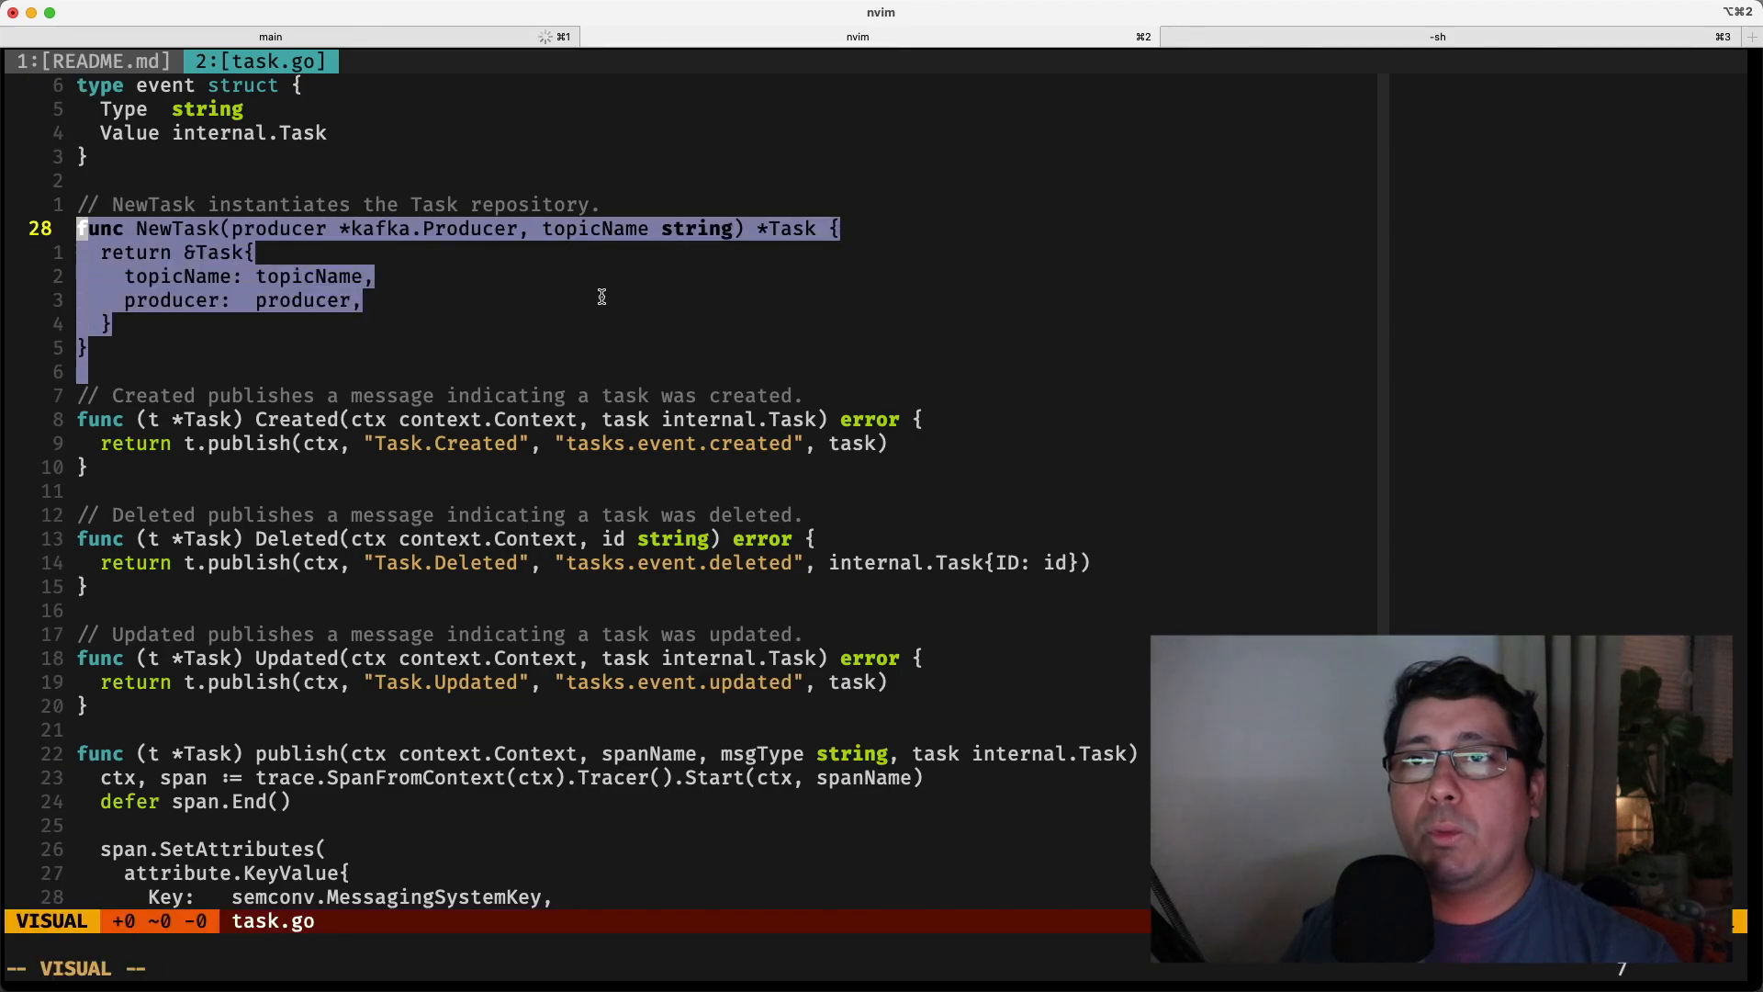
key("Escape")
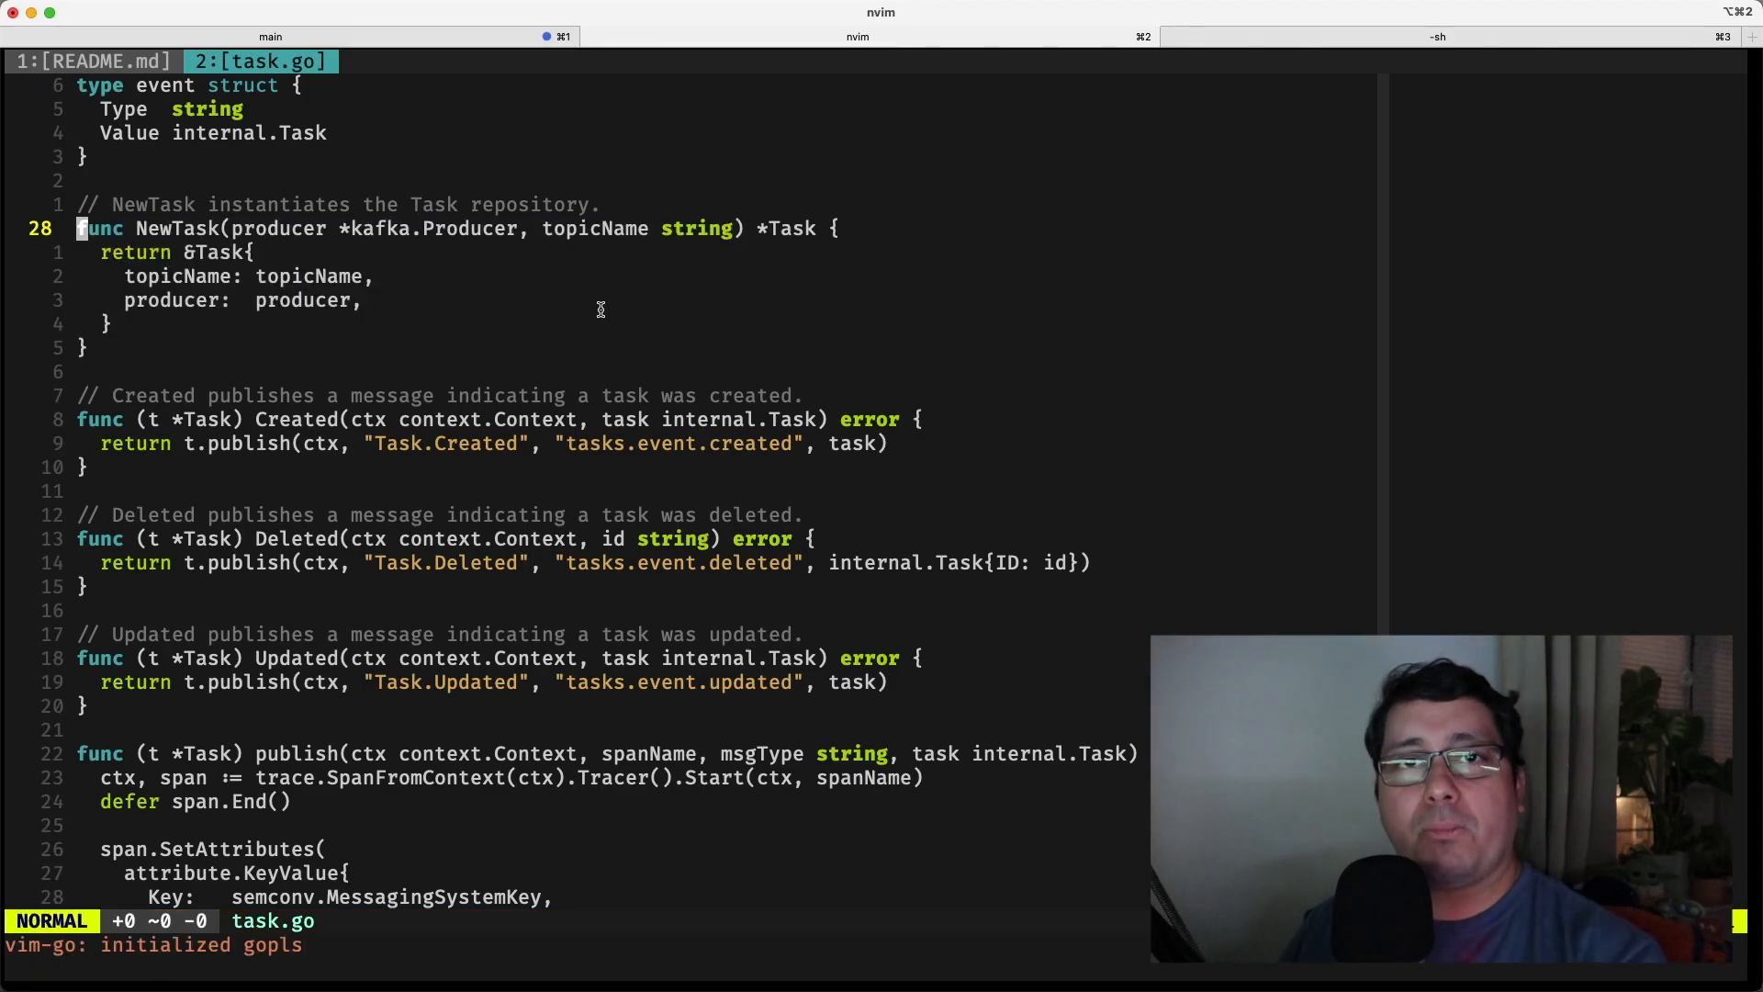
mouse_move(747, 421)
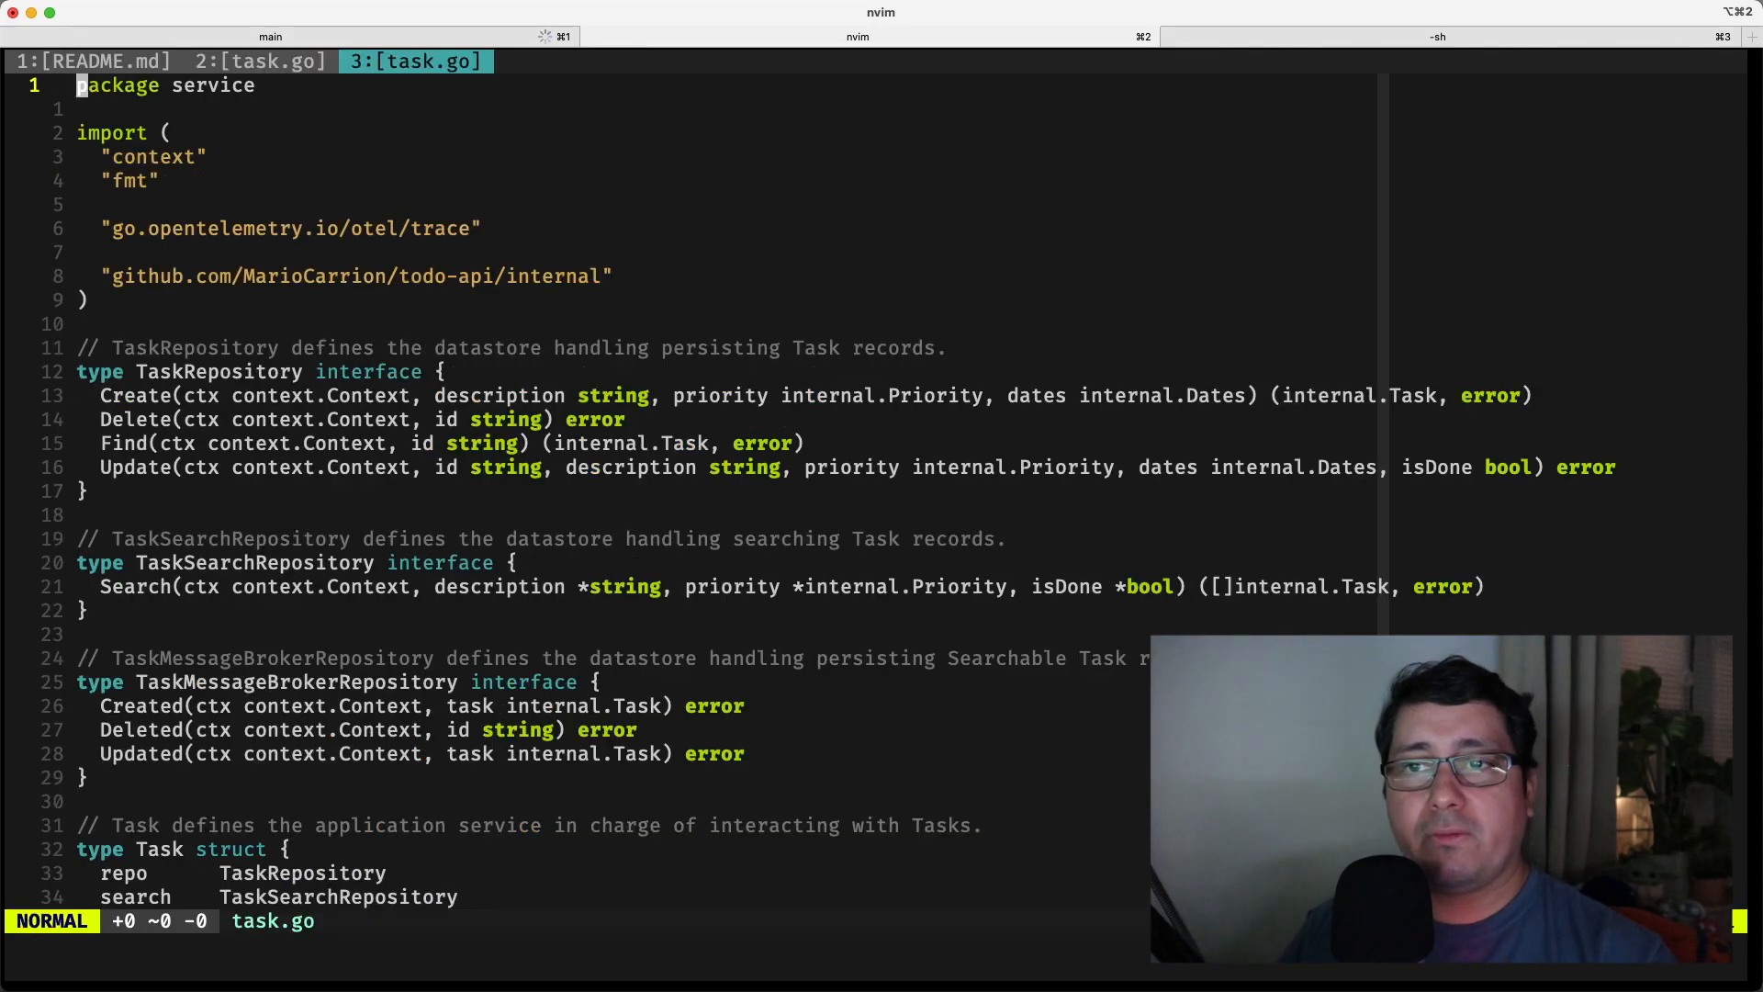
- Scroll through the Kafka publish method and bring up the service task.go tab
scroll("down", 3)
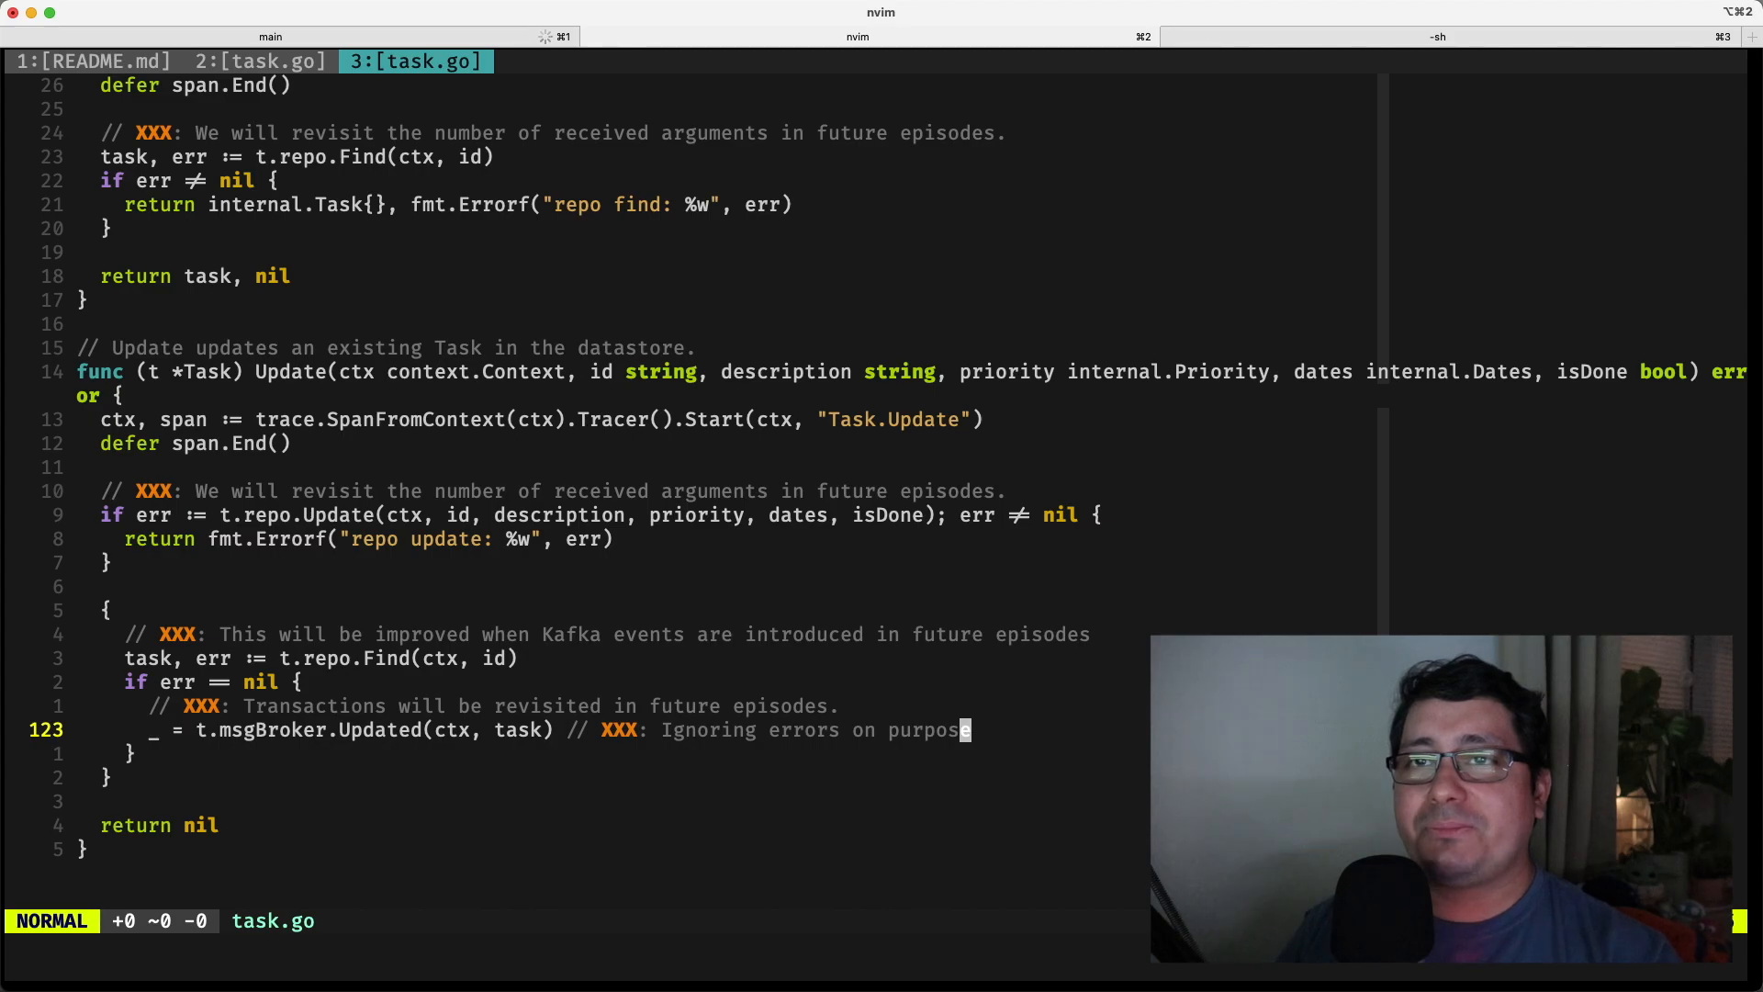
left_click(260, 61)
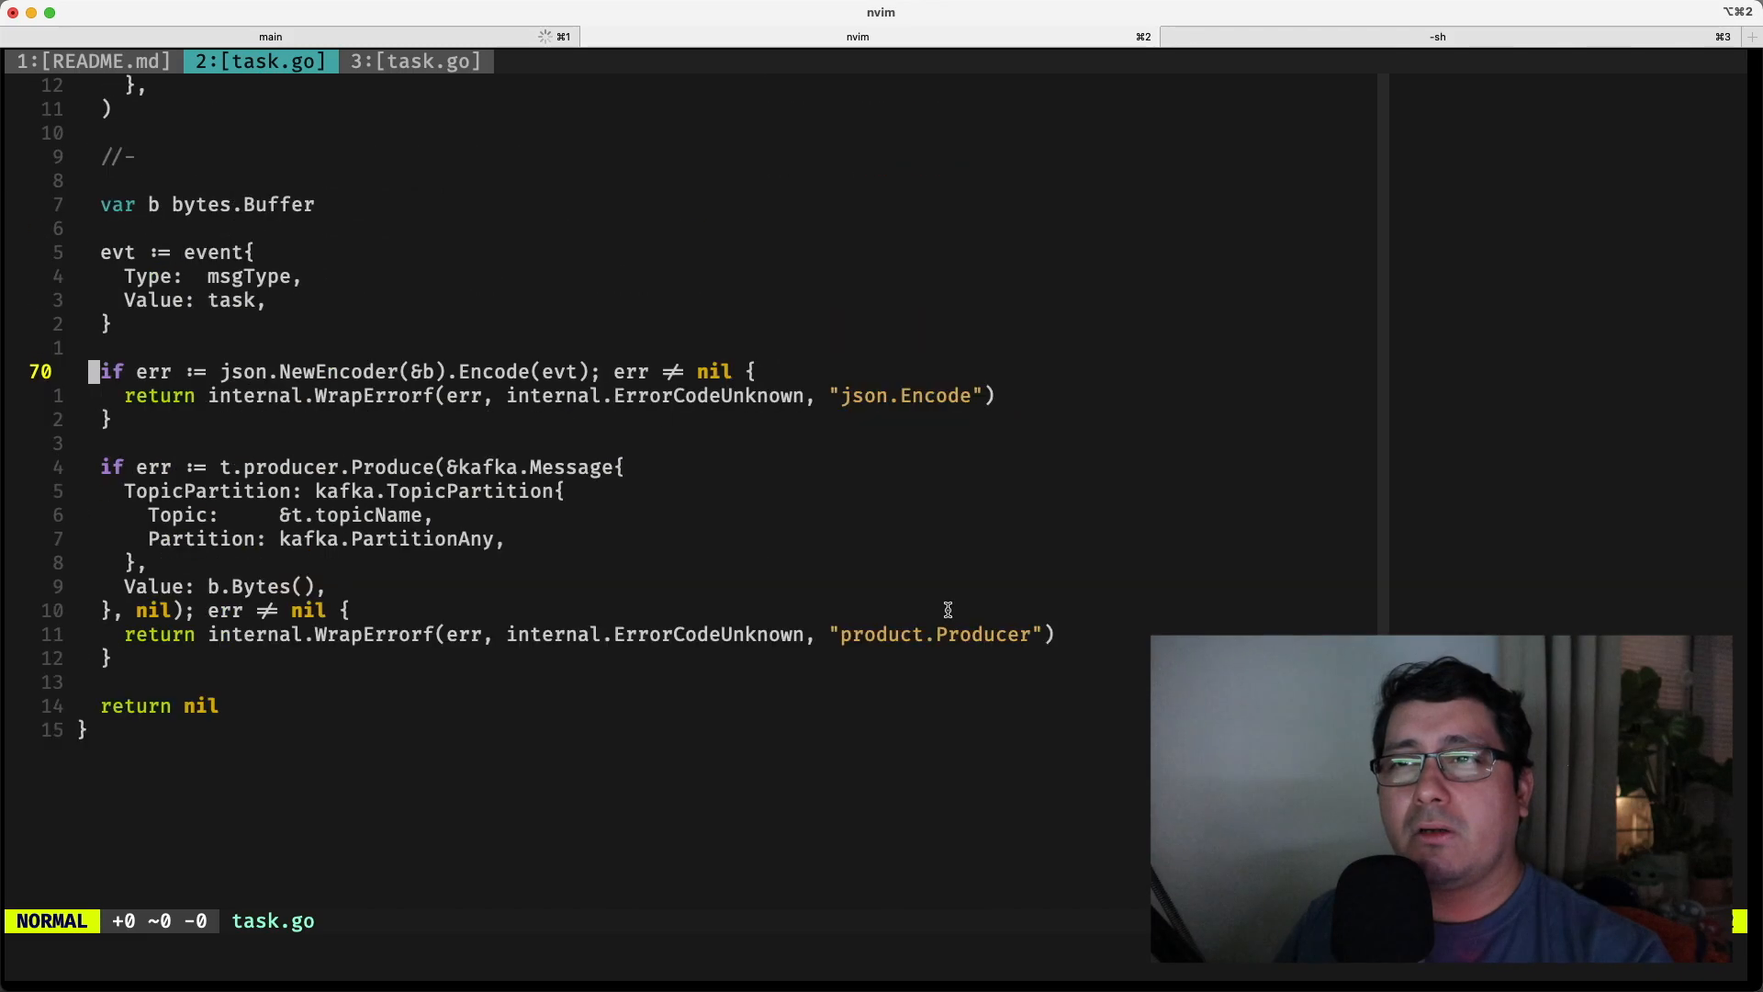
- Review the publish function's JSON encode error check and Kafka Produce block with highlights
scroll("up", 3)
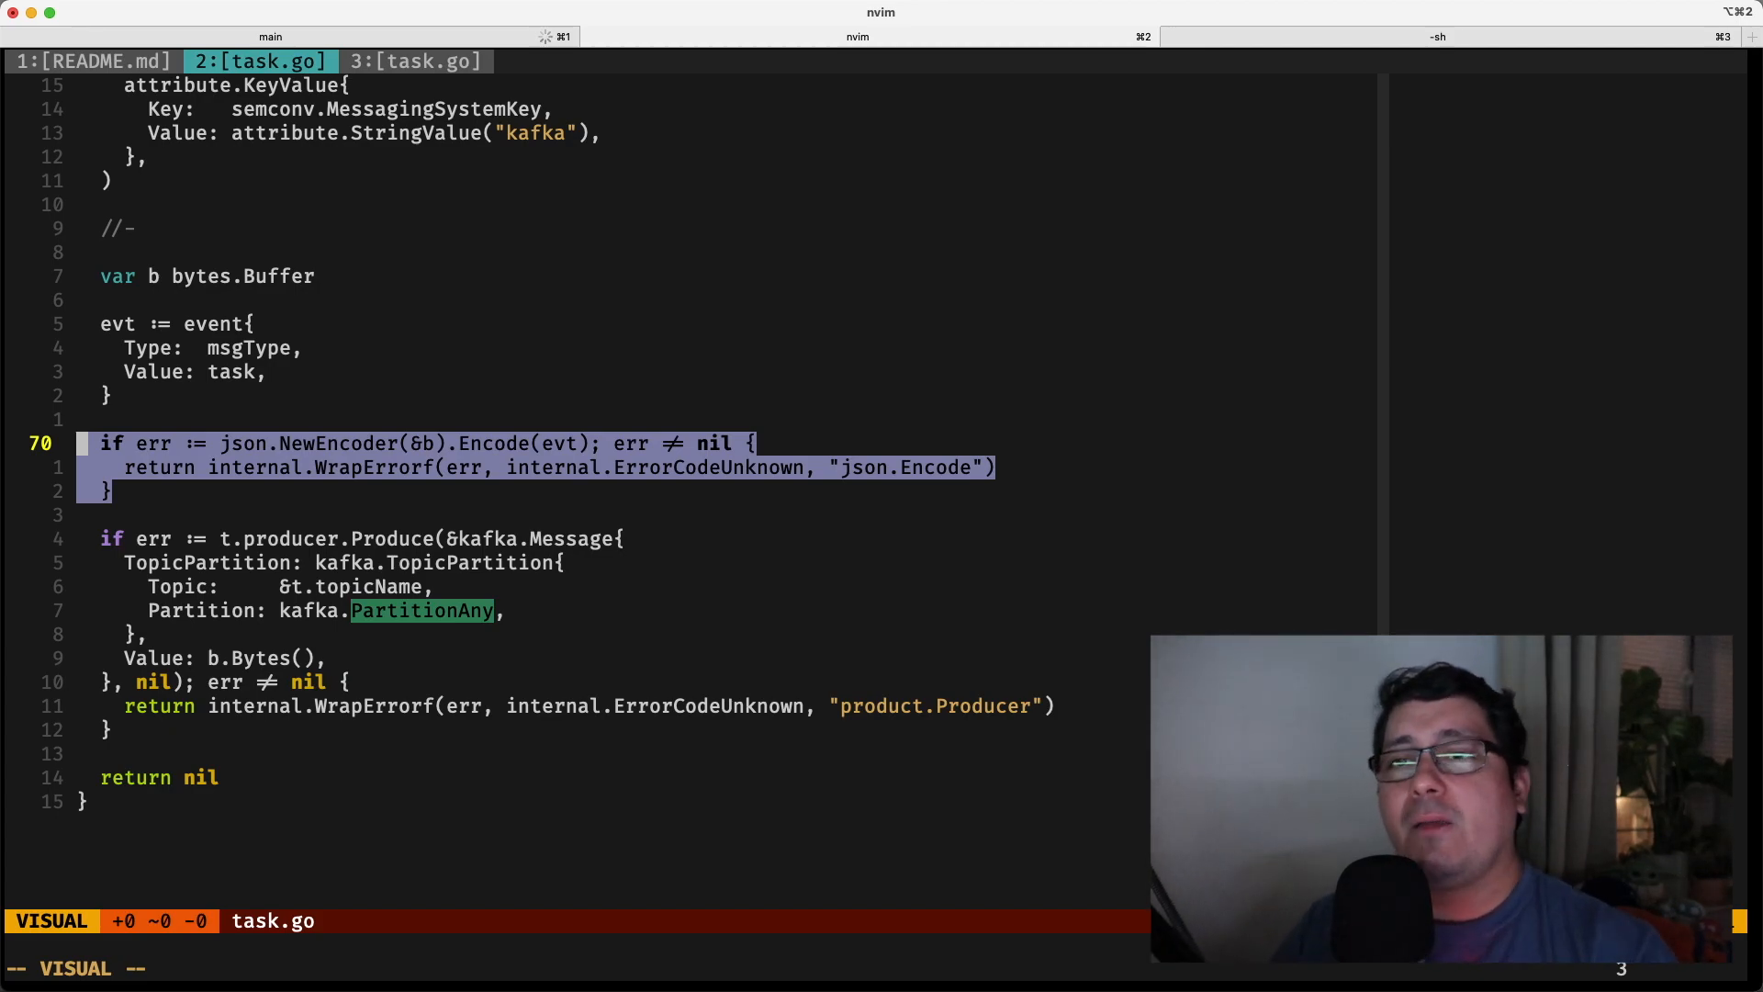
key("Escape")
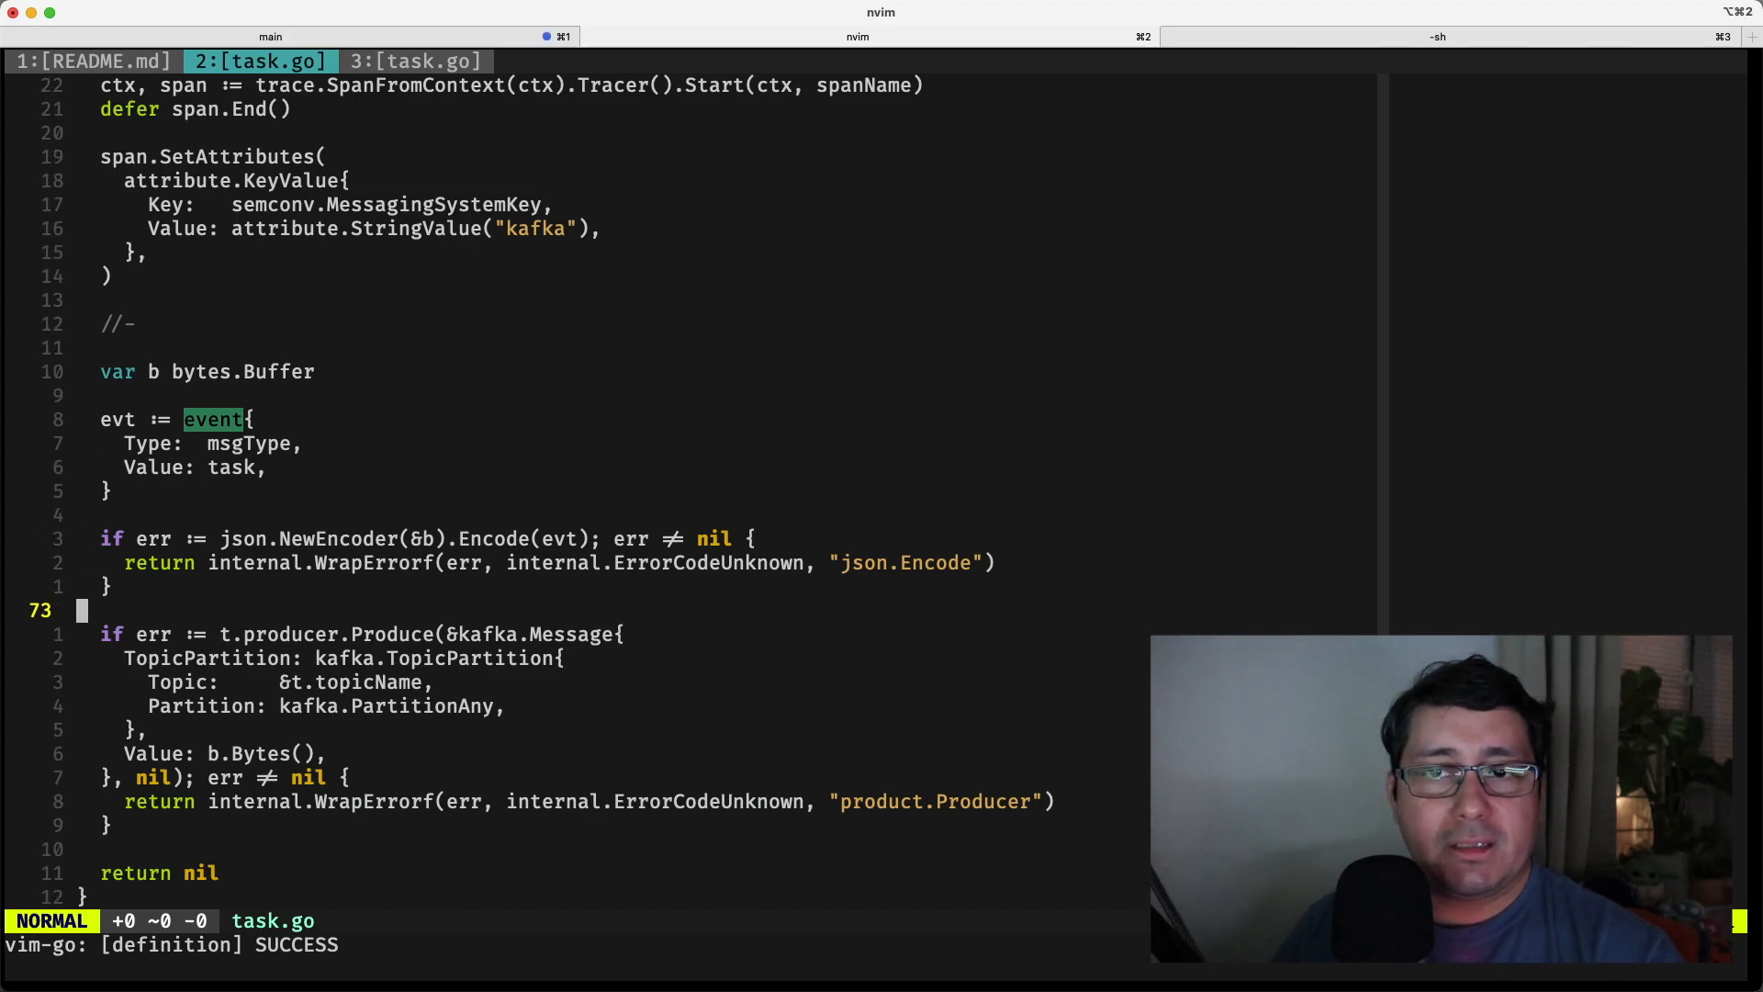
key("v")
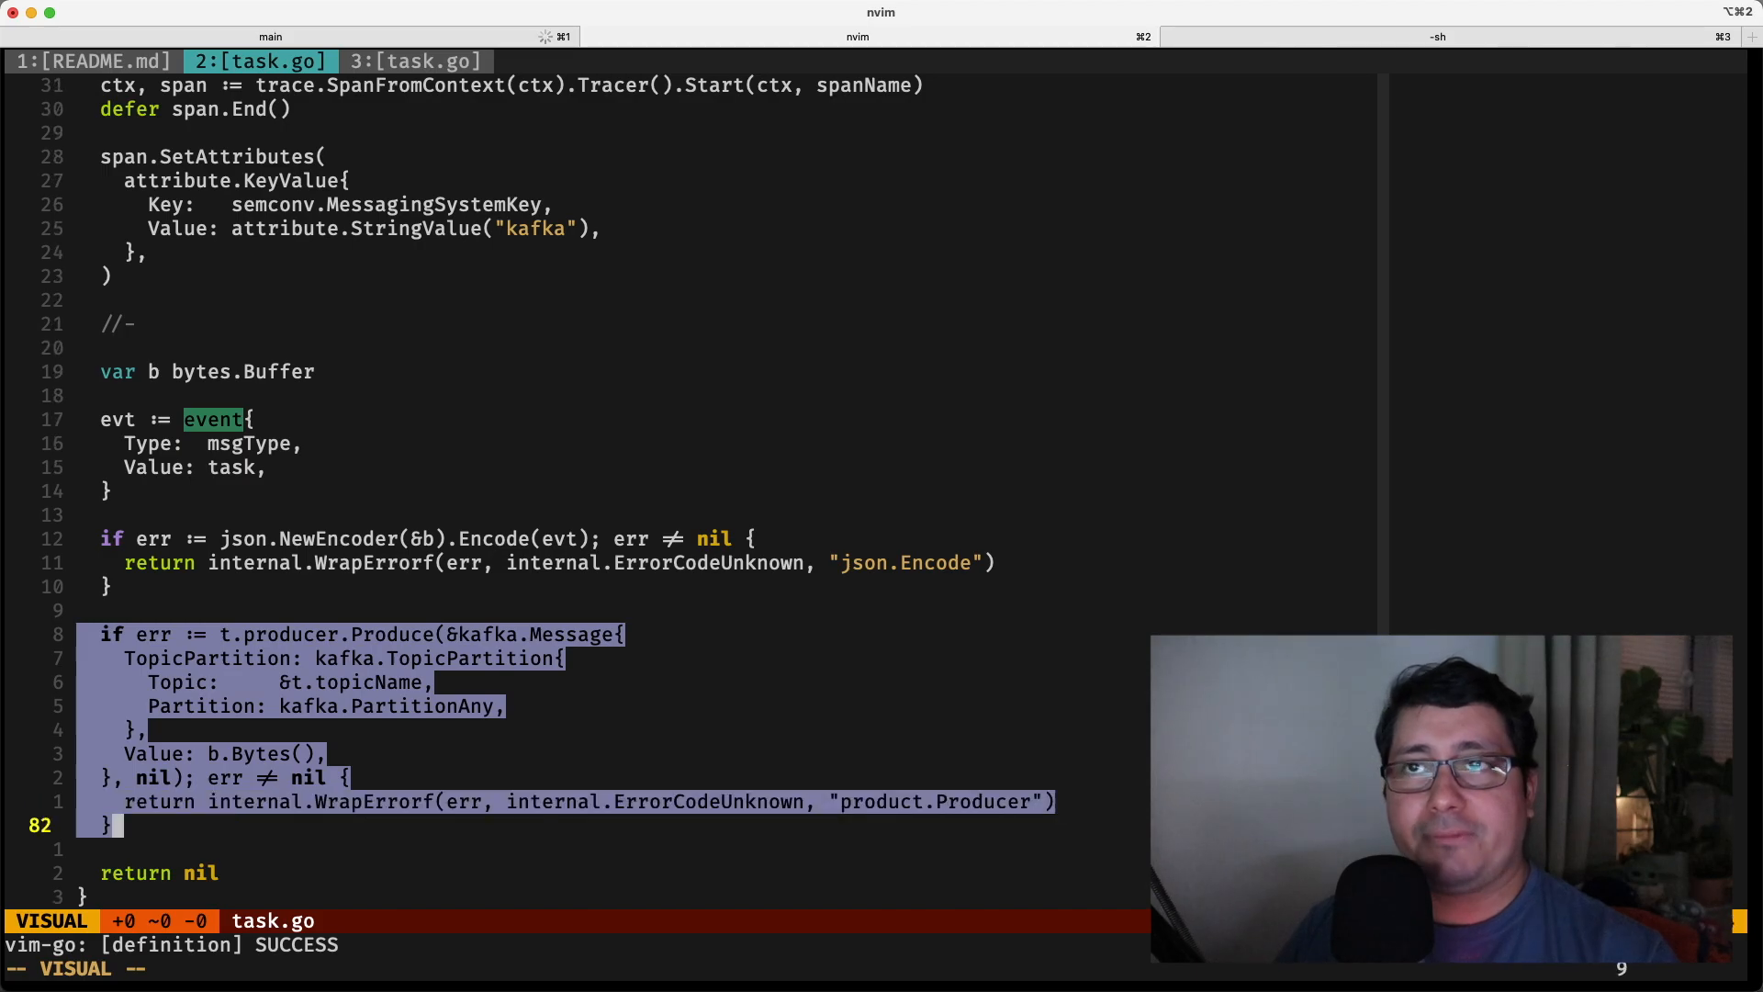
key("Escape")
type("cmd")
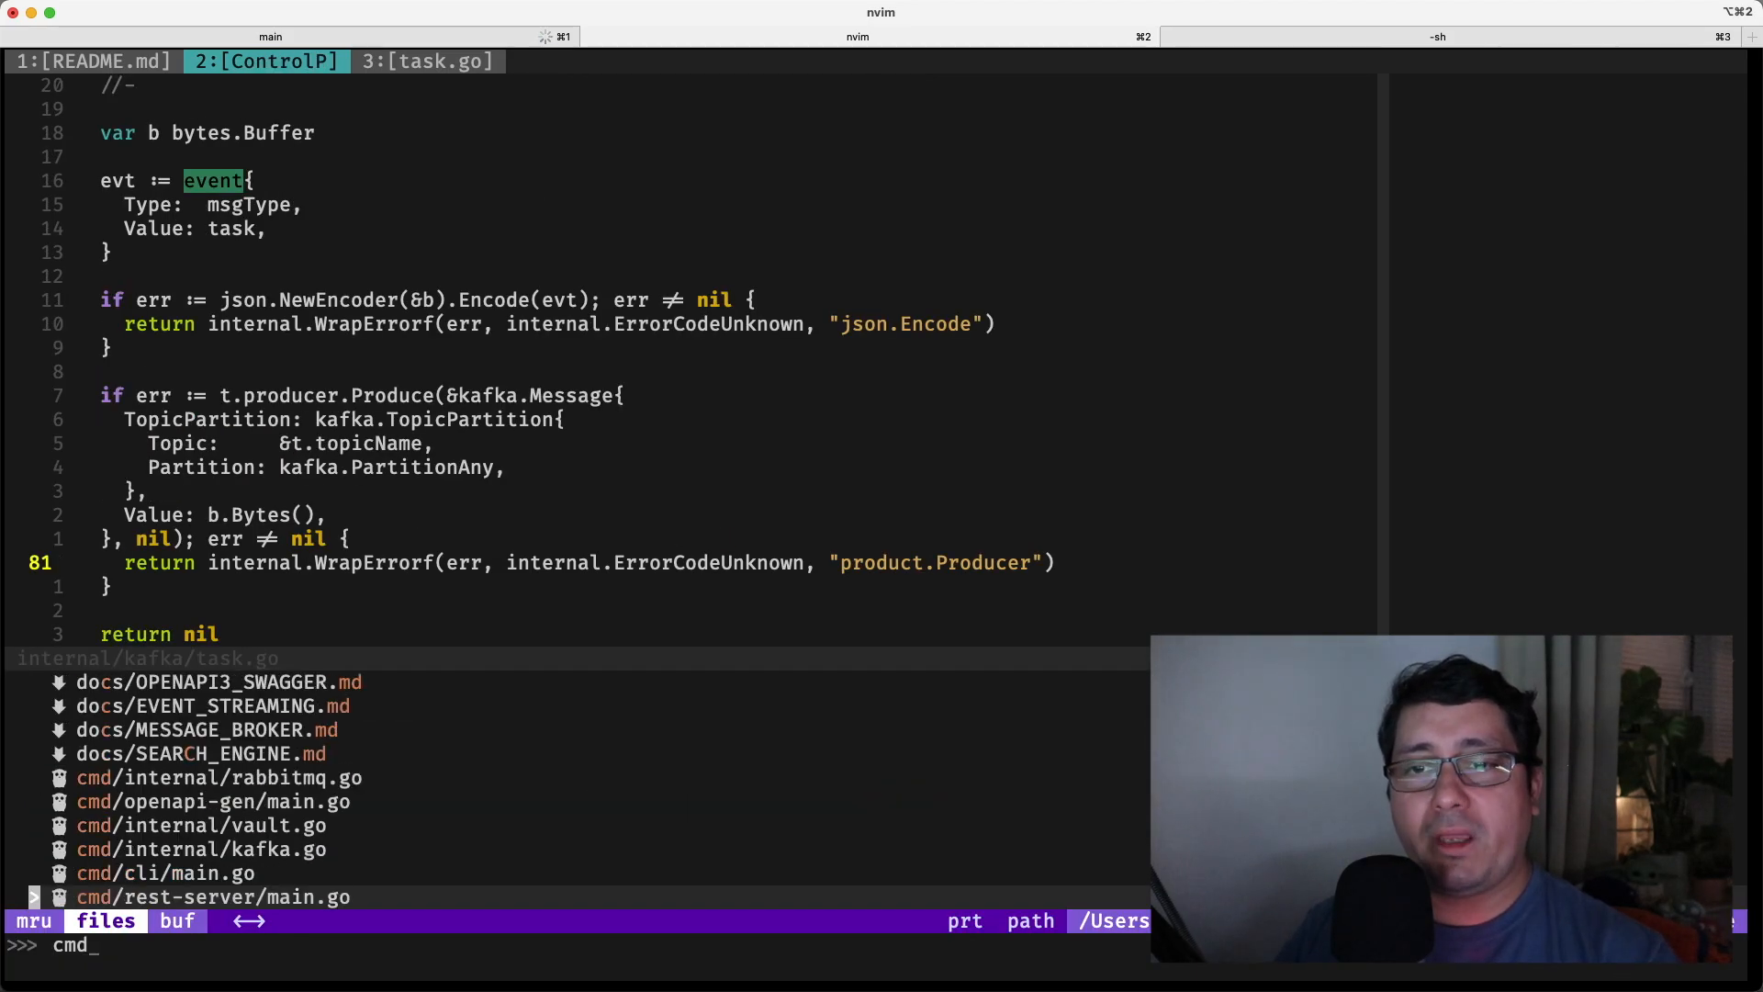
- Filter project files by 'elastic' and scroll through the indexer's main.go consumer loop
key("Up")
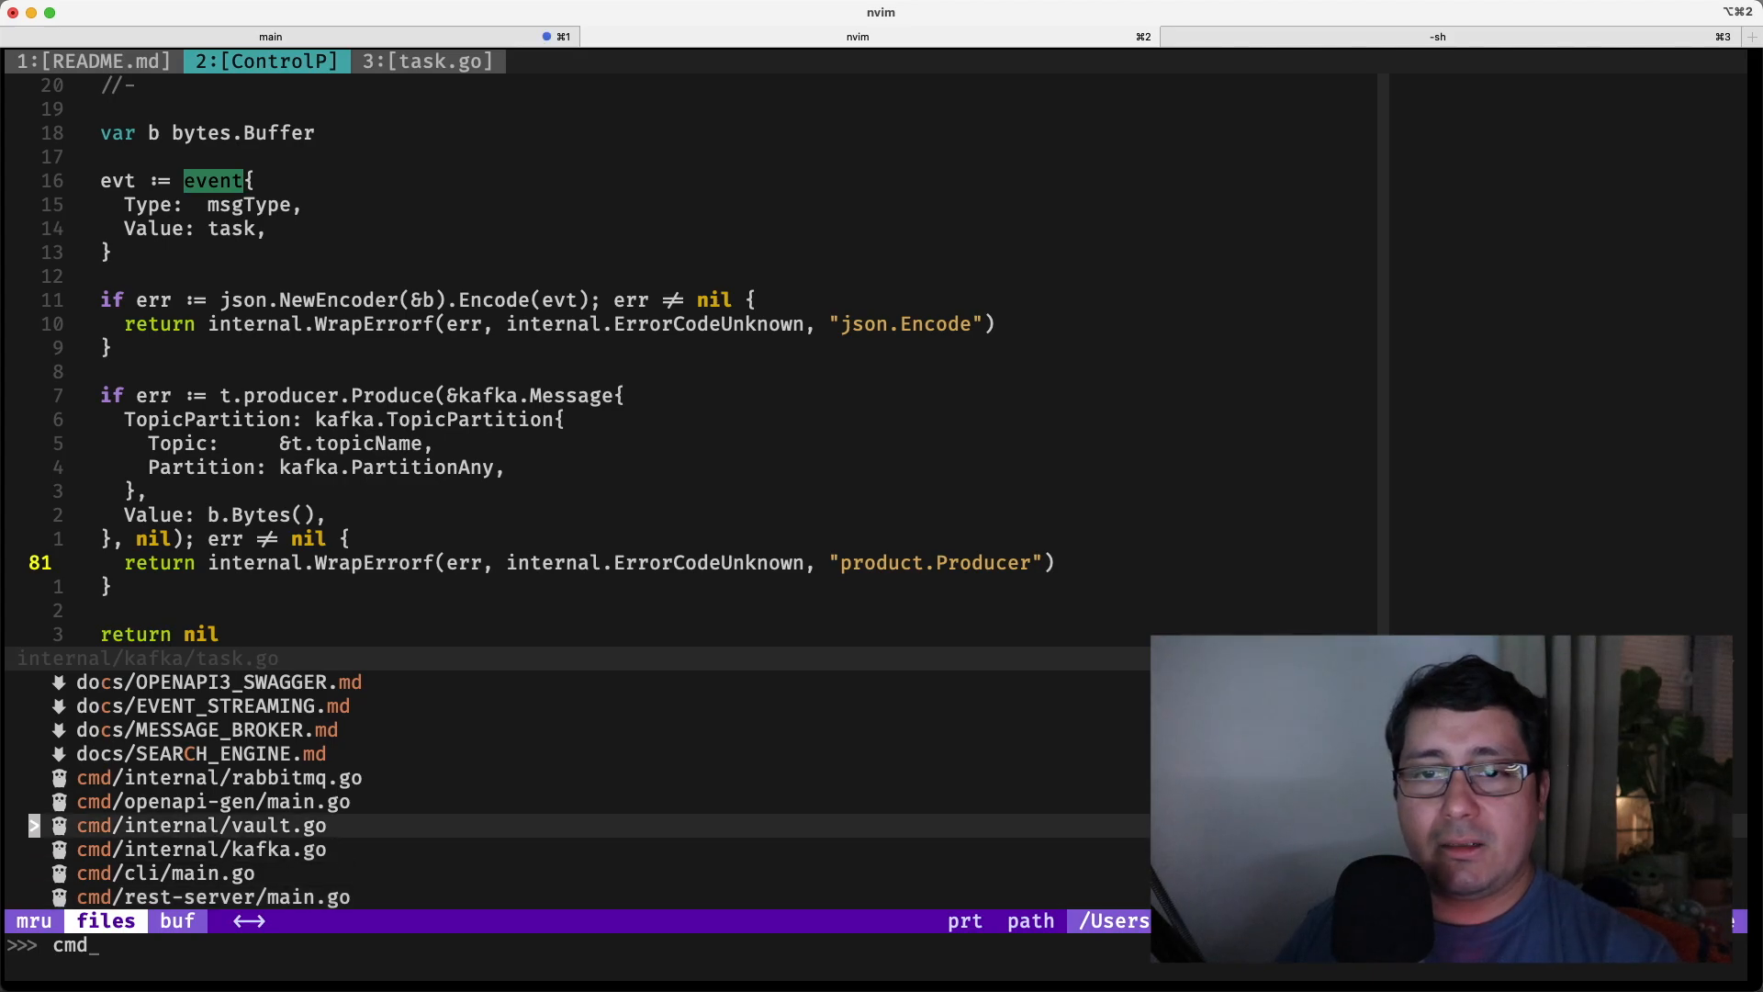
type("elastic")
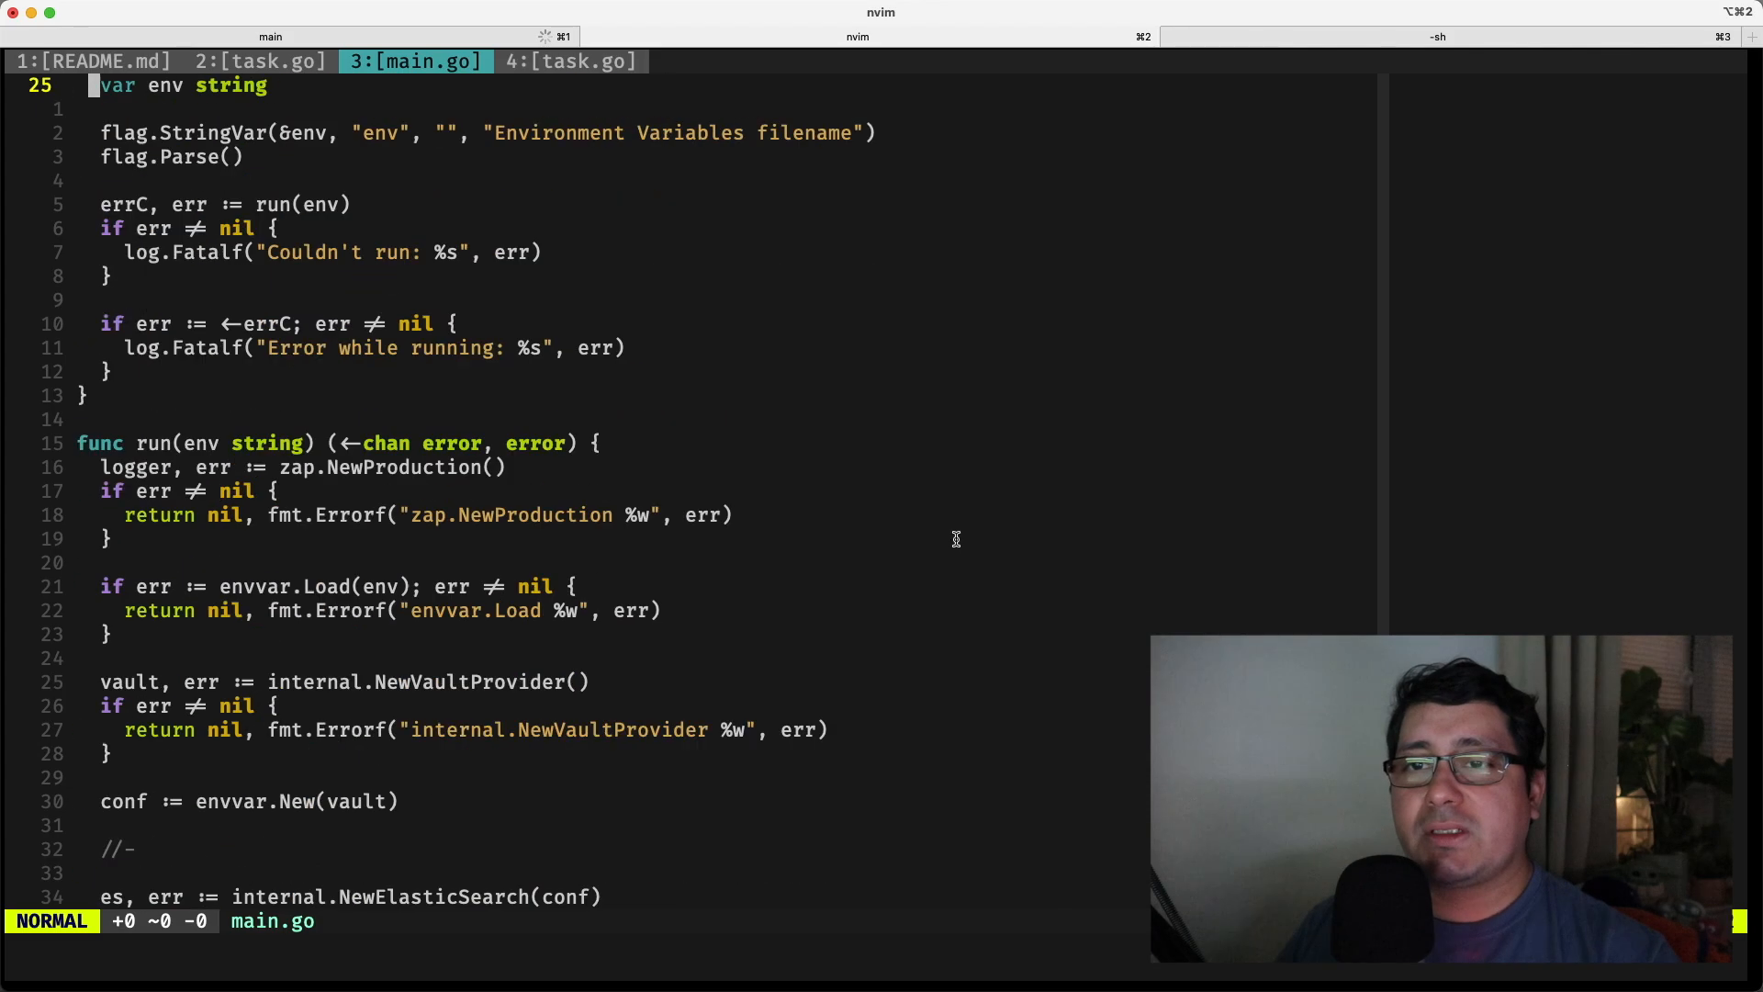
scroll("down", 3)
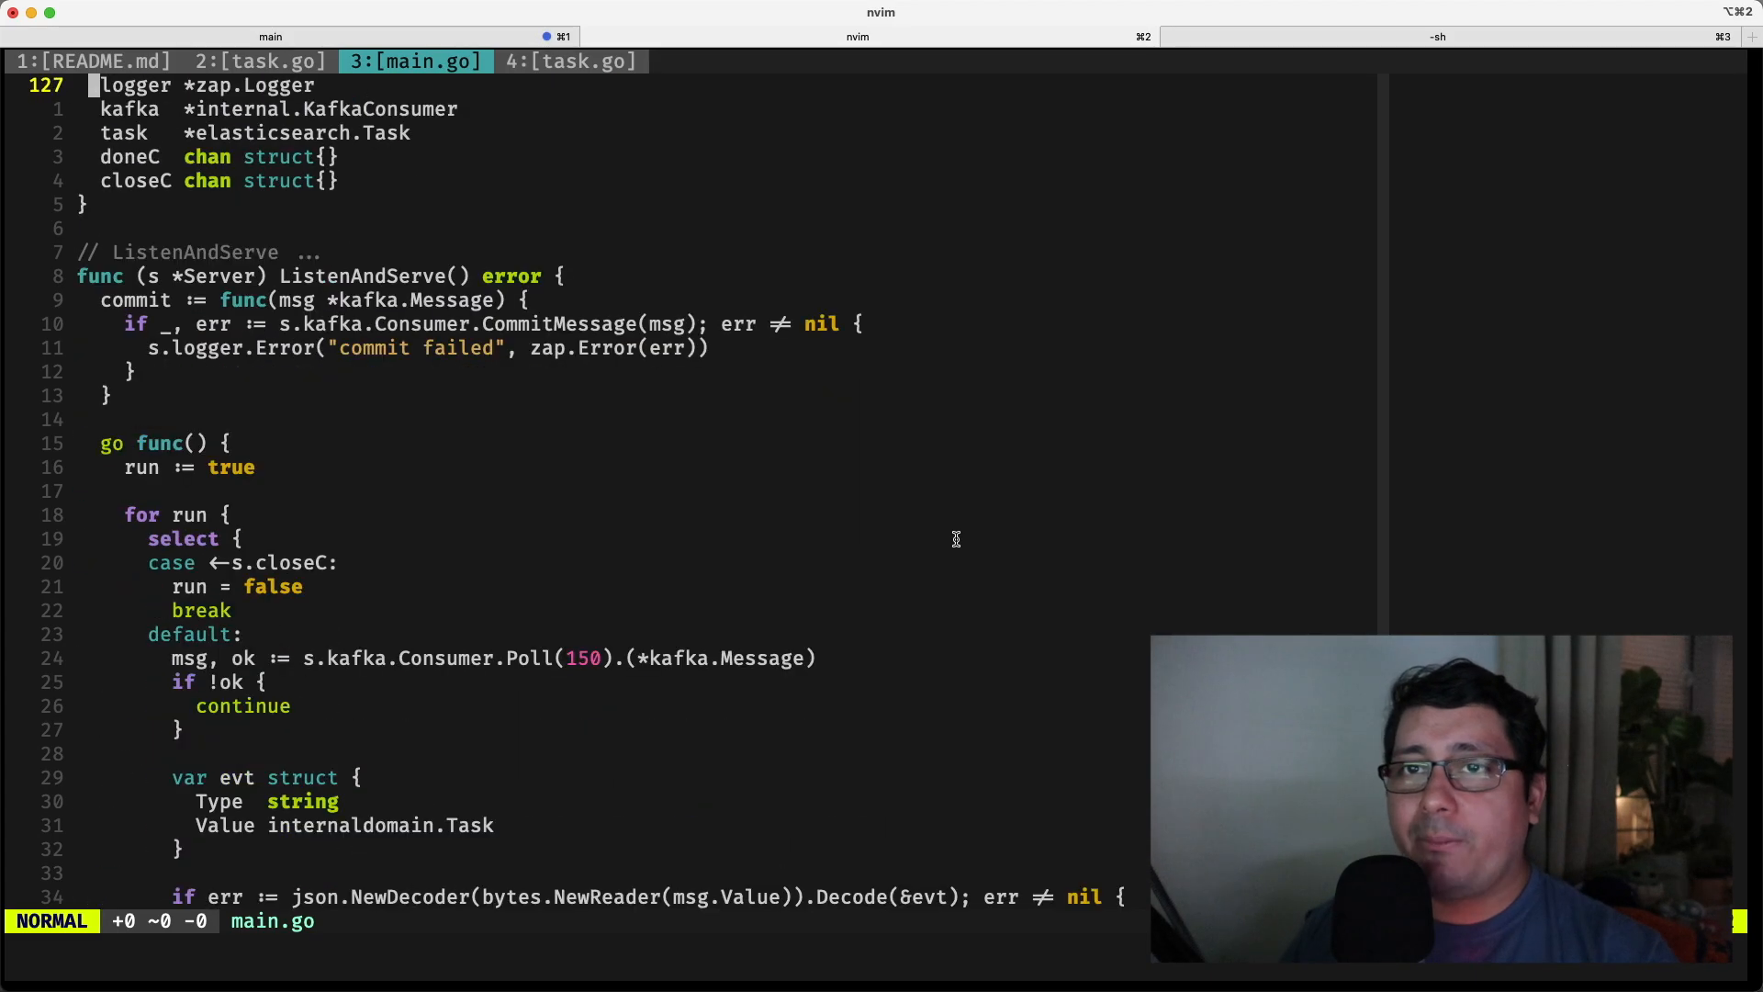
scroll("down", 3)
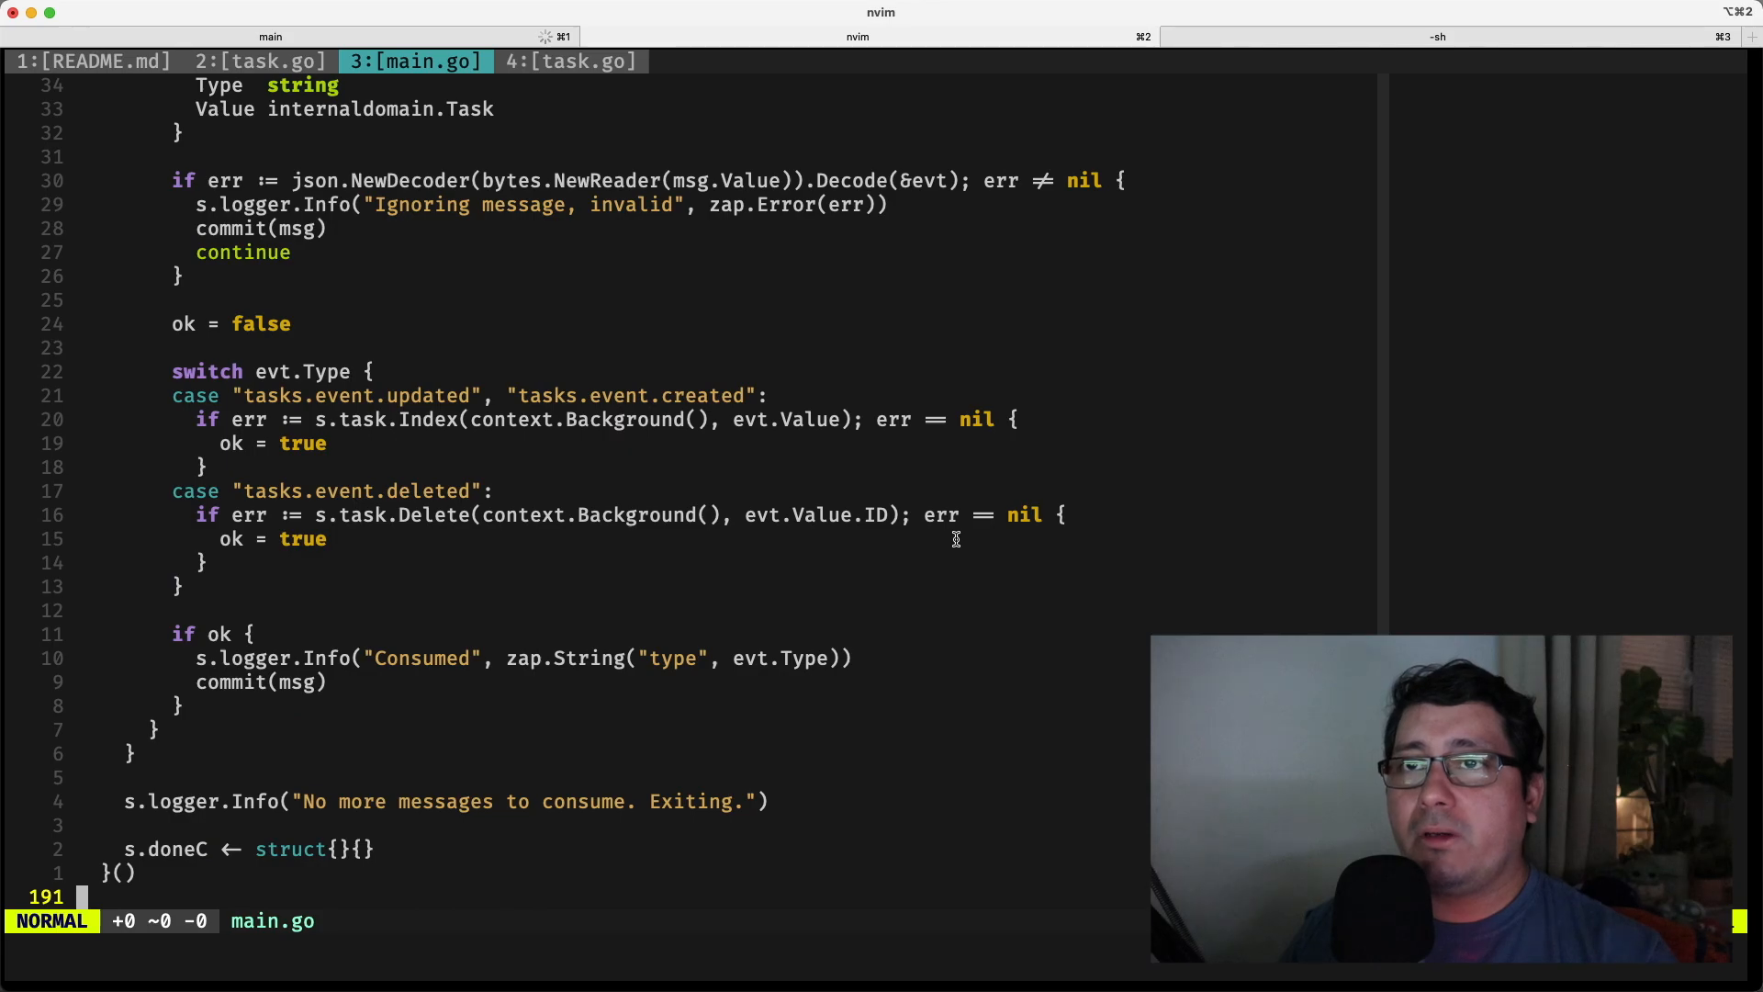
scroll("up", 3)
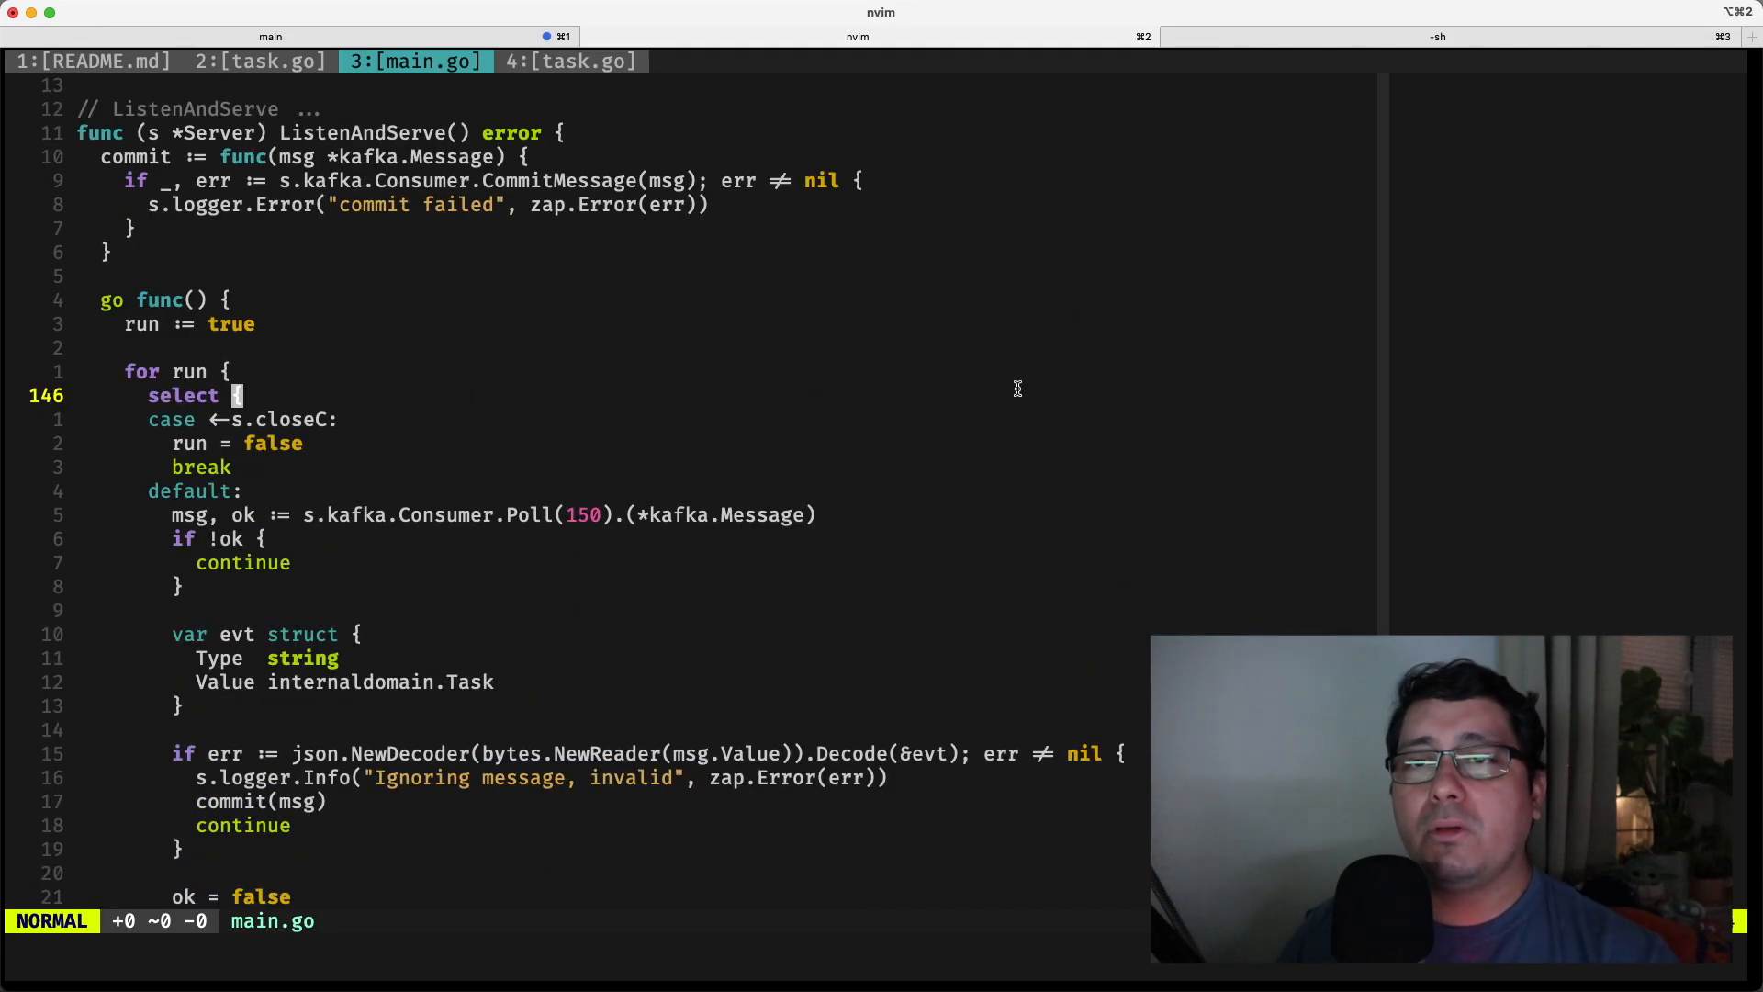
- Highlight the Consumer.Poll call and message decoding block, then move on to task.go
key("k")
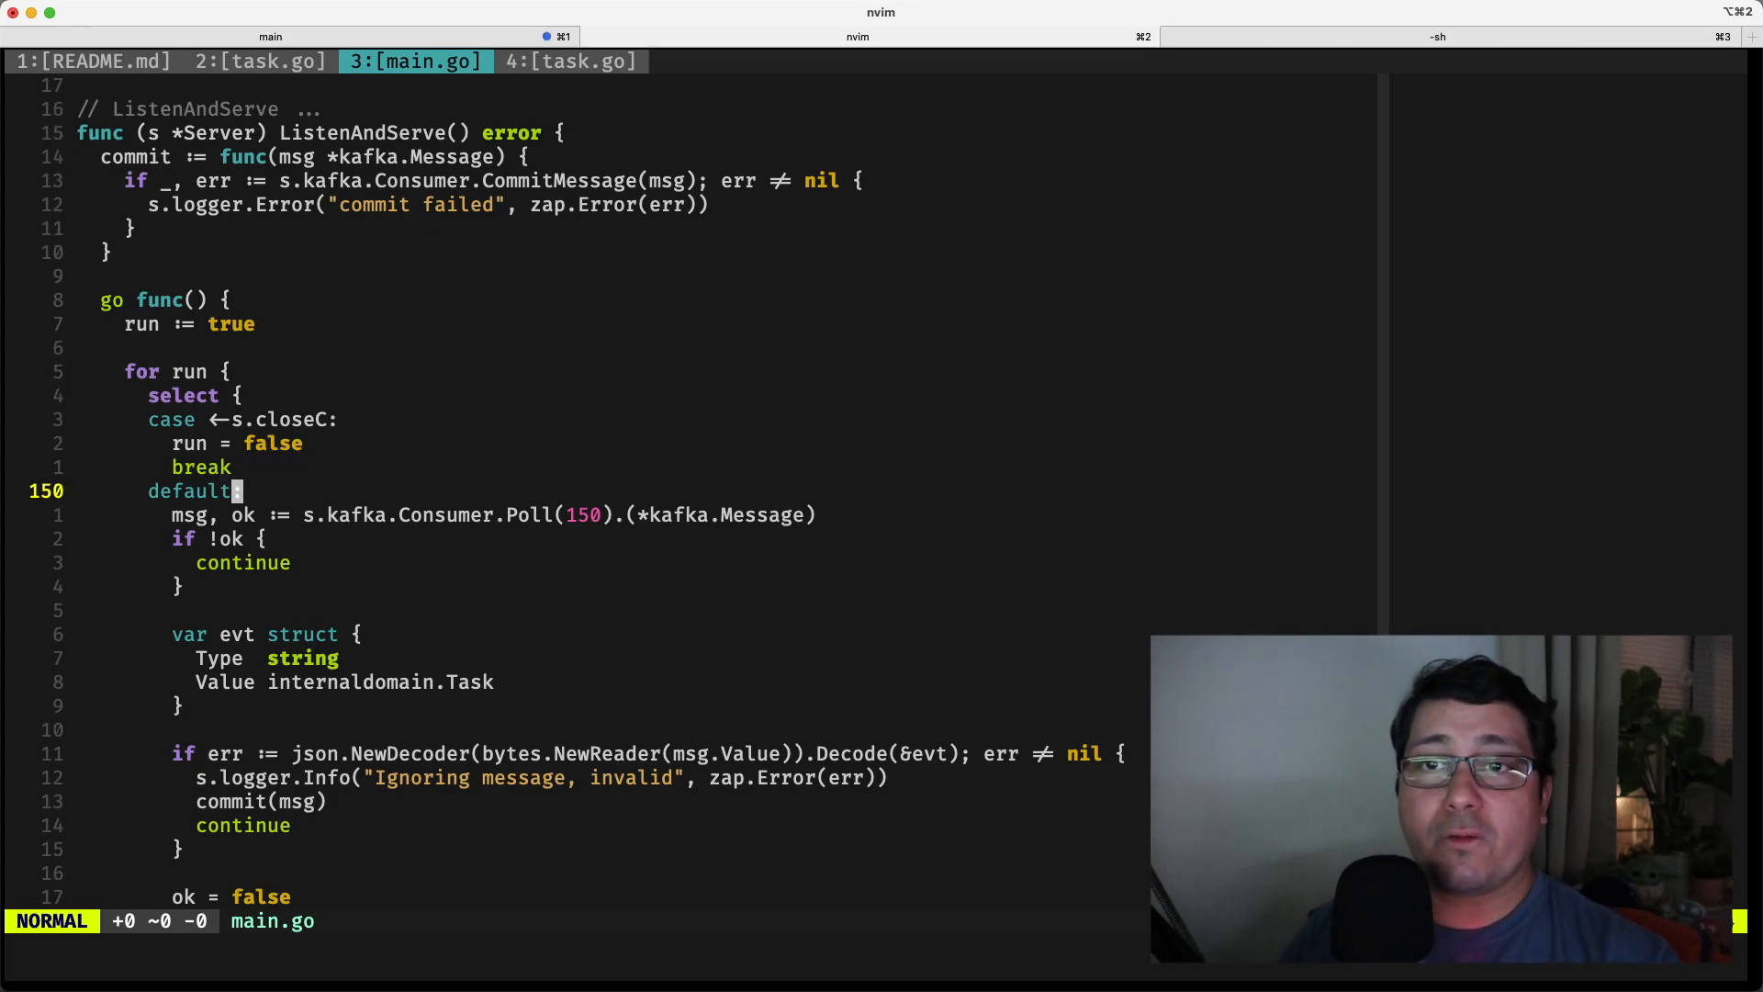
key("V")
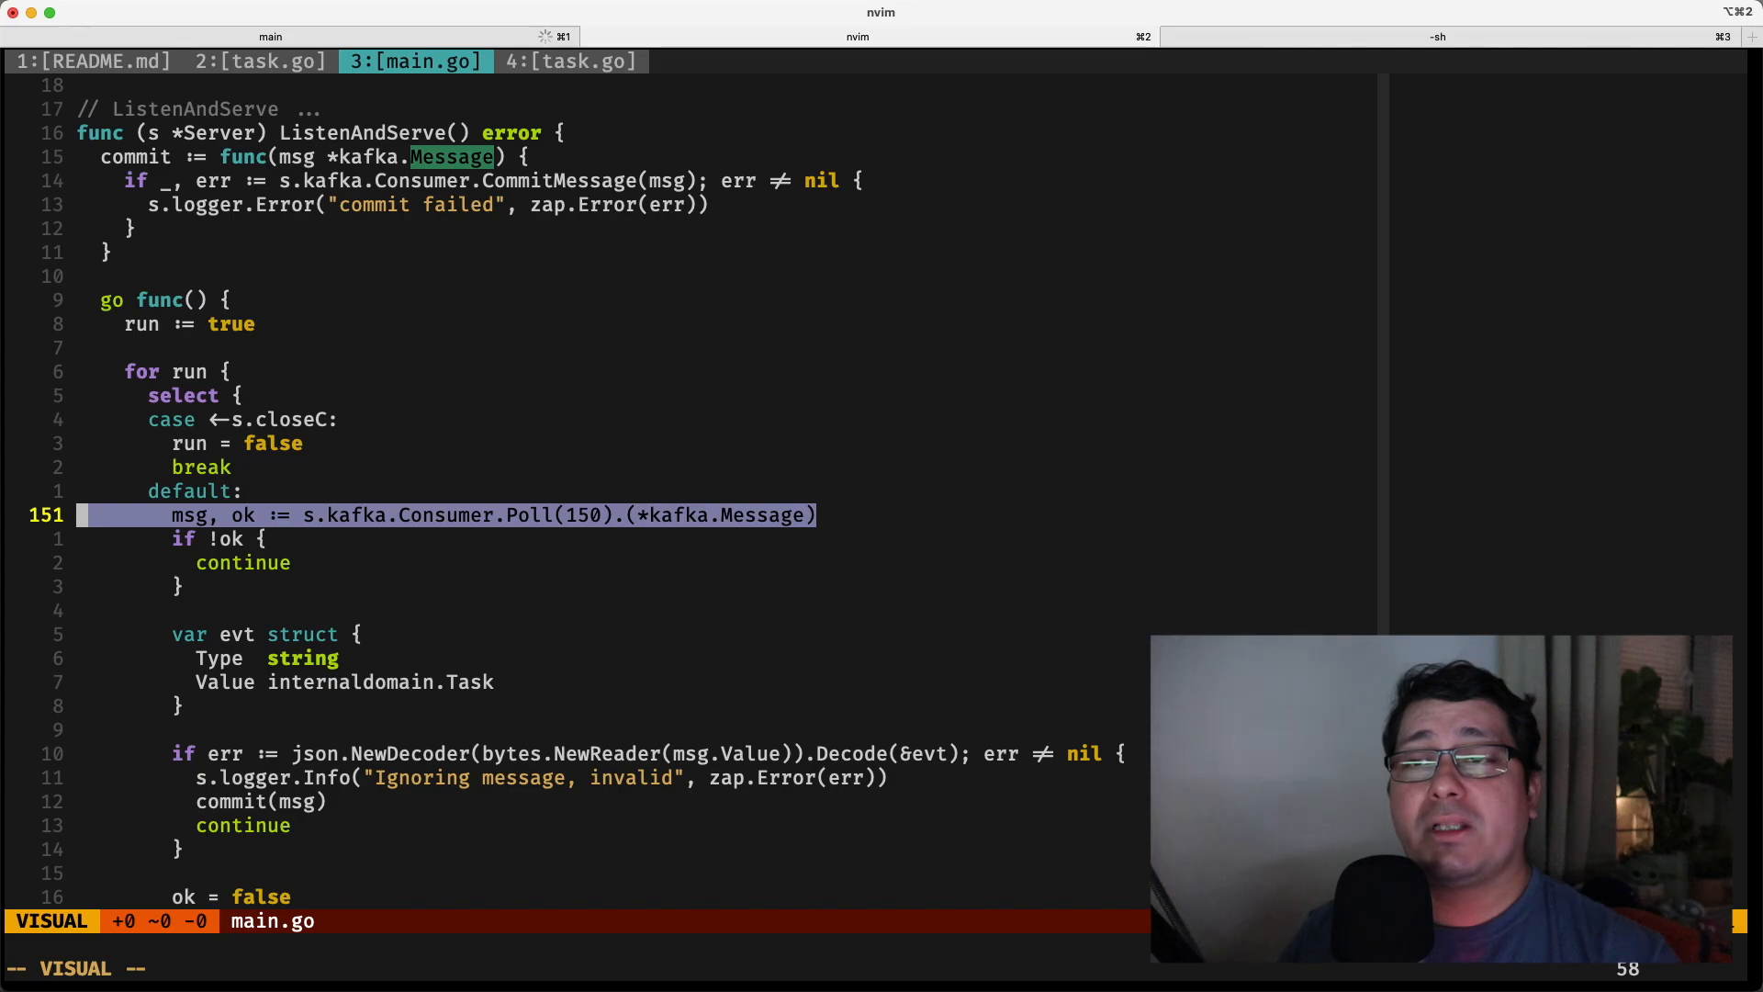
key("Escape")
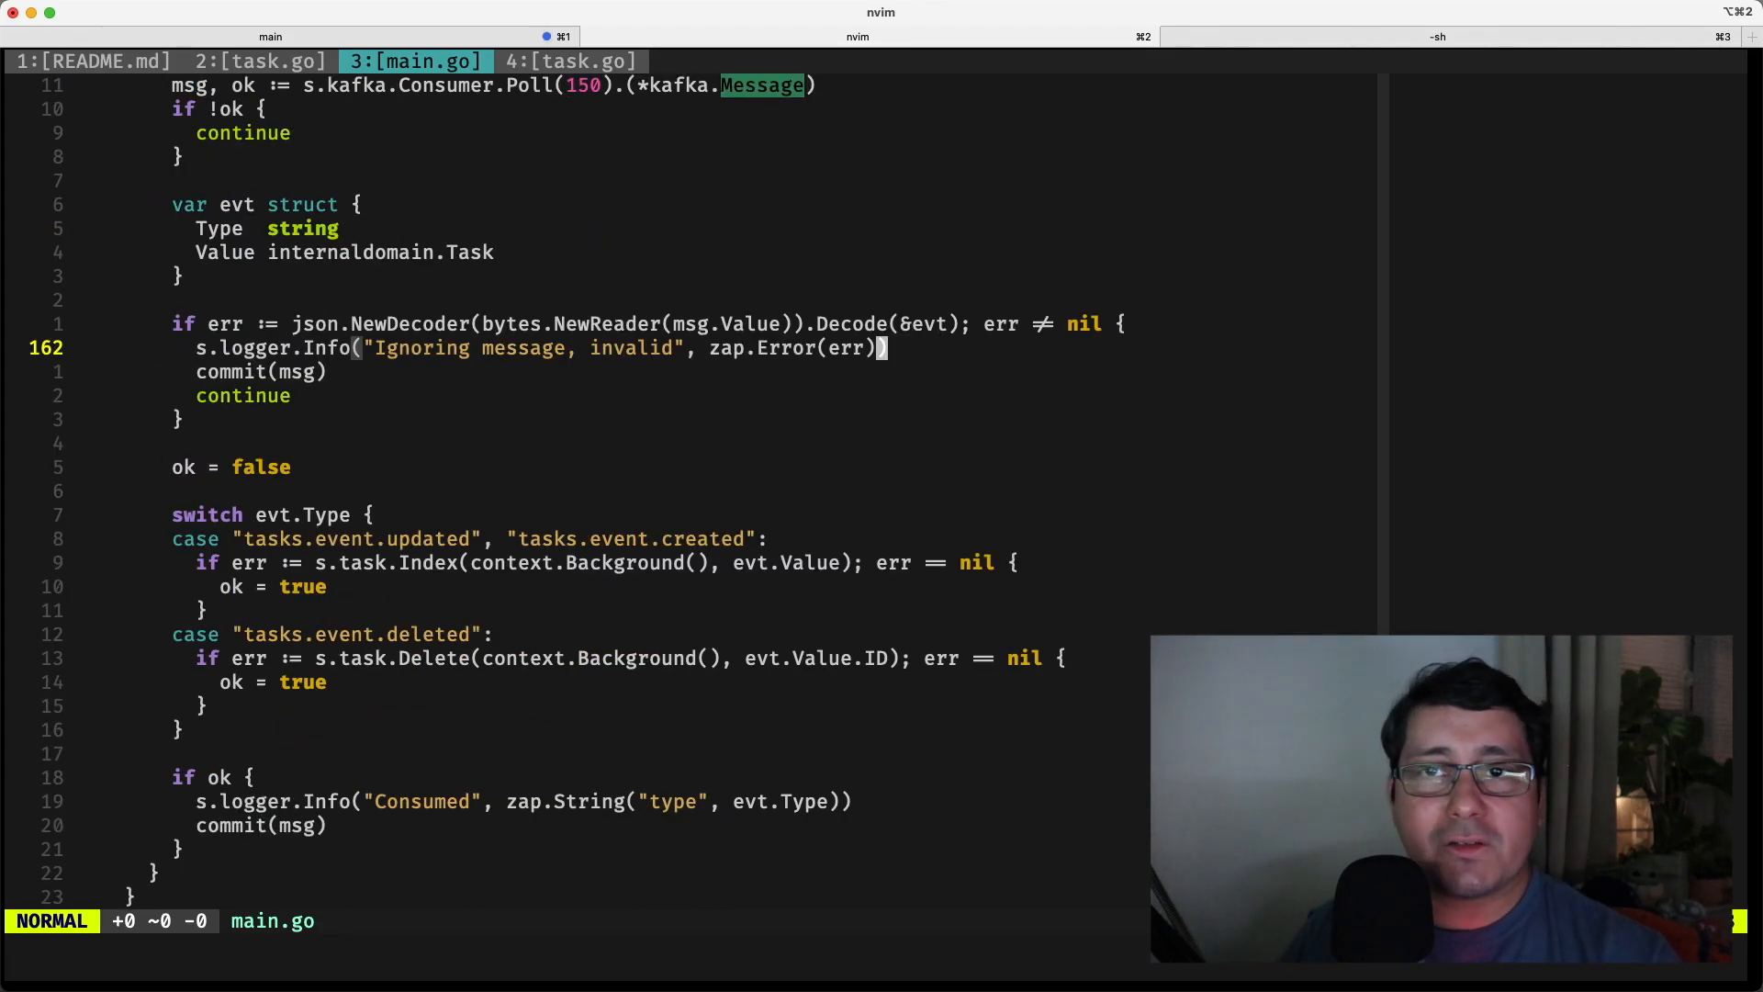
key("V")
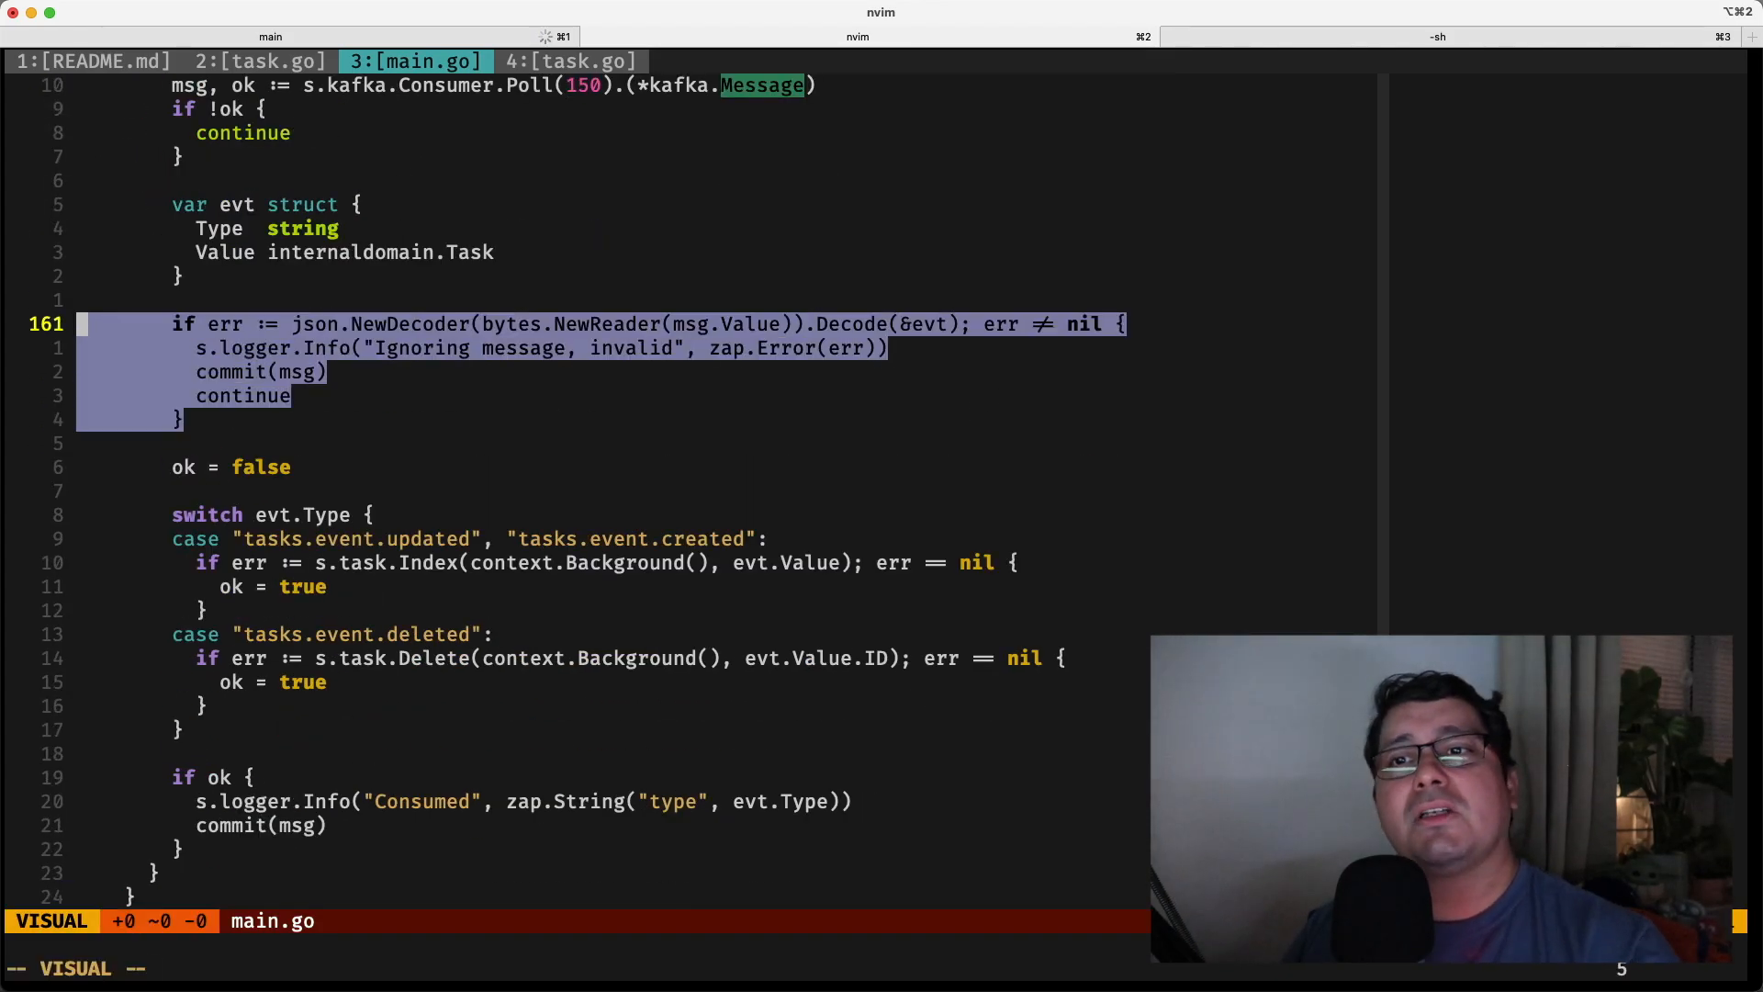
key("Escape")
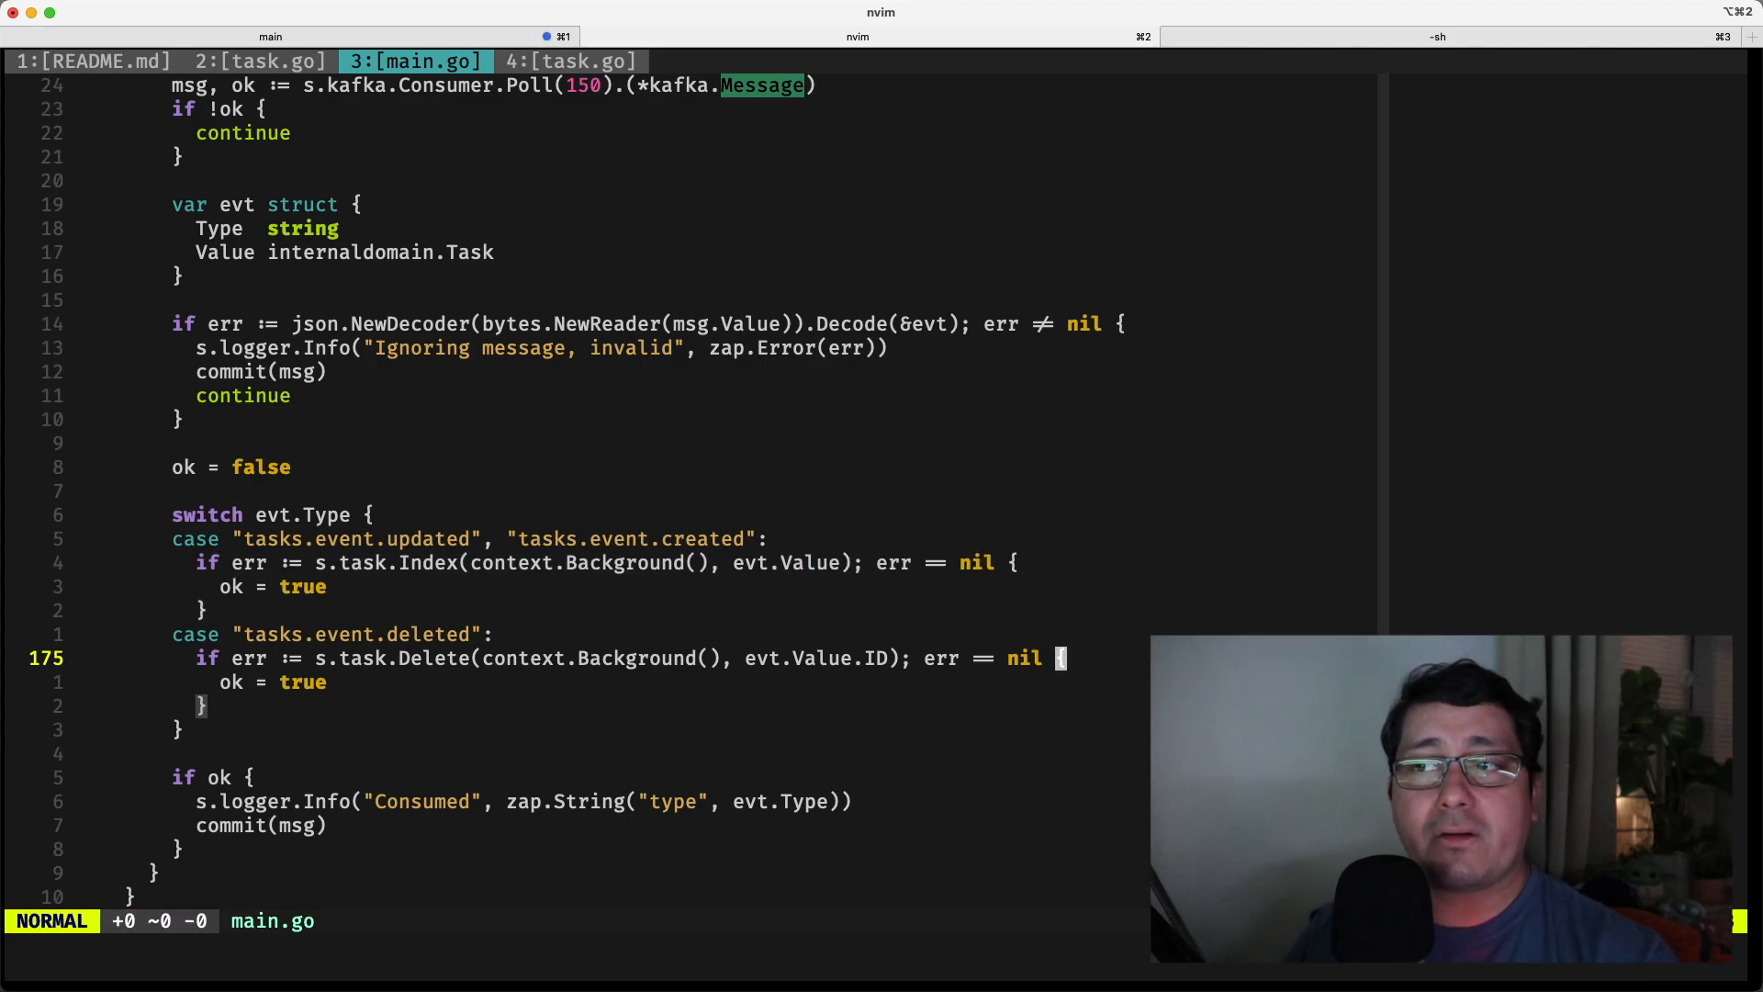
key("V")
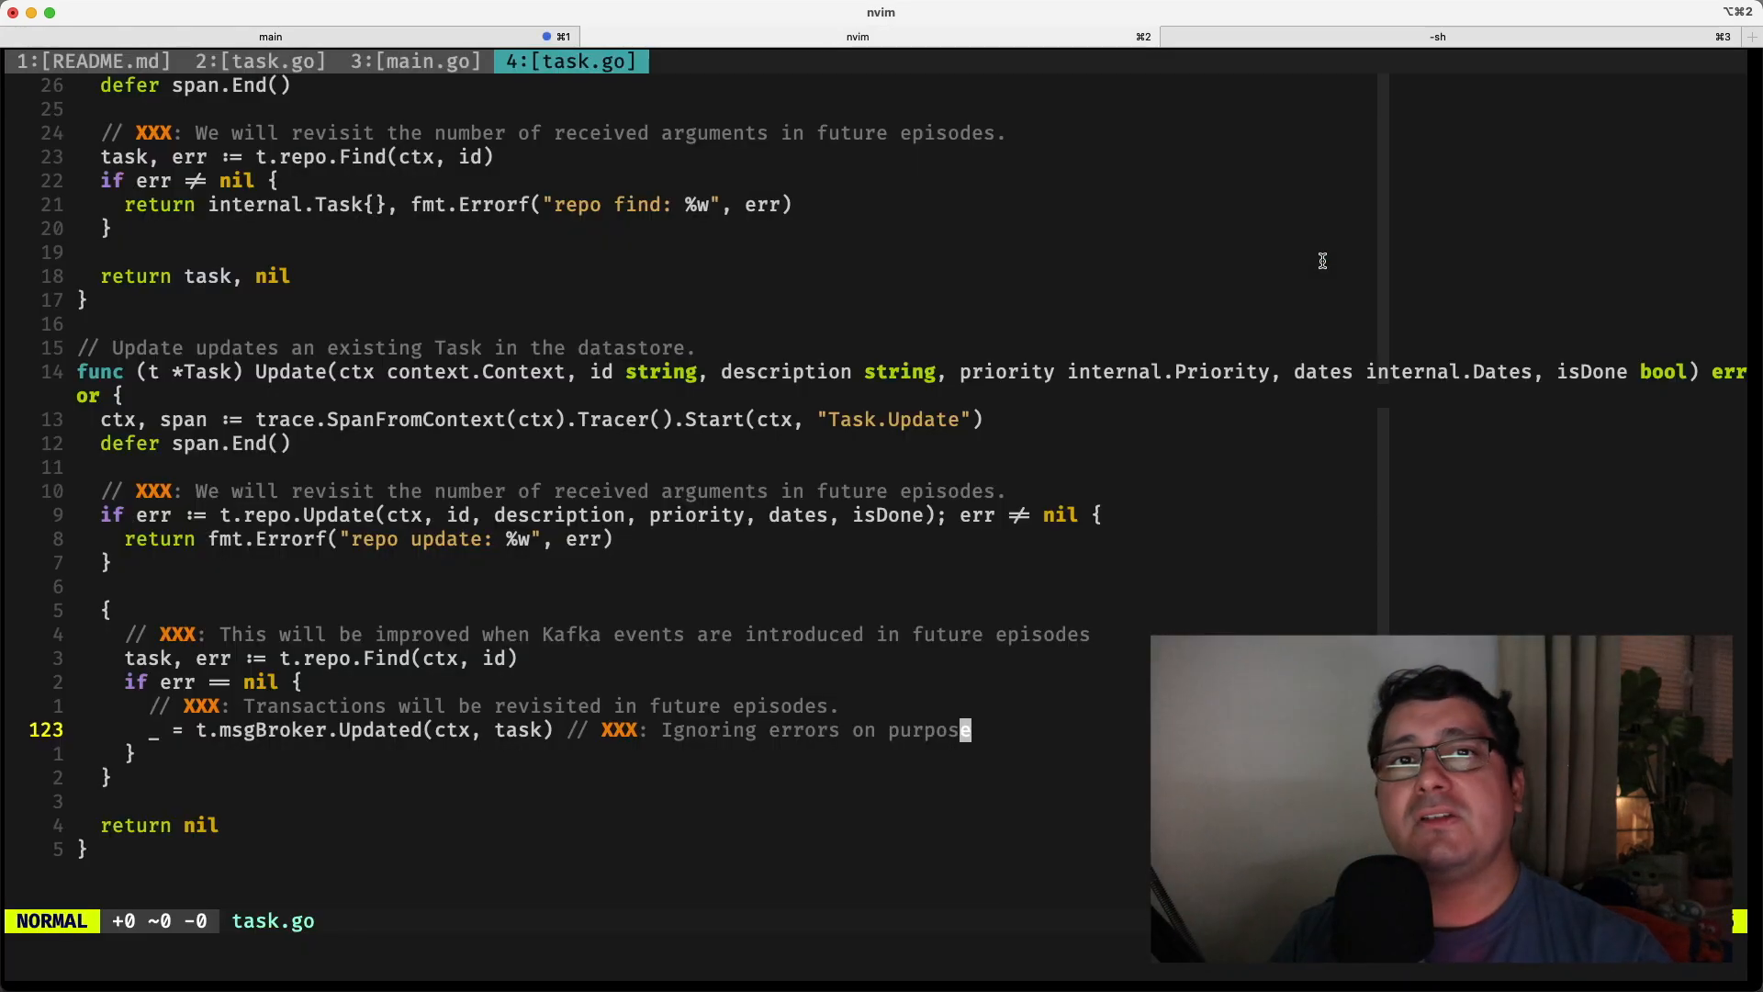
- Run kafka-console-consumer.sh on topic tasks from the beginning against localhost:9092
left_click(1437, 35)
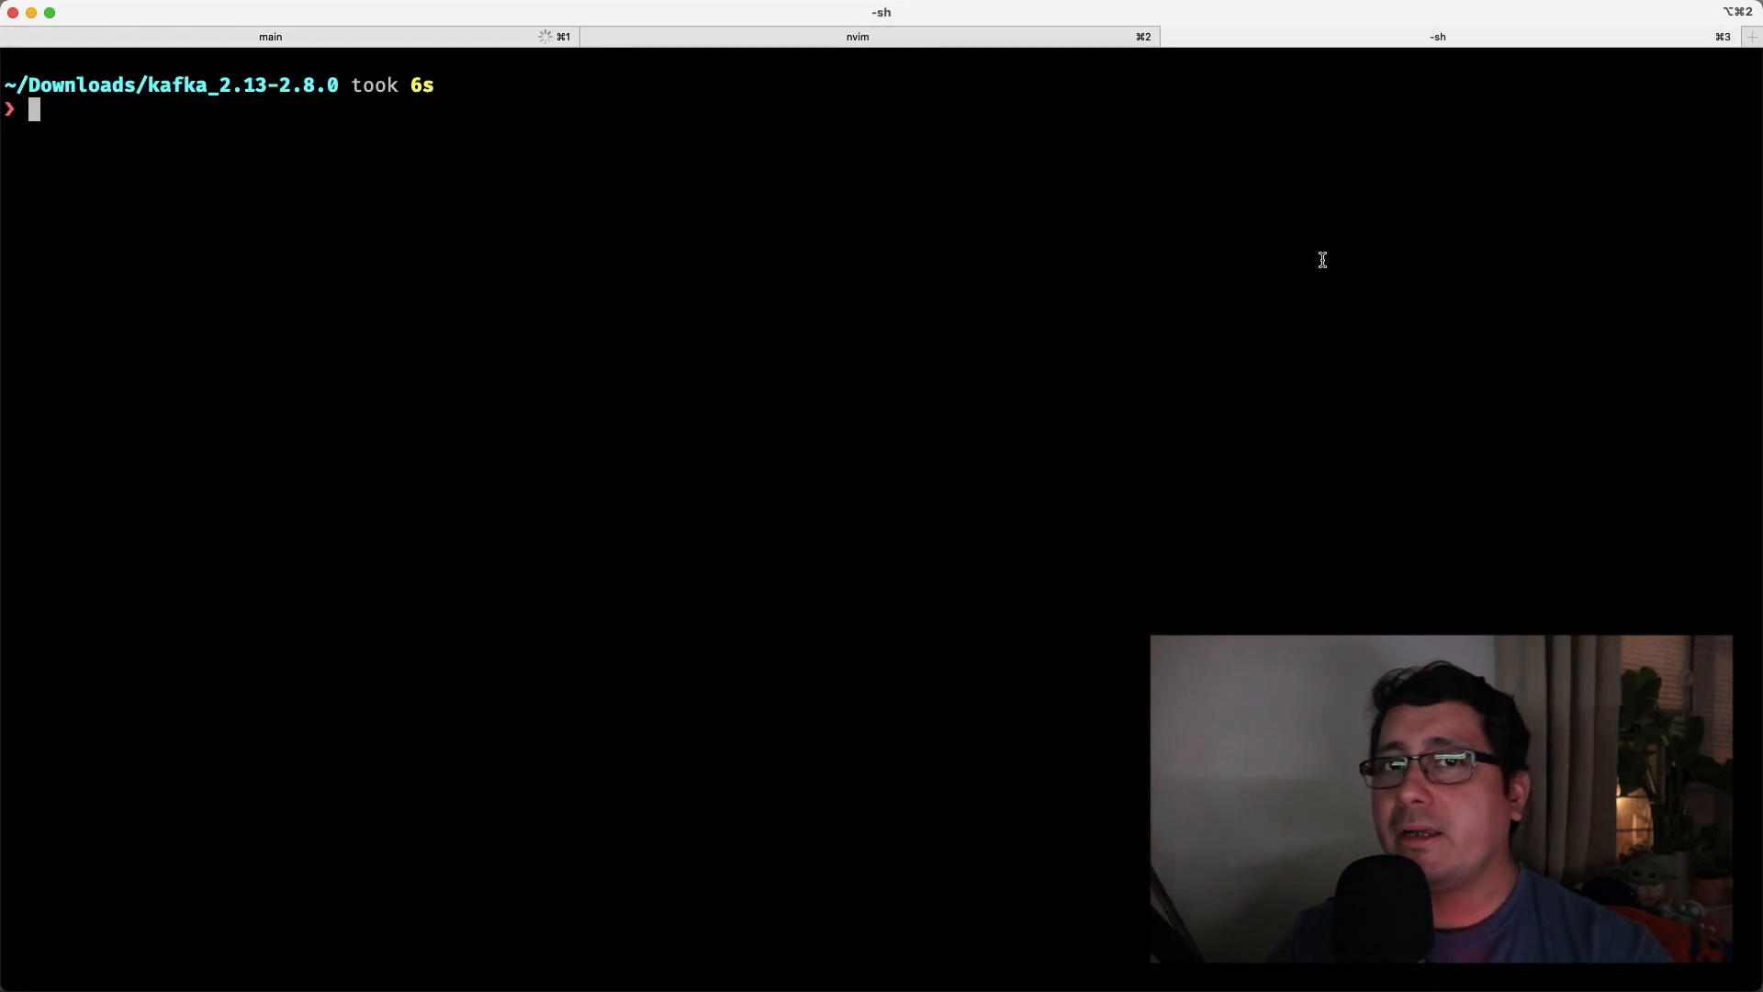
type("./bin/kafka-console-consumer.sh --topic tasks --from-beginning --bootstrap-server localhost:9092")
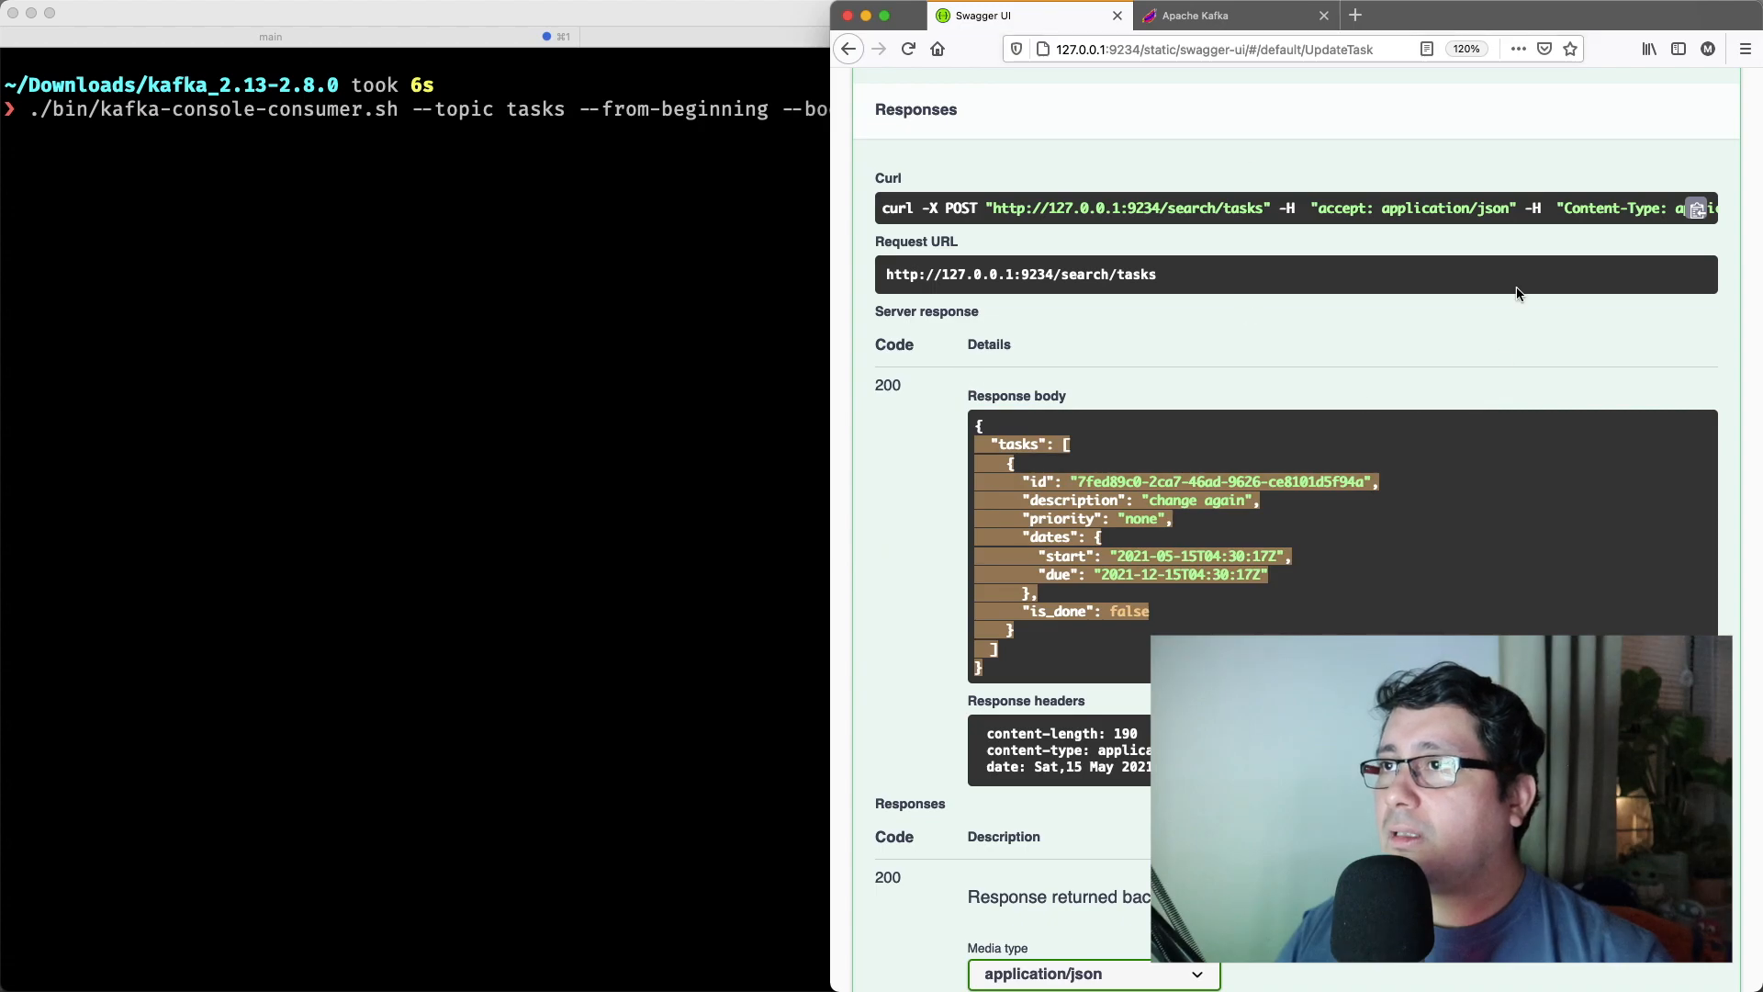
left_click(1223, 14)
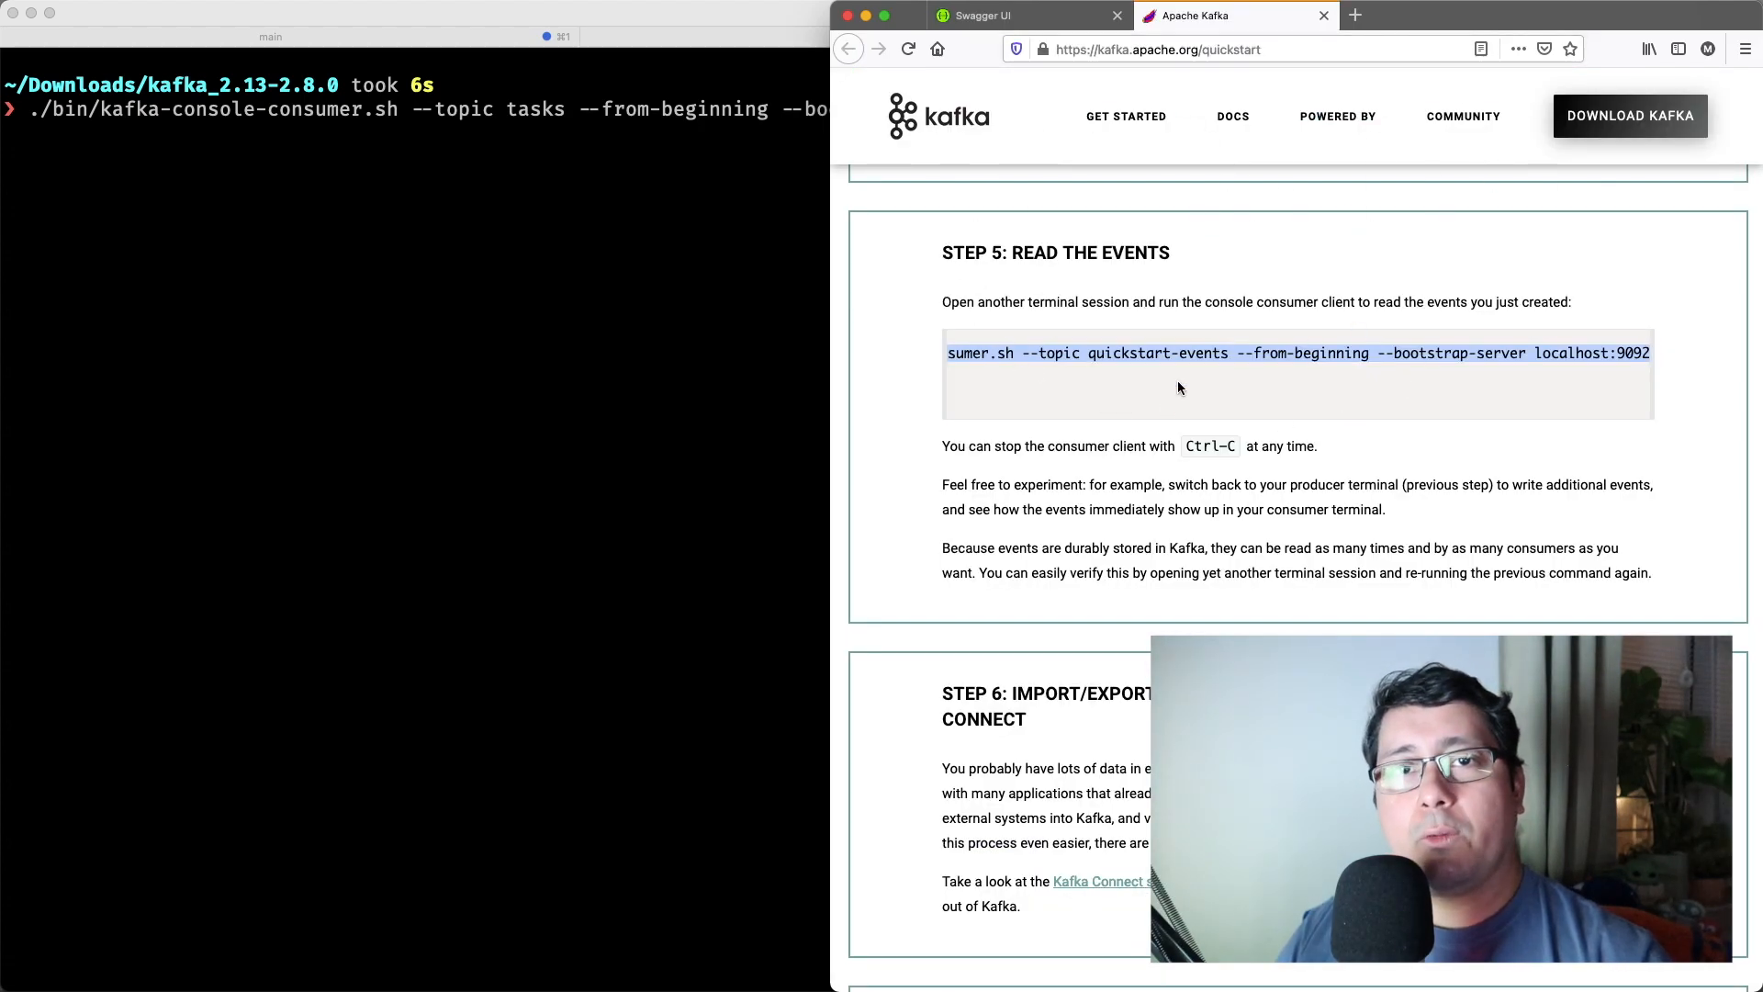
mouse_move(1081, 339)
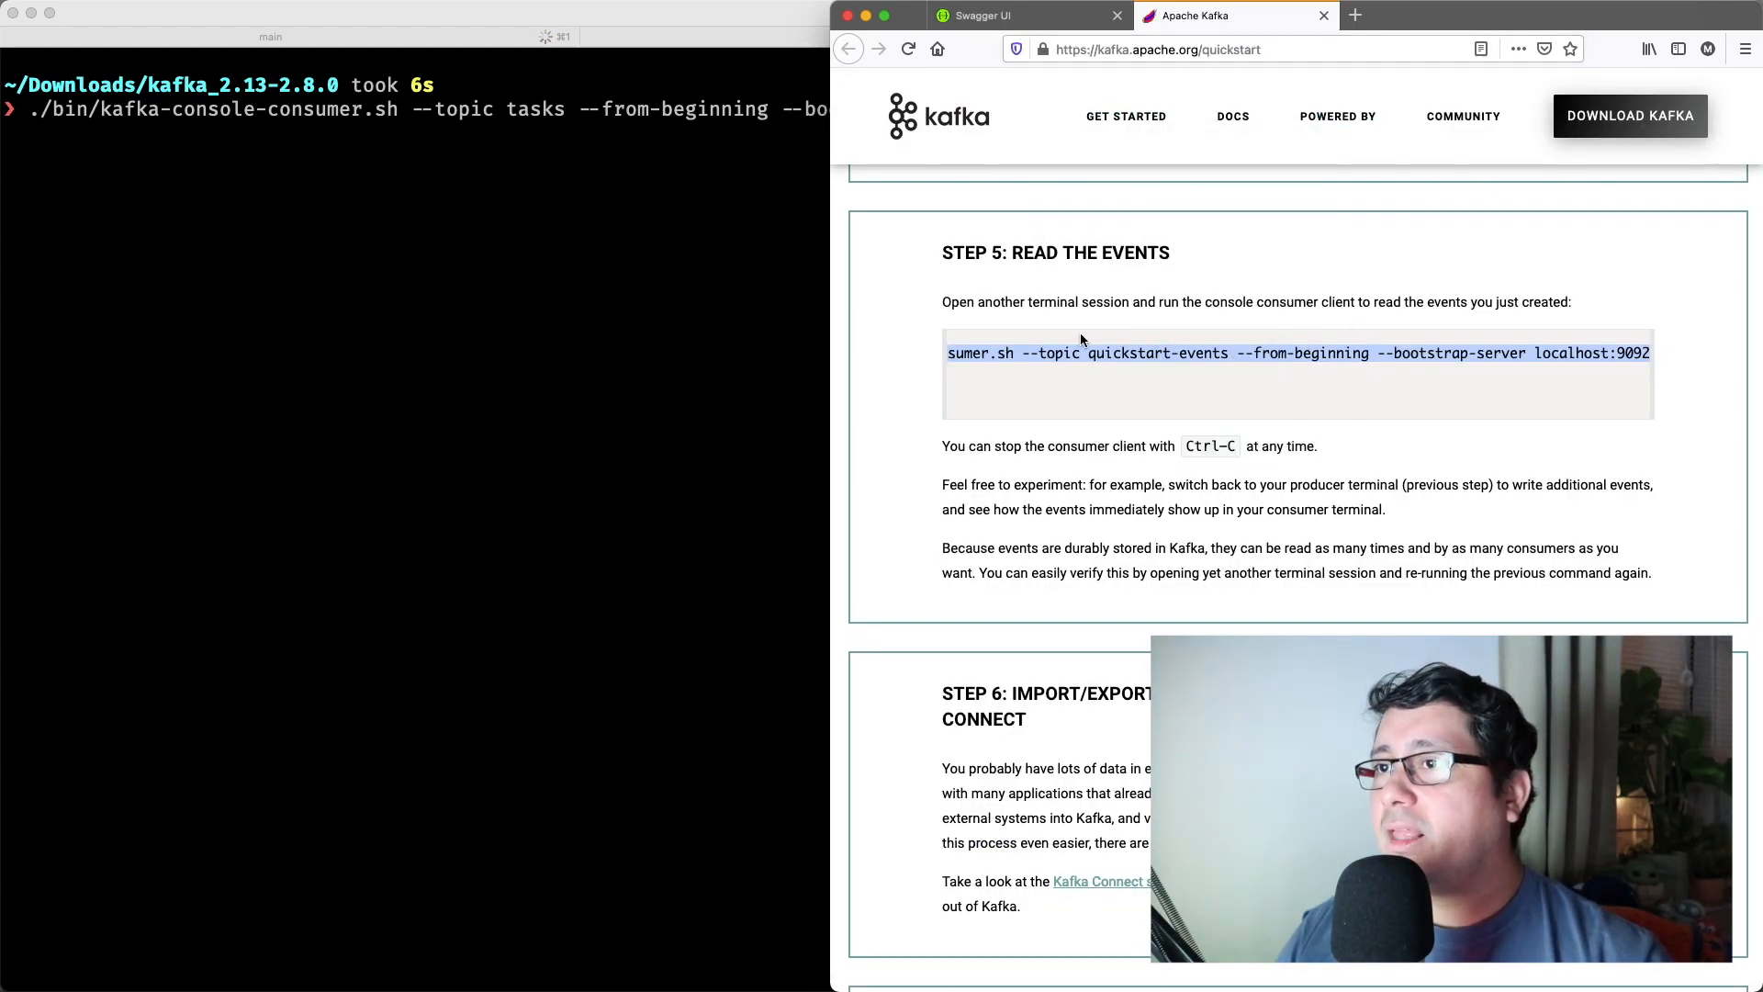
scroll("up", 3)
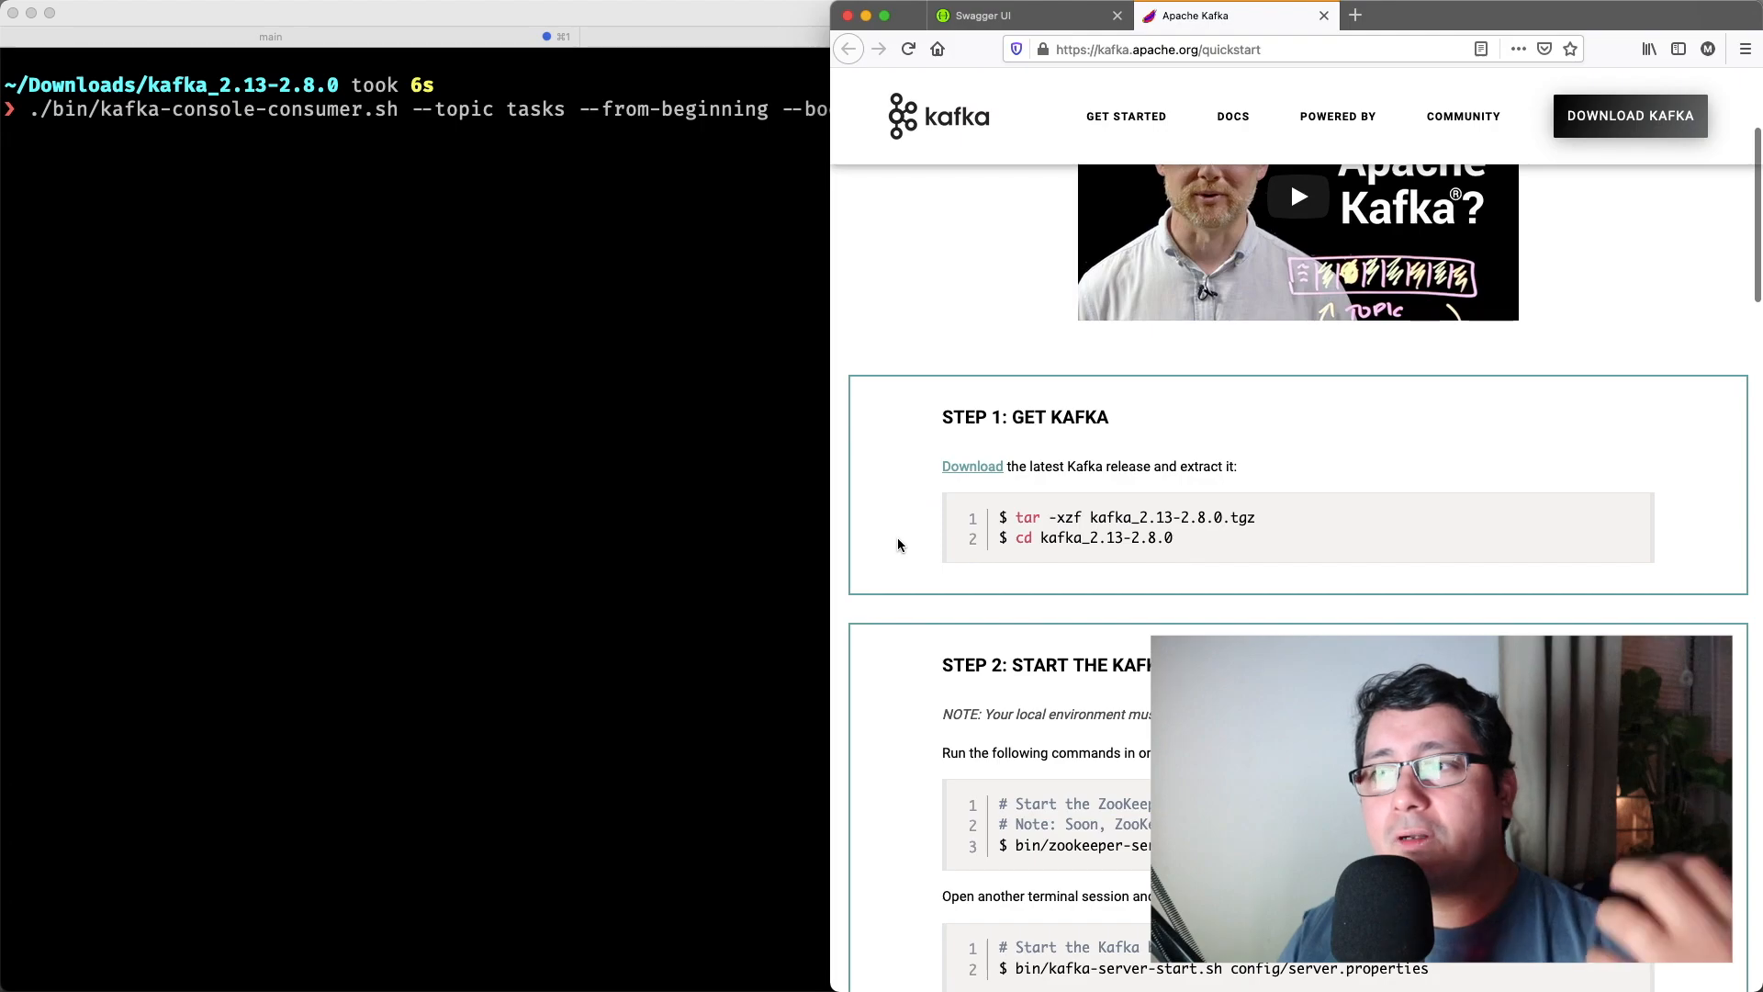
scroll("down", 3)
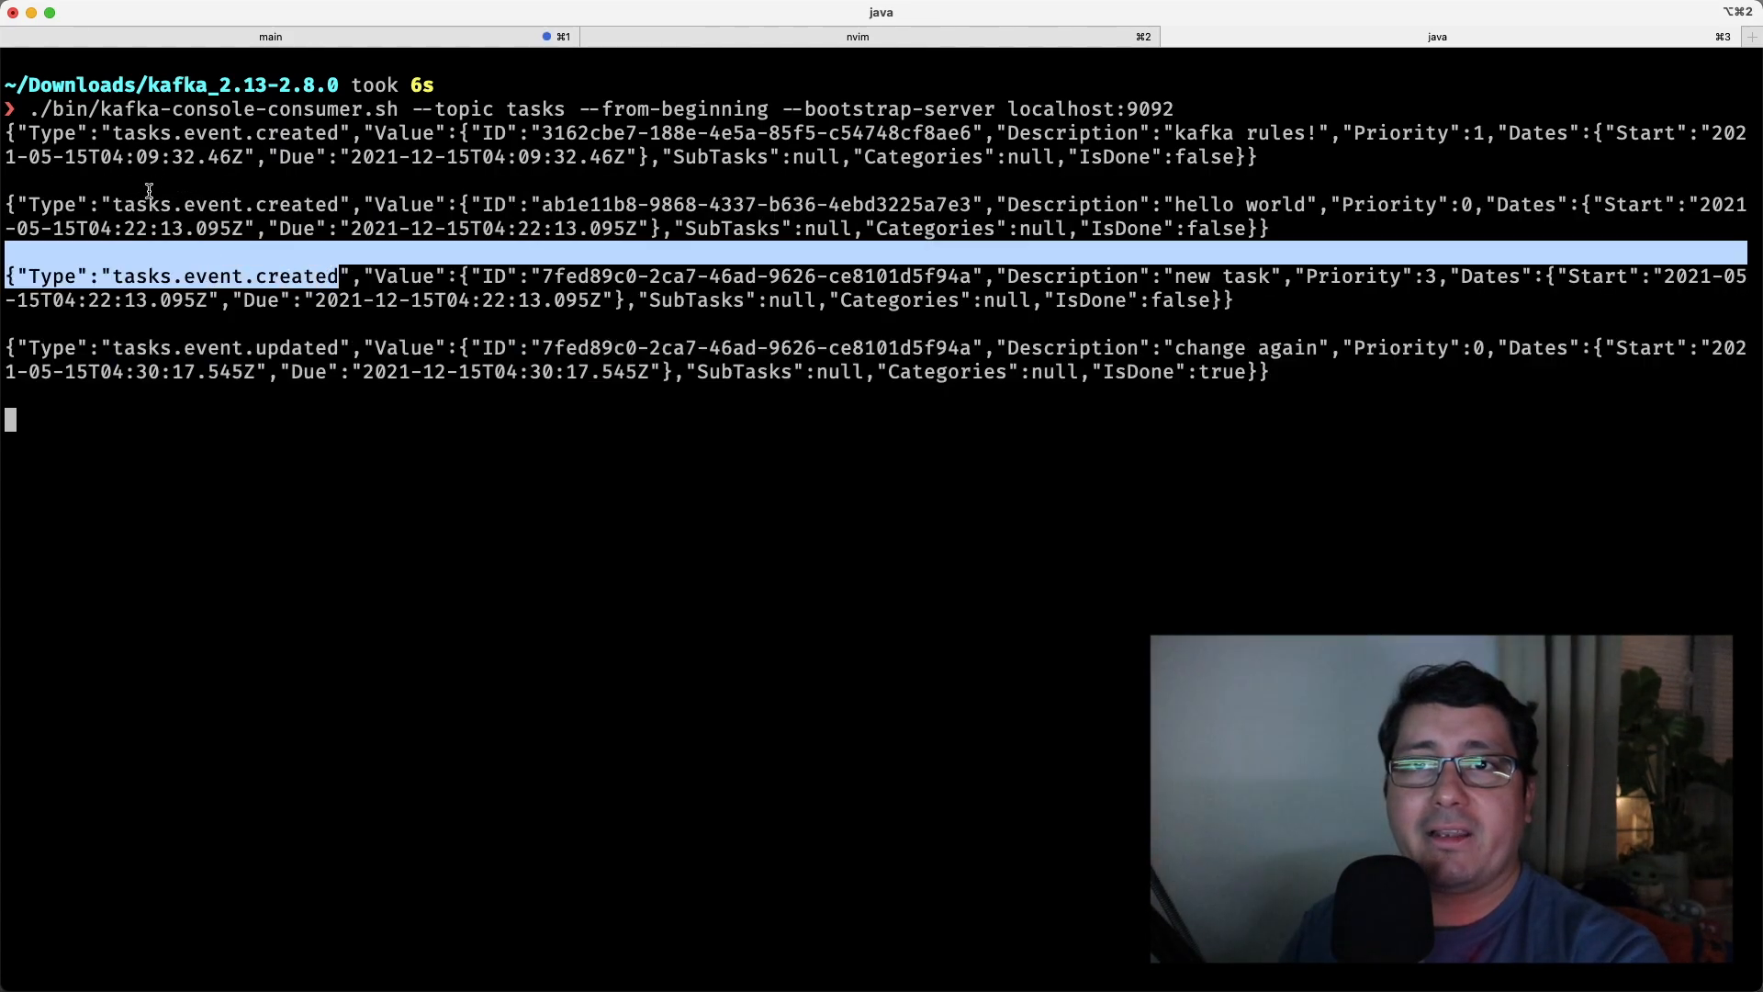
double_click(220, 132)
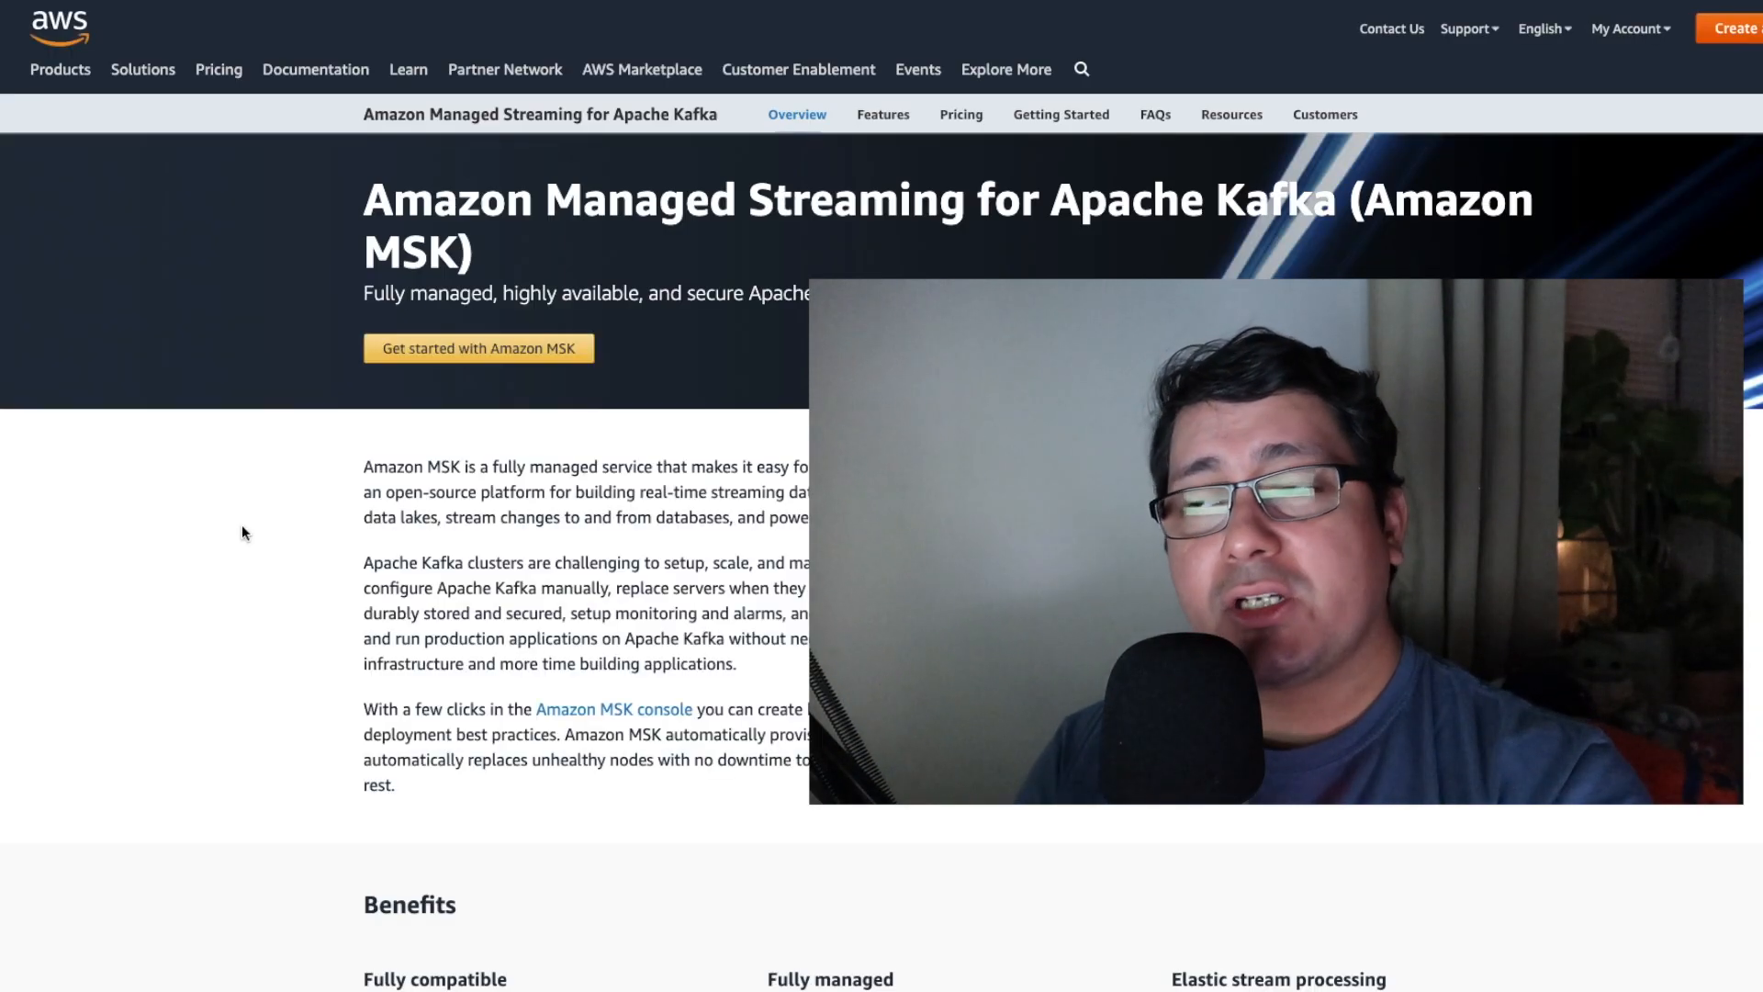
- Scroll the Amazon MSK overview and benefits, then browse the Features page
scroll("down", 3)
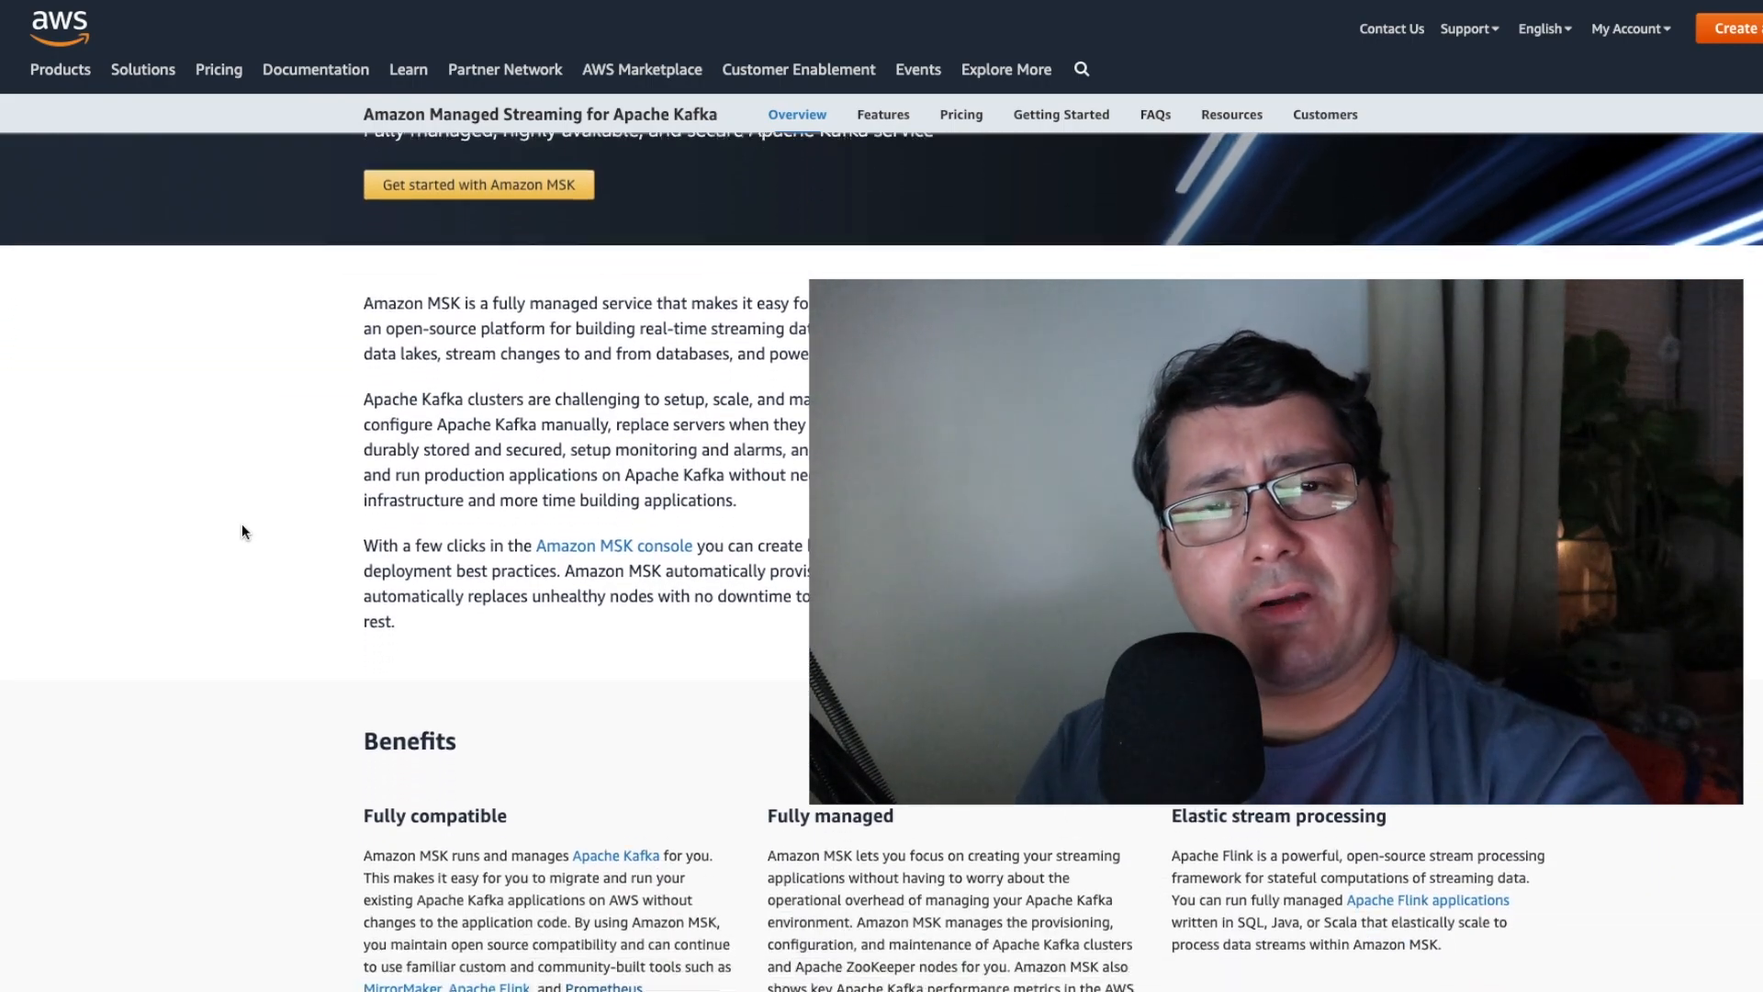
scroll("down", 3)
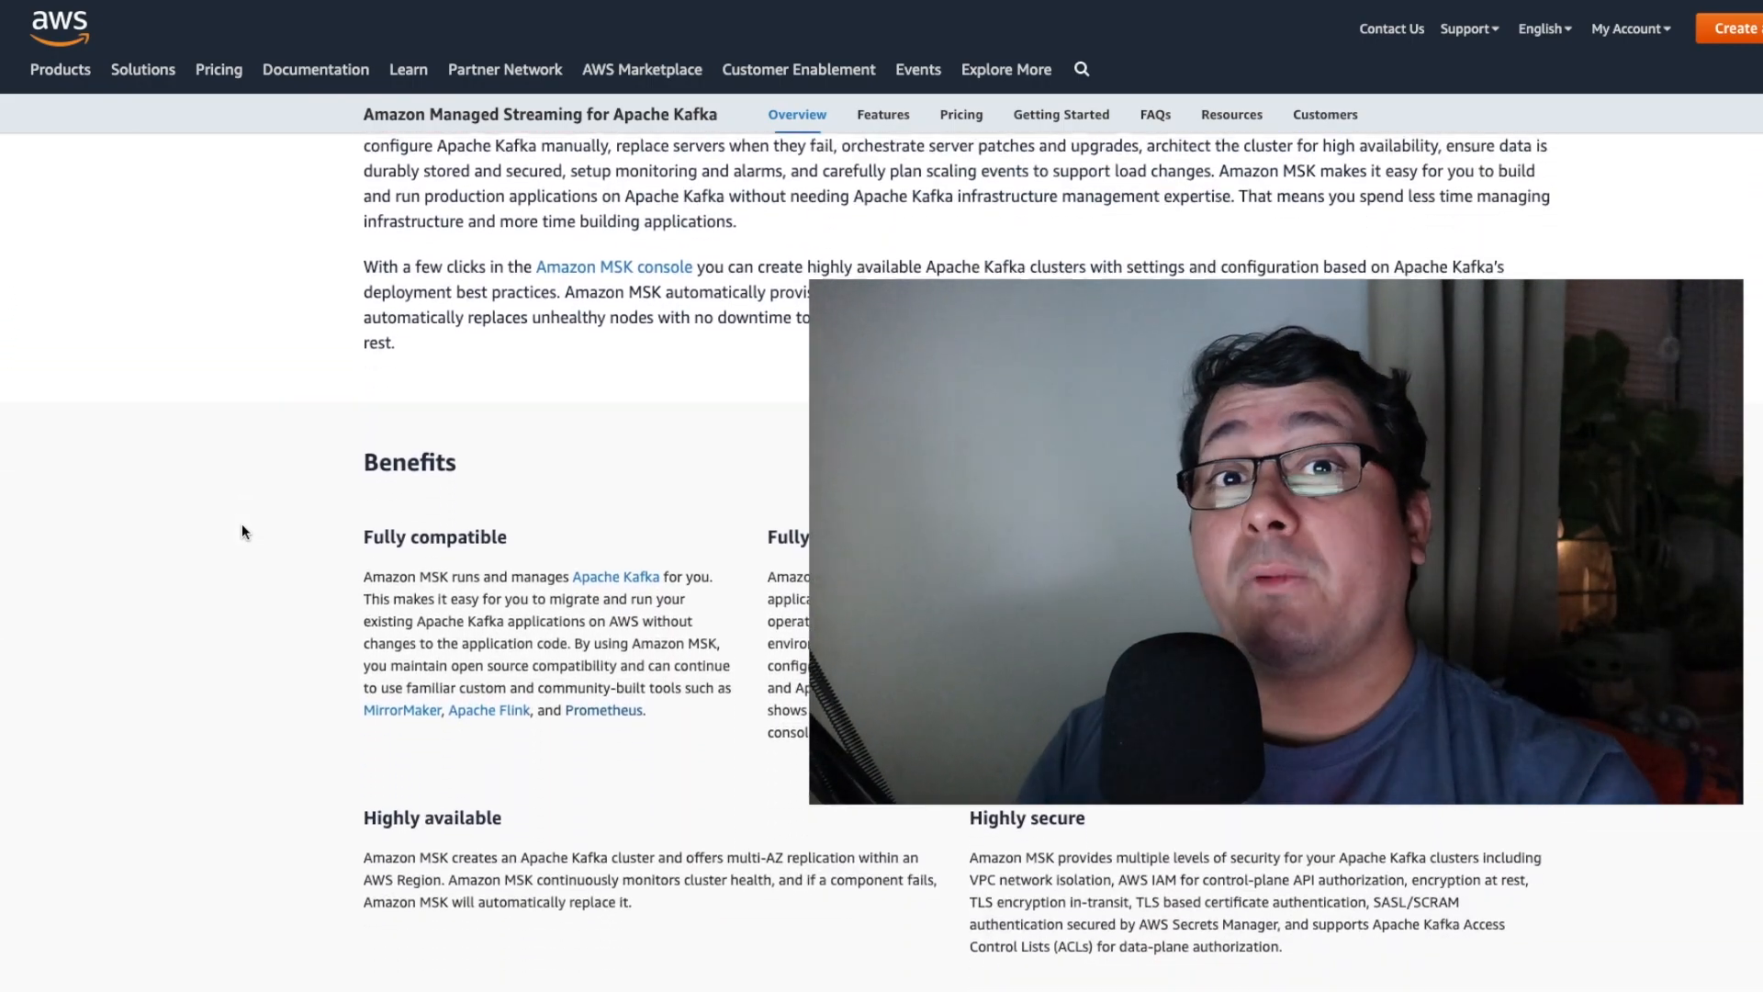
scroll("down", 3)
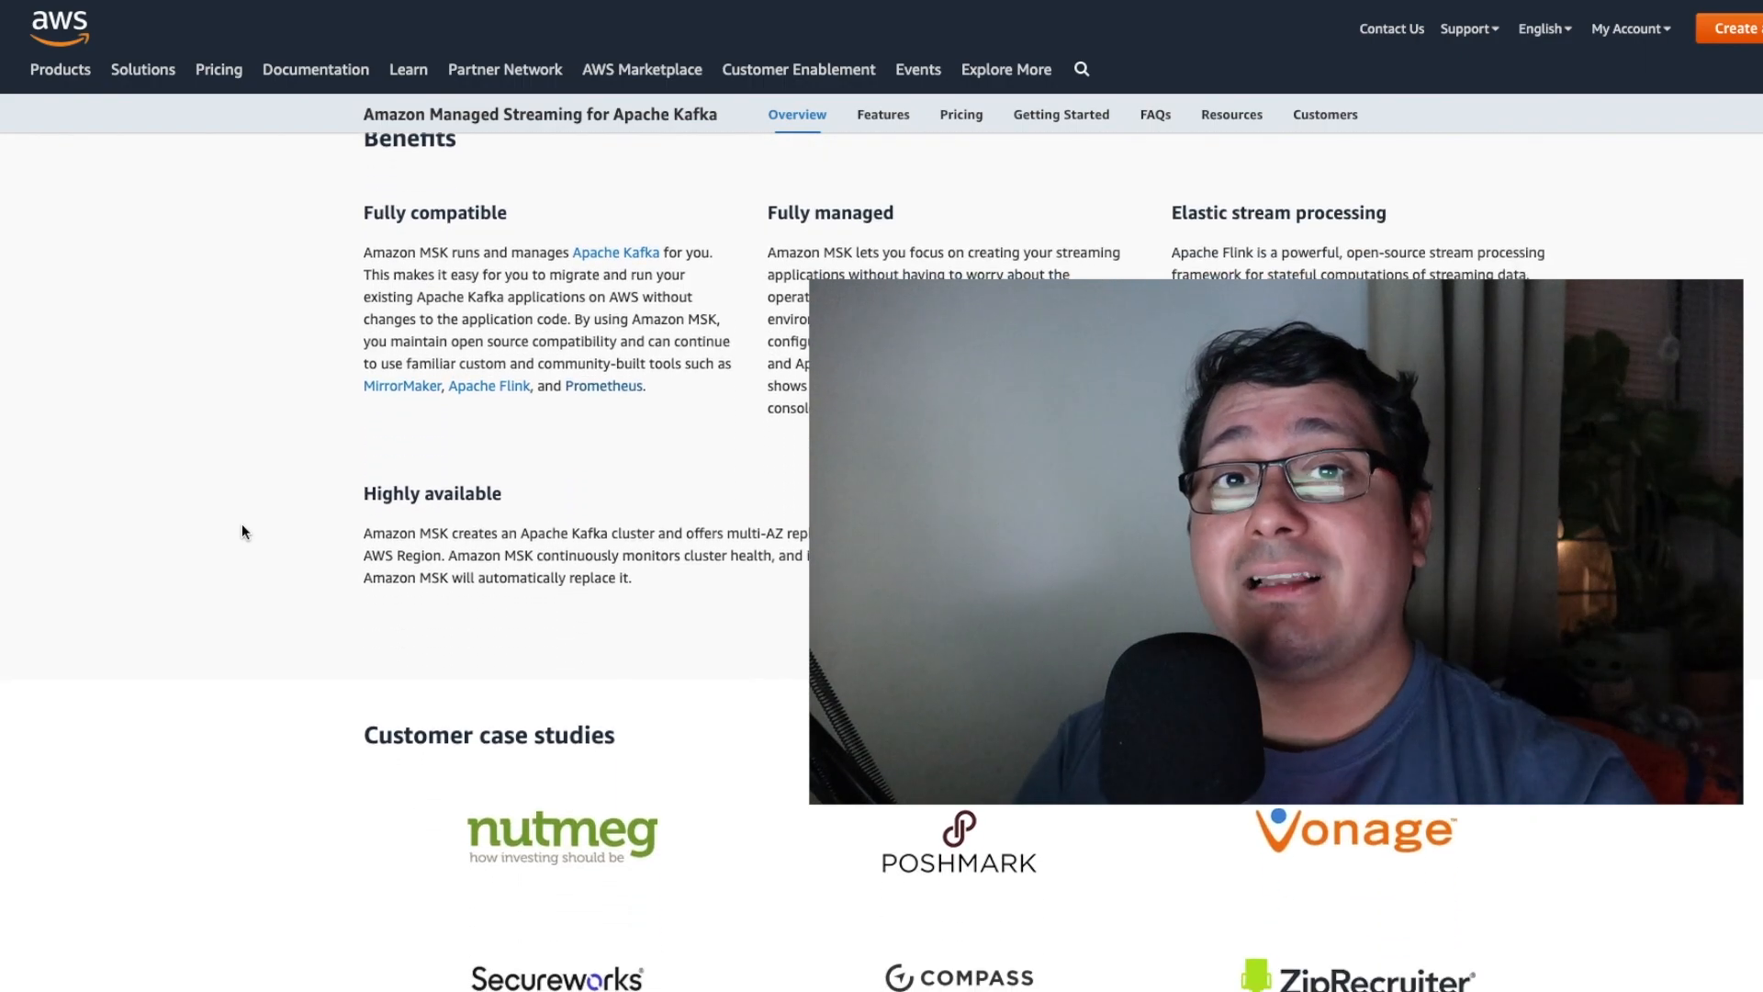
left_click(883, 114)
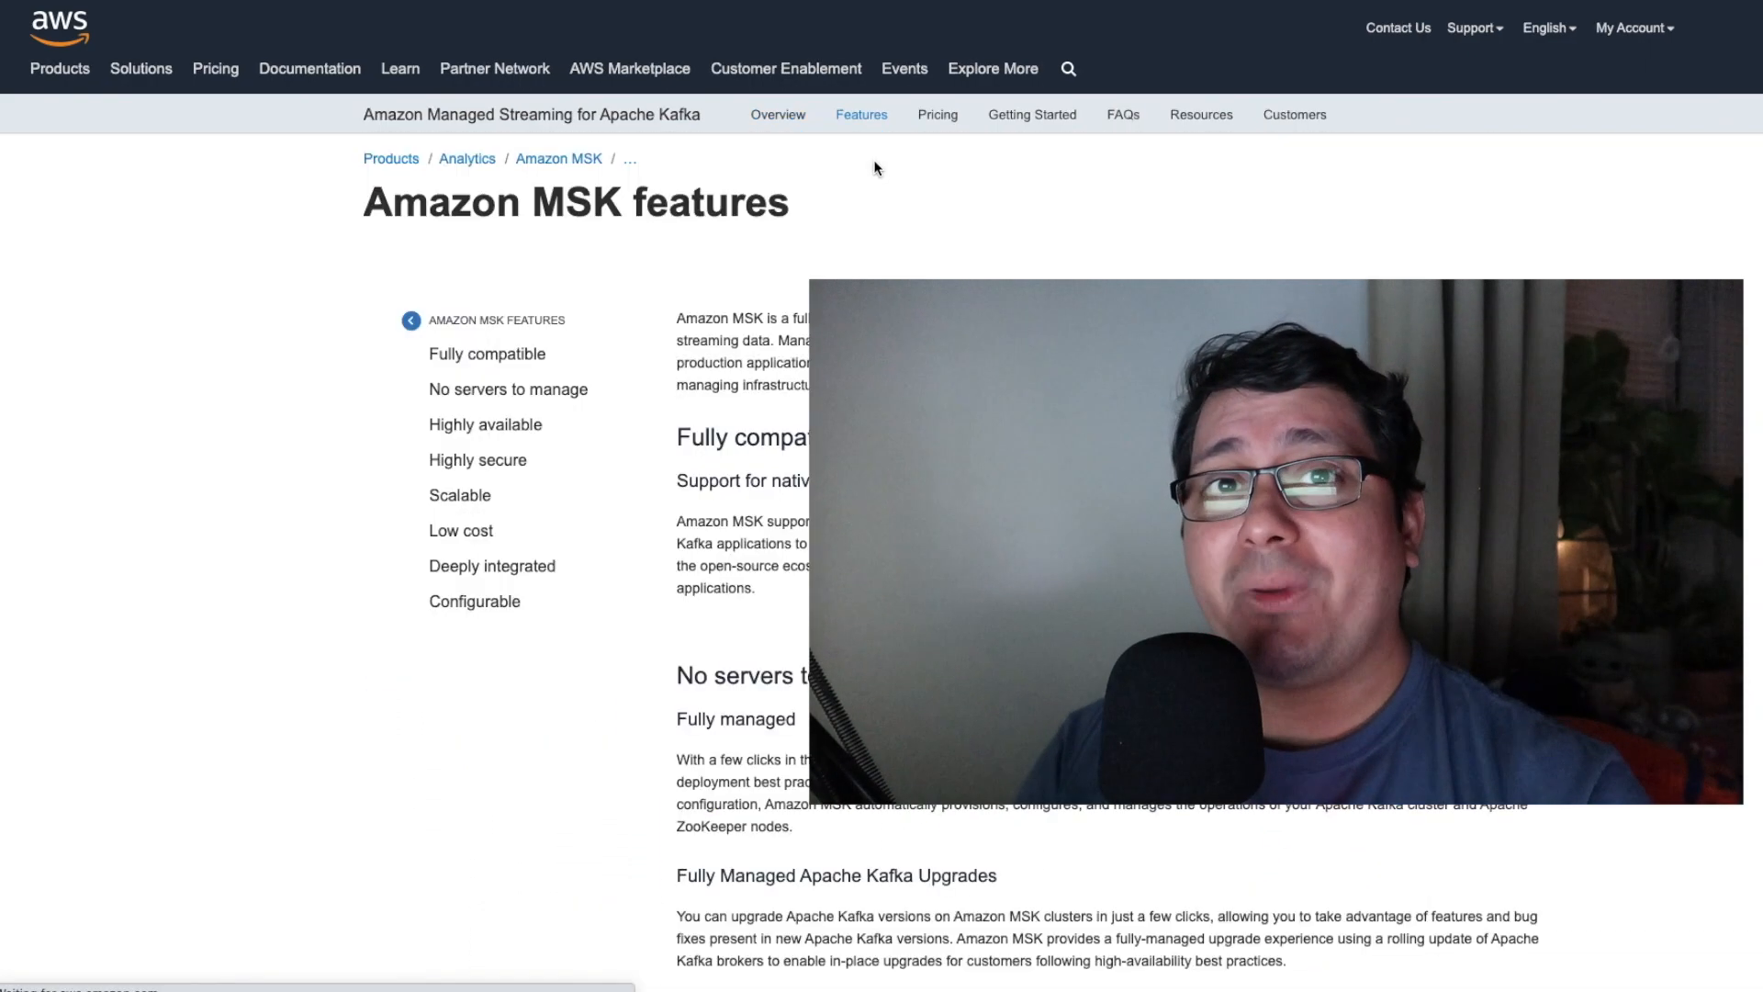
scroll("down", 3)
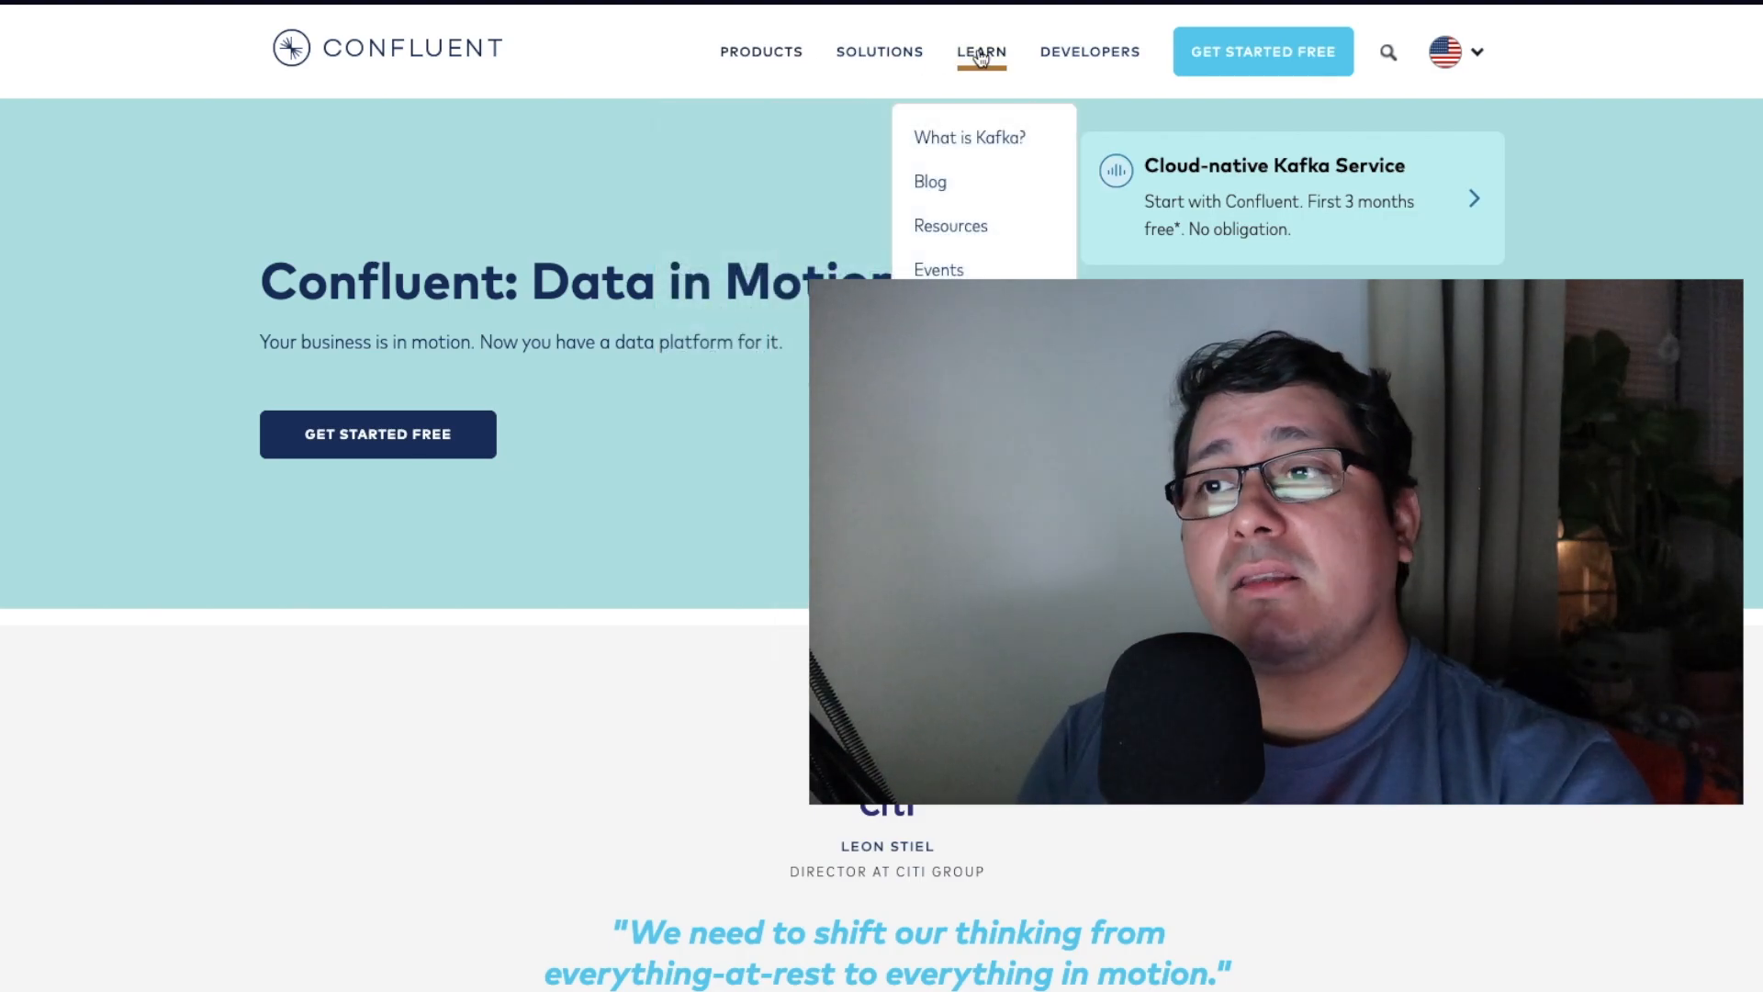
- Open Confluent's What is Apache Kafka page, then scroll the confluent-kafka-go README examples
left_click(968, 137)
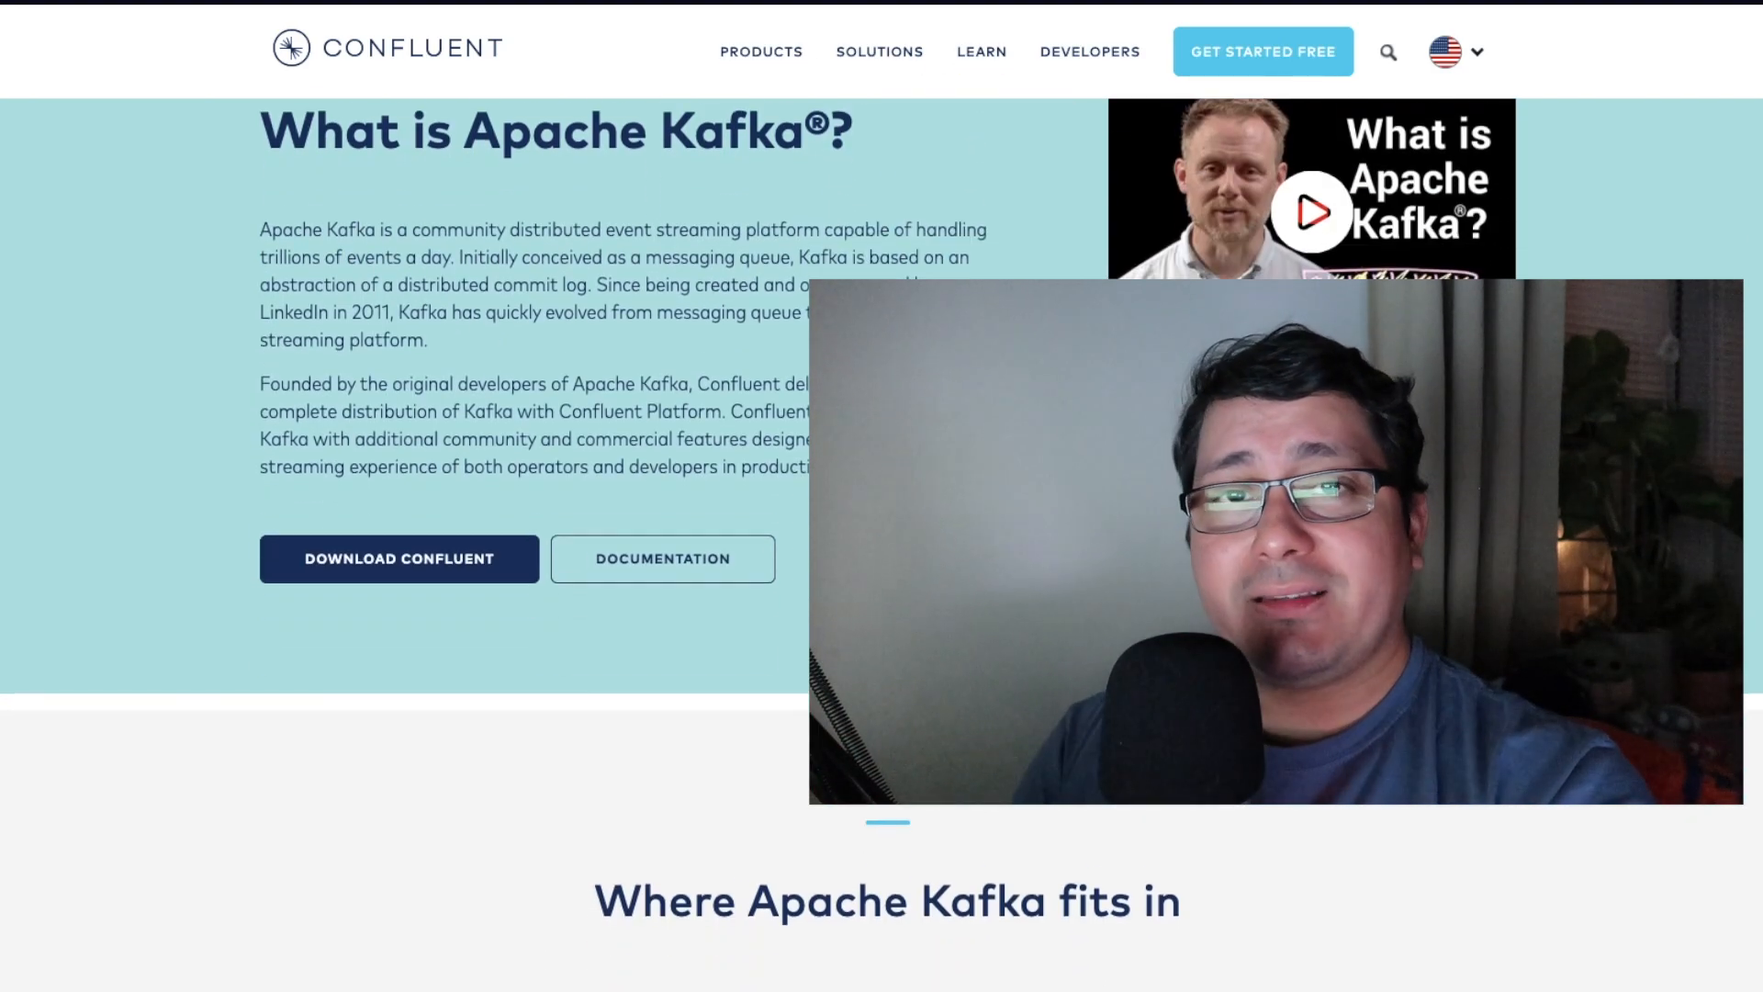
scroll("down", 3)
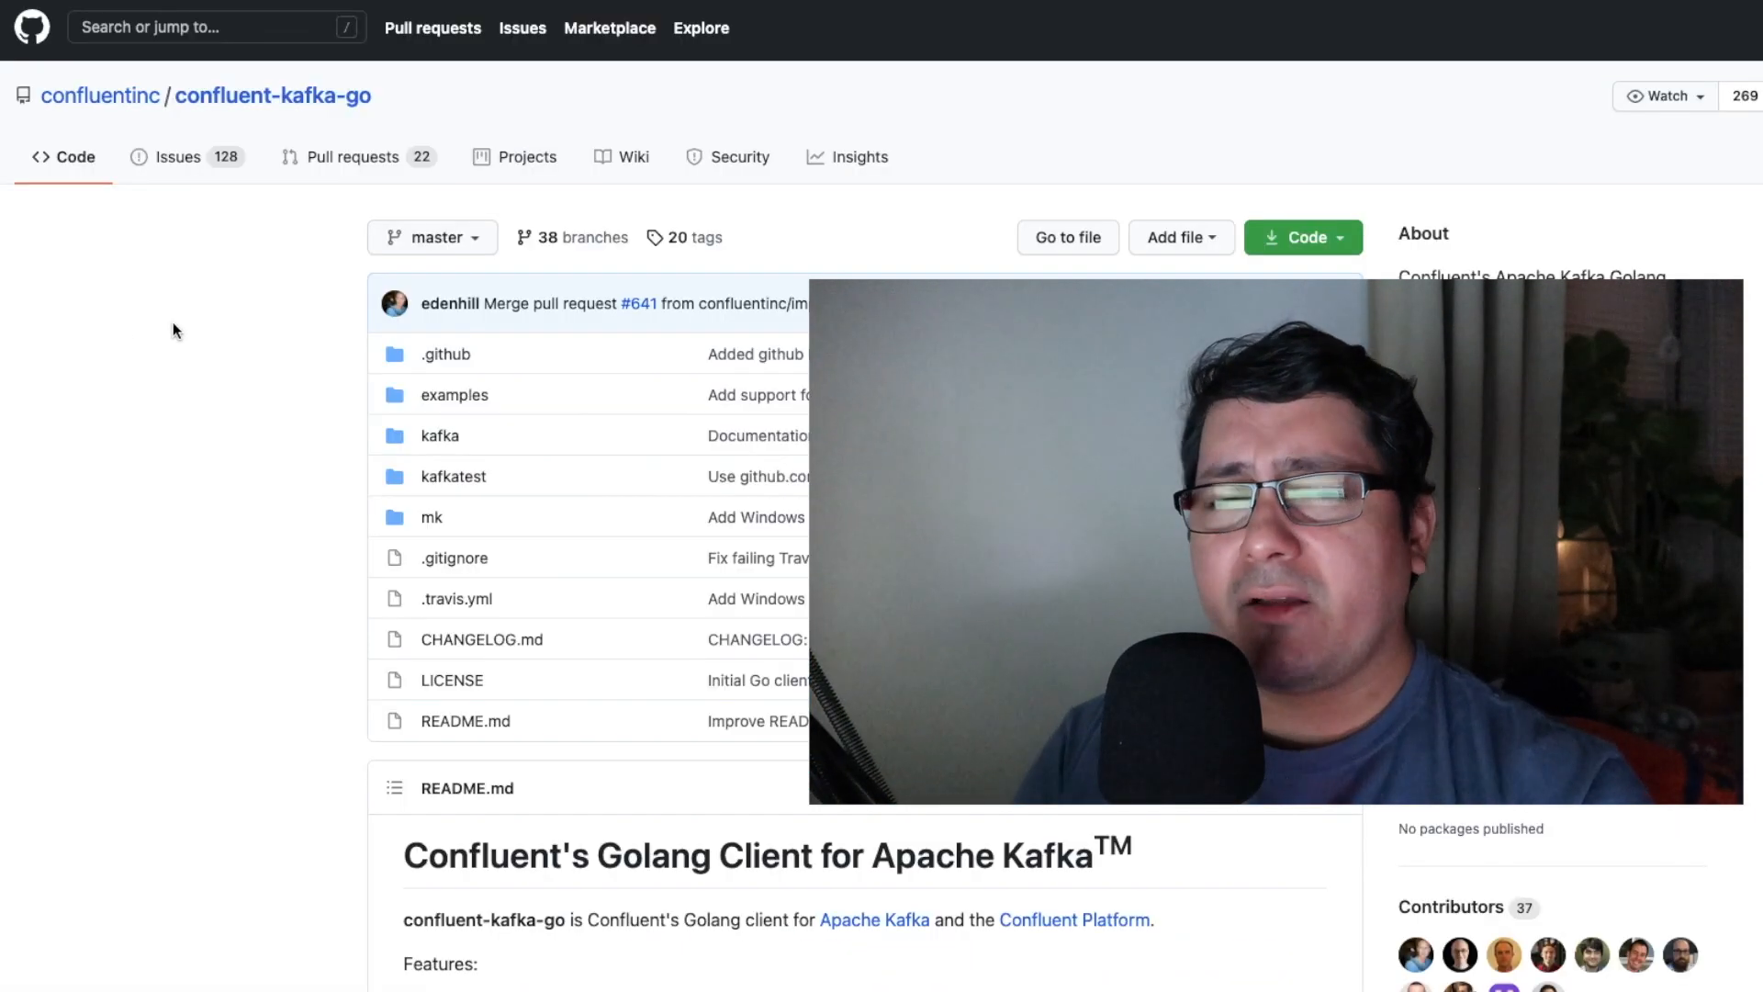
scroll("down", 3)
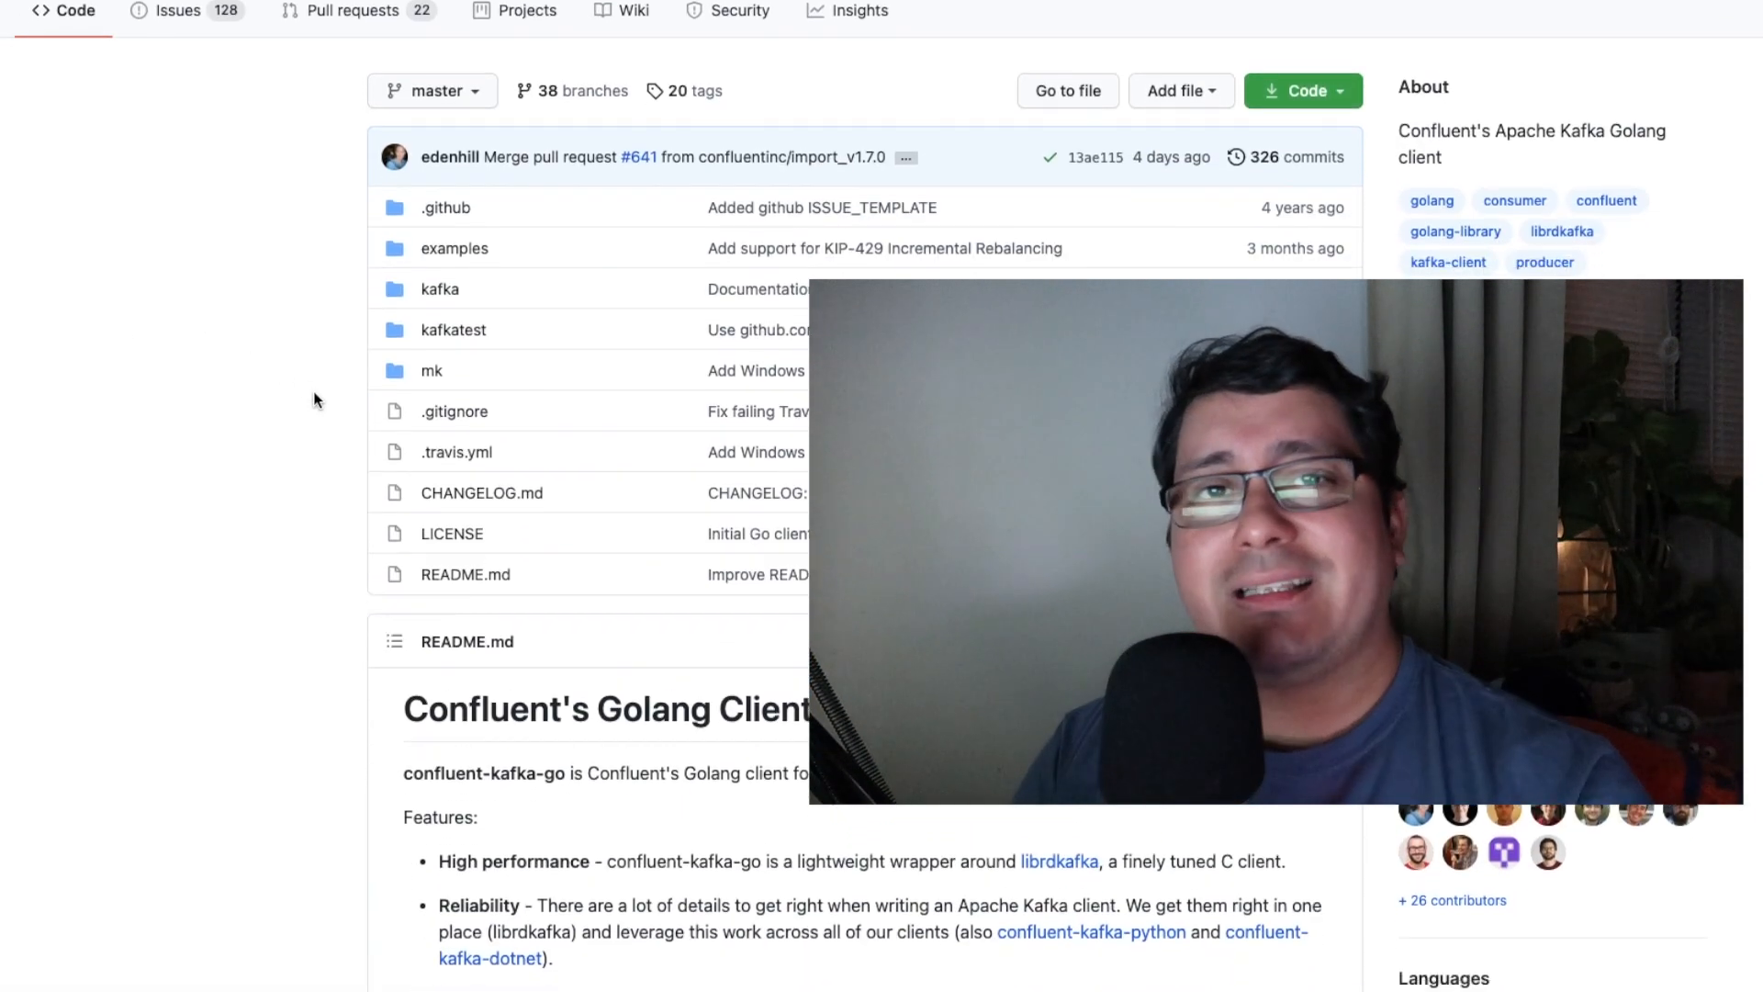
scroll("down", 3)
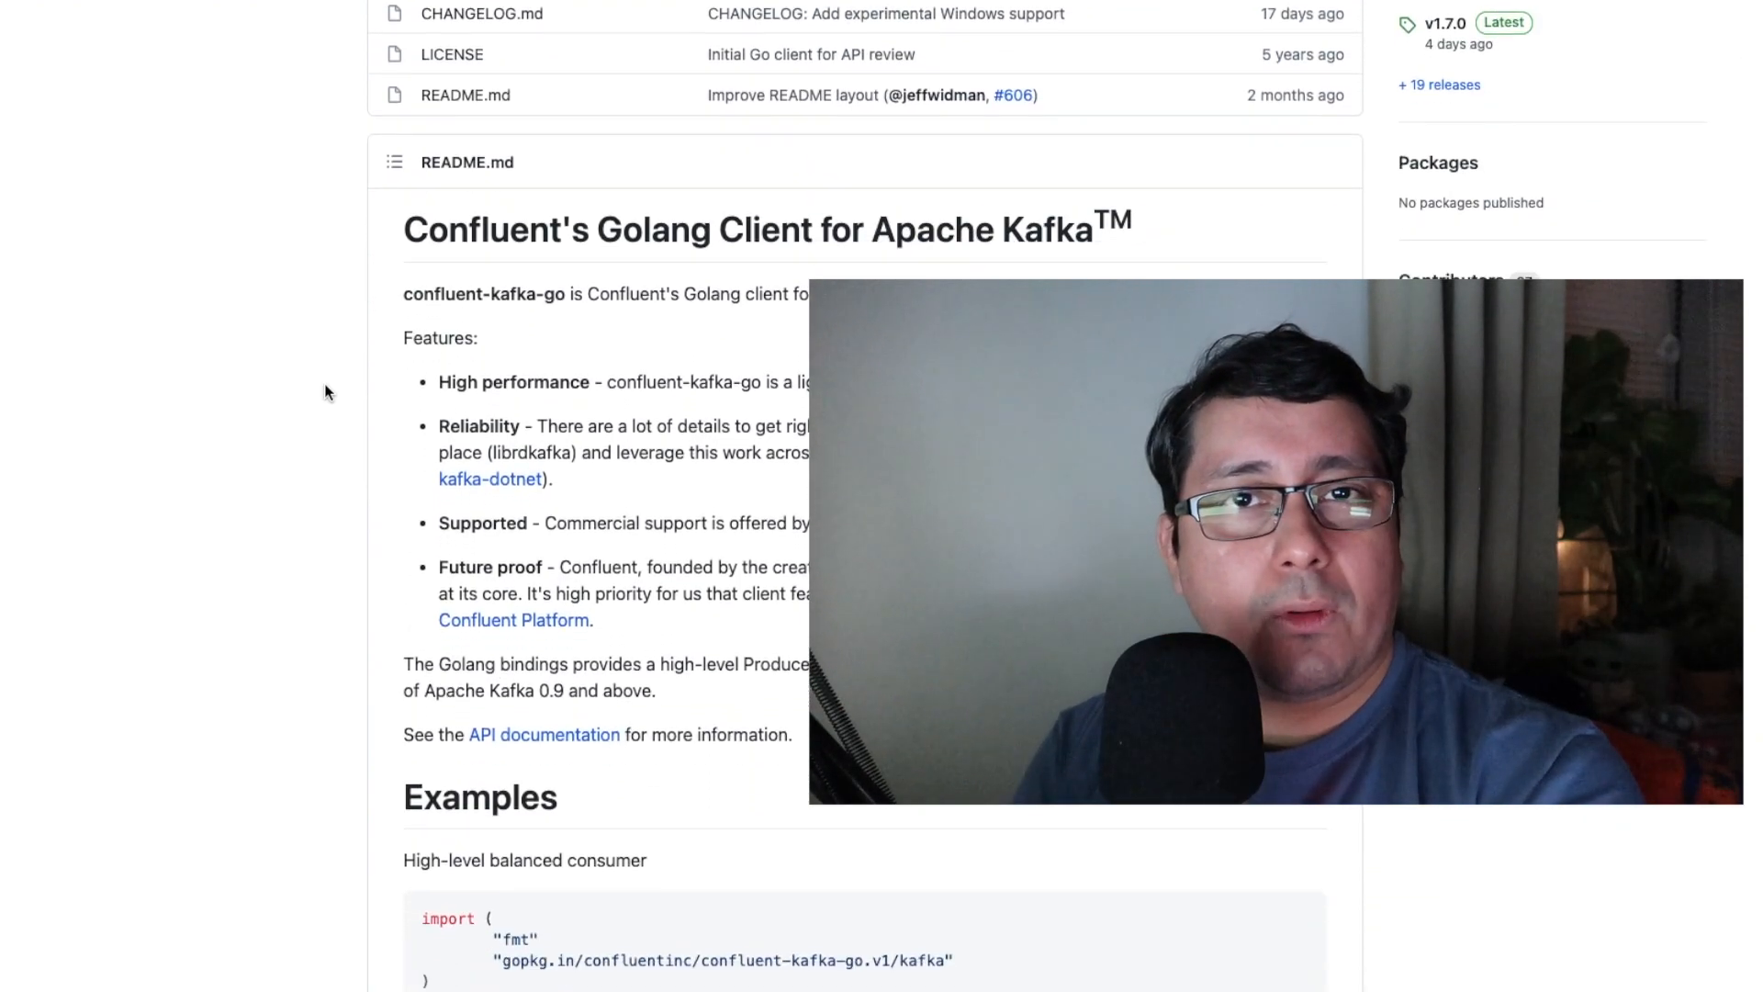
scroll("down", 3)
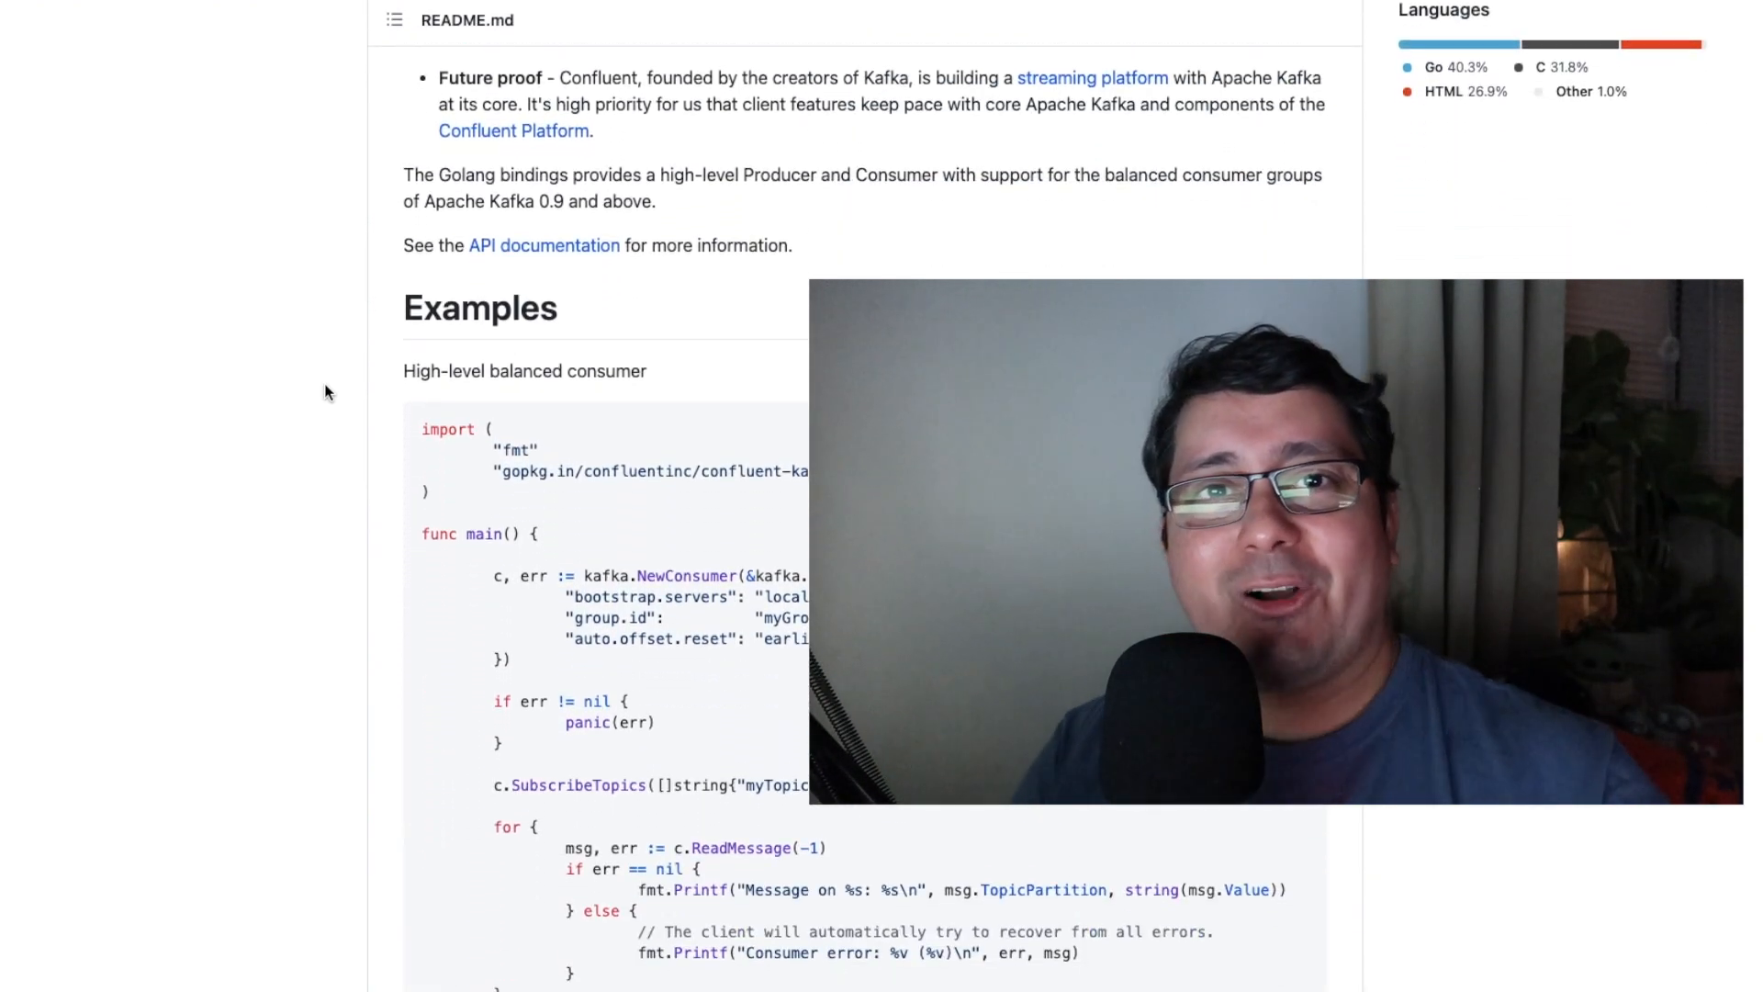
scroll("down", 3)
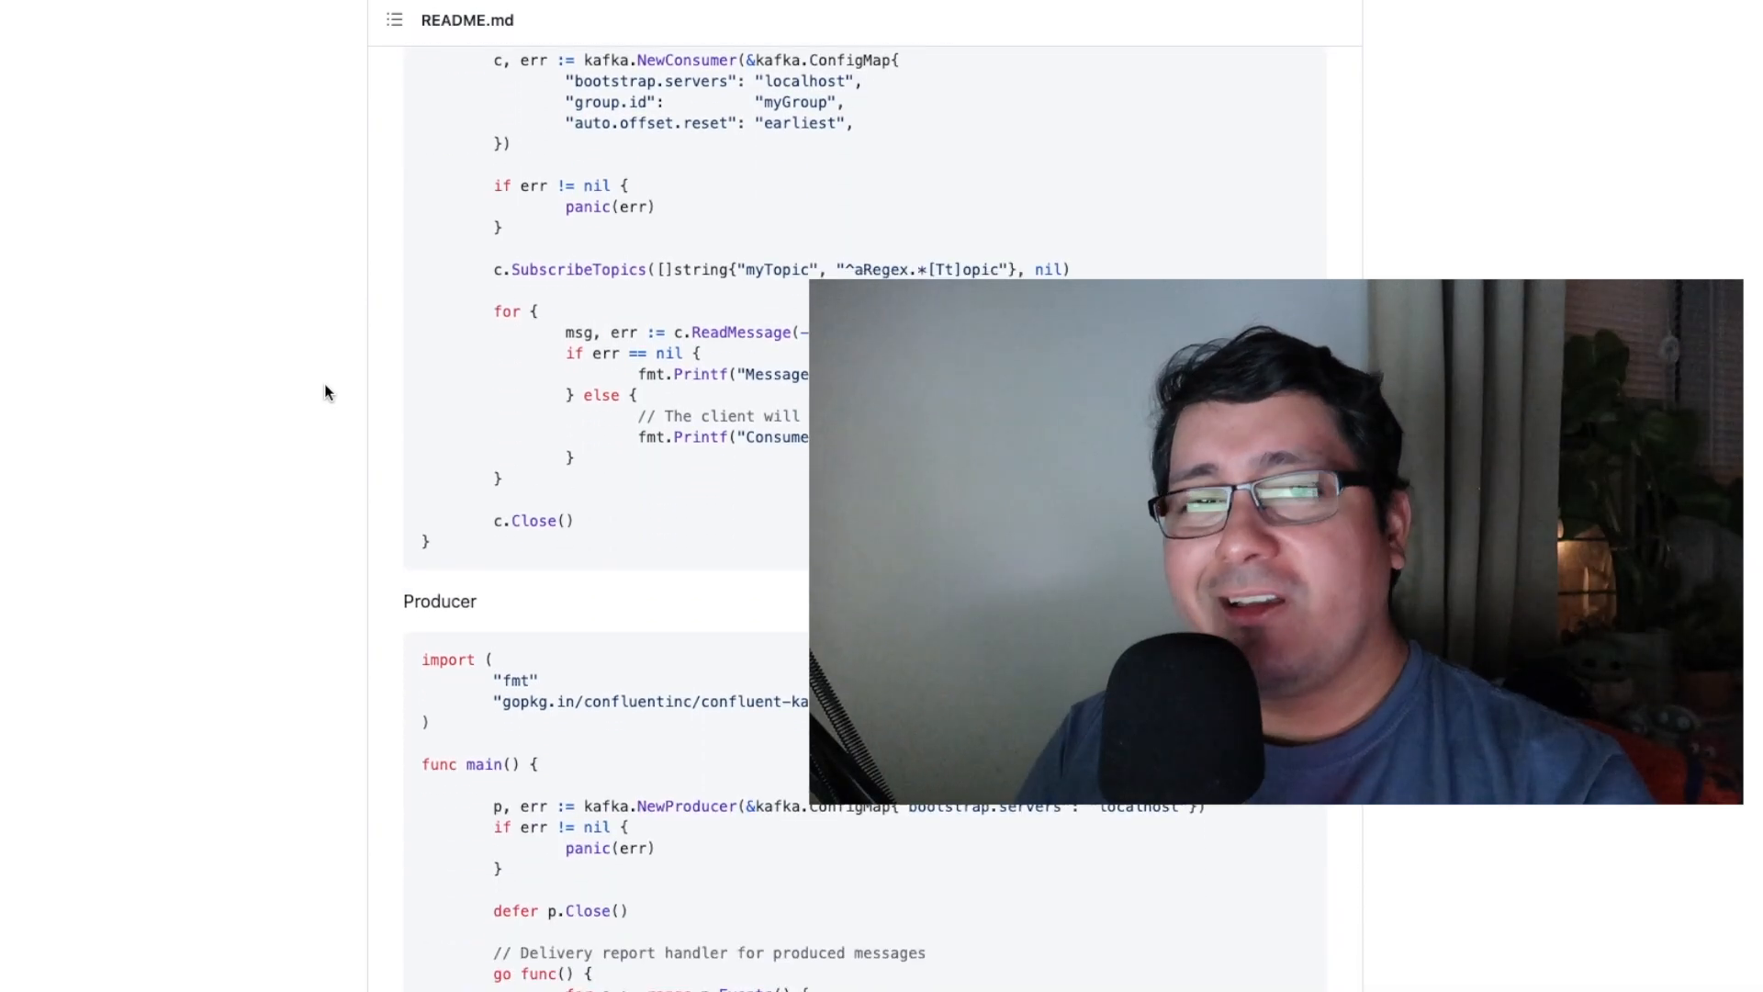
scroll("down", 3)
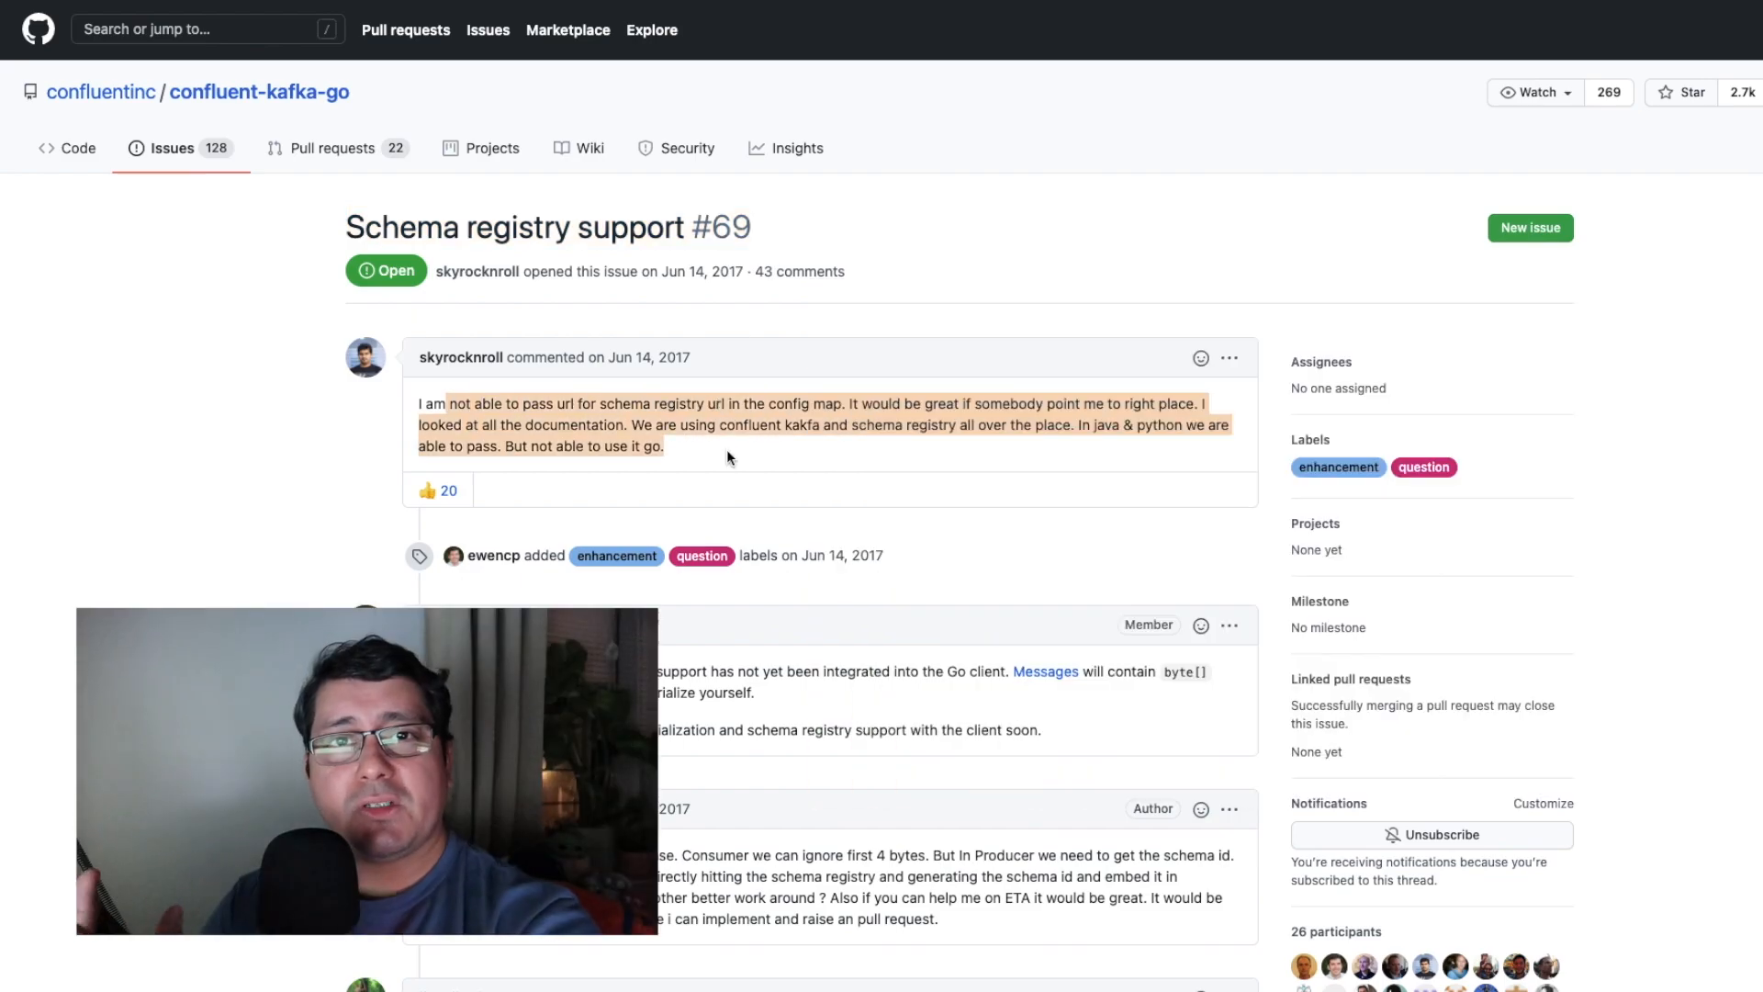
scroll("down", 3)
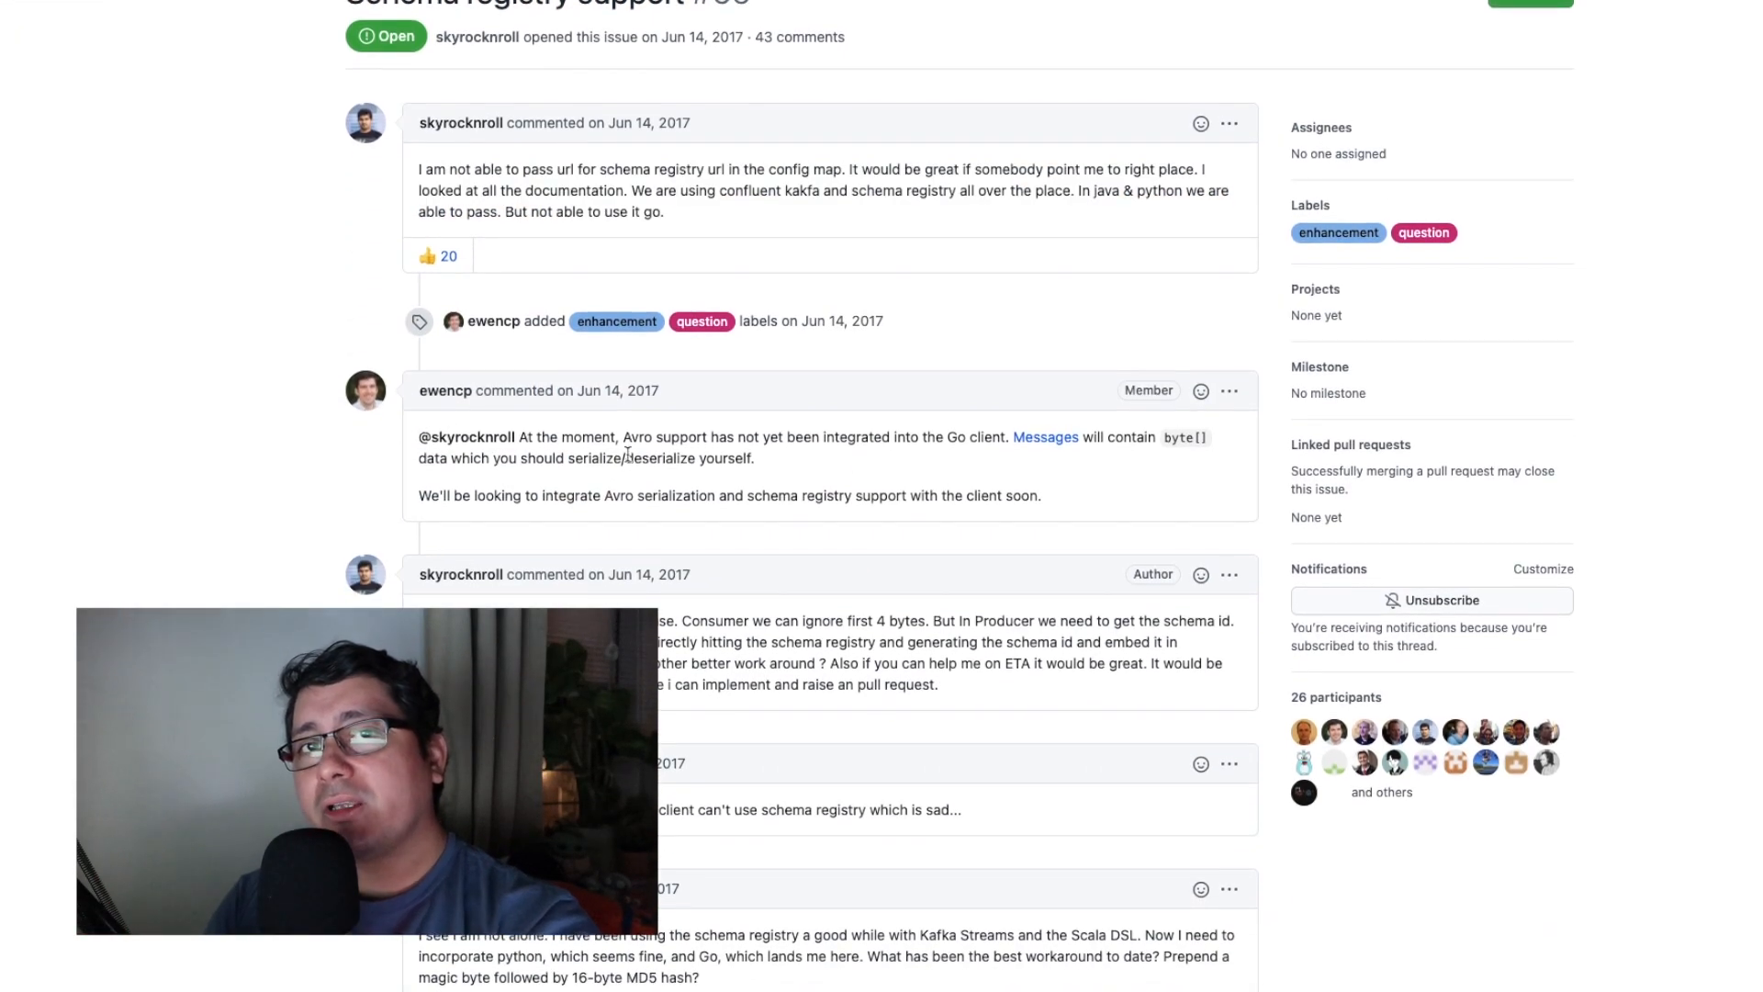